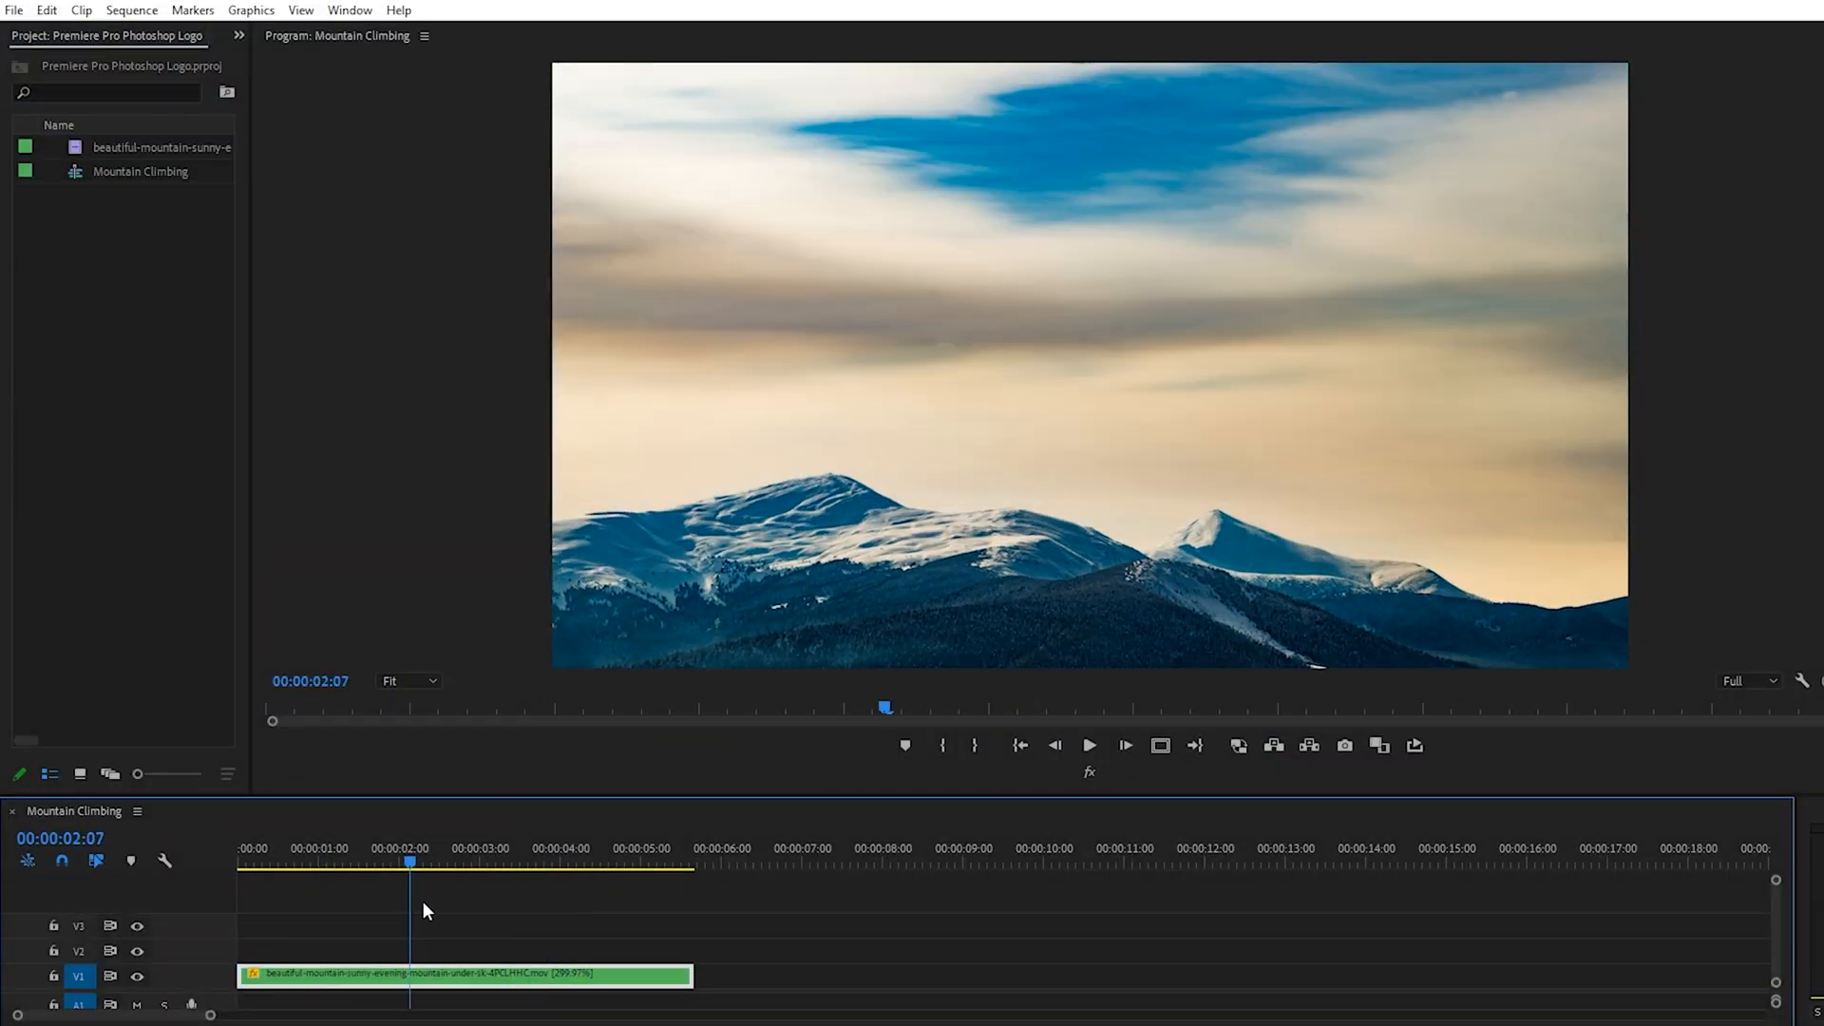
Hide the SHINEWEAR text layer and then show it again
{"action": "left_click", "coordinate": [547, 864]}
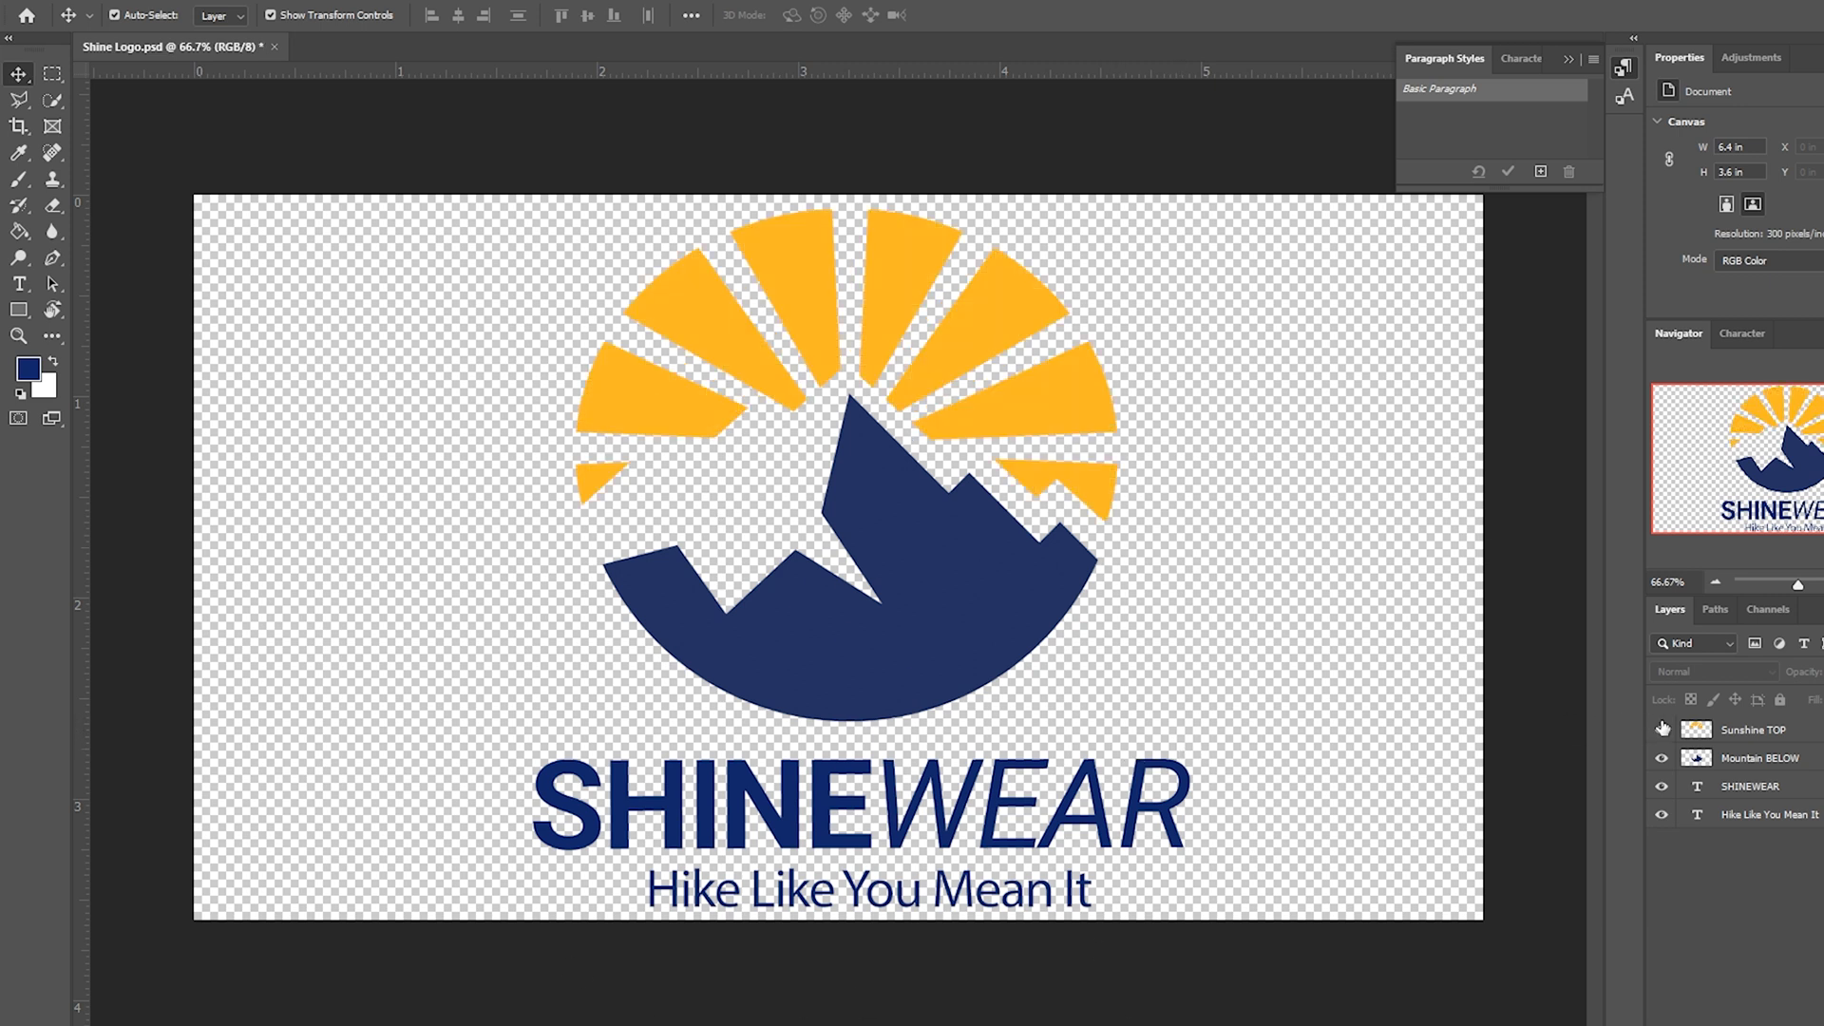
{"action": "left_click", "coordinate": [1663, 787]}
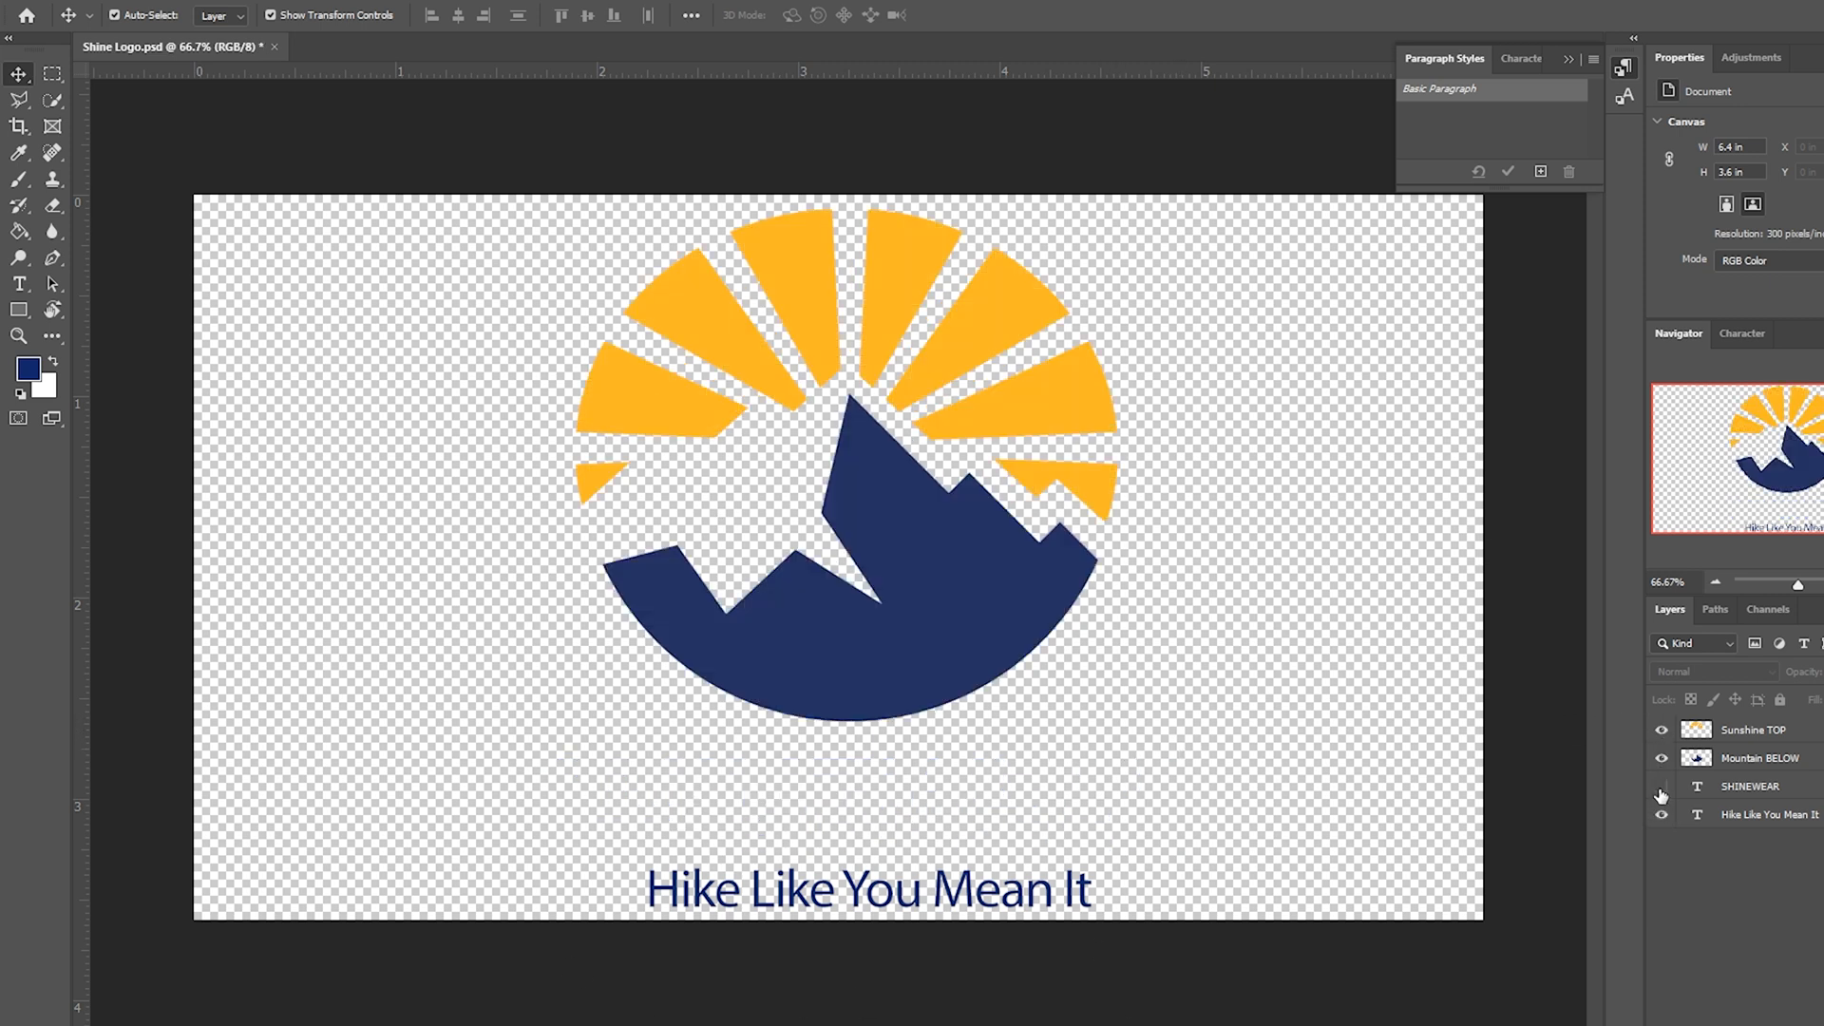
{"action": "left_click", "coordinate": [1662, 787]}
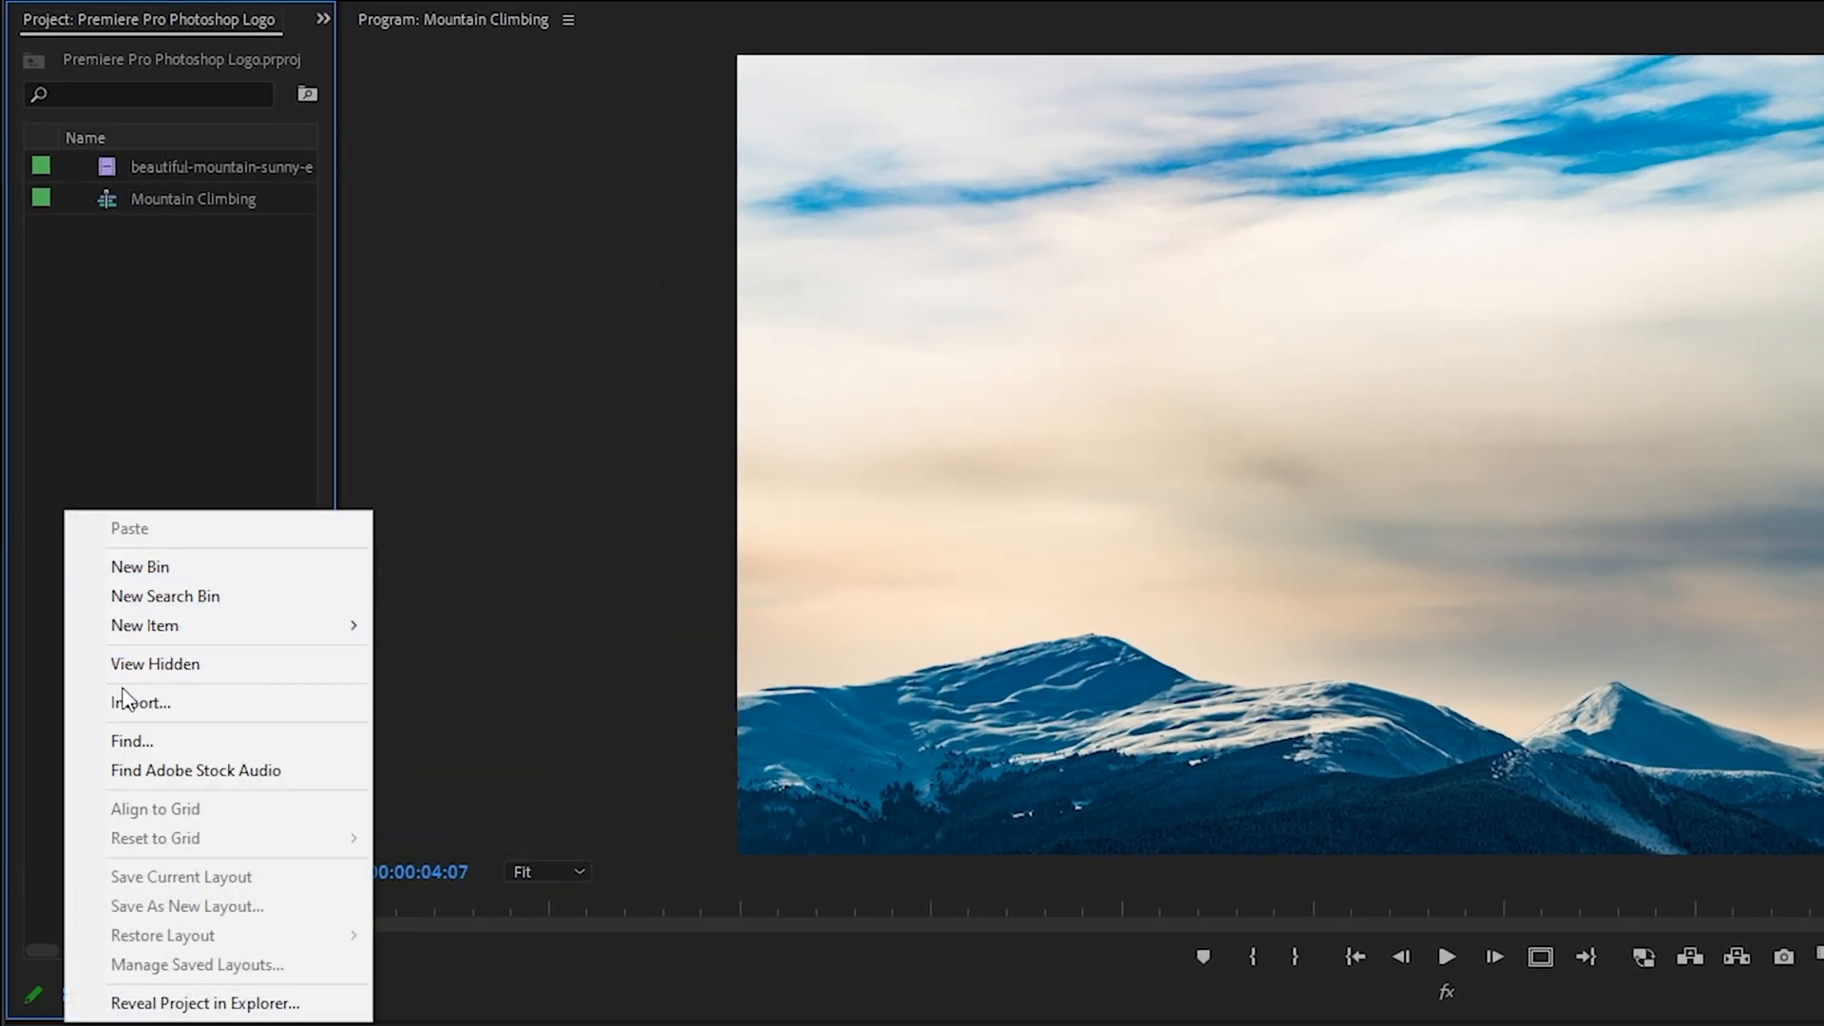
Choose Shine Logo.psd for import and review the Import As layer modes
{"action": "left_click", "coordinate": [140, 703]}
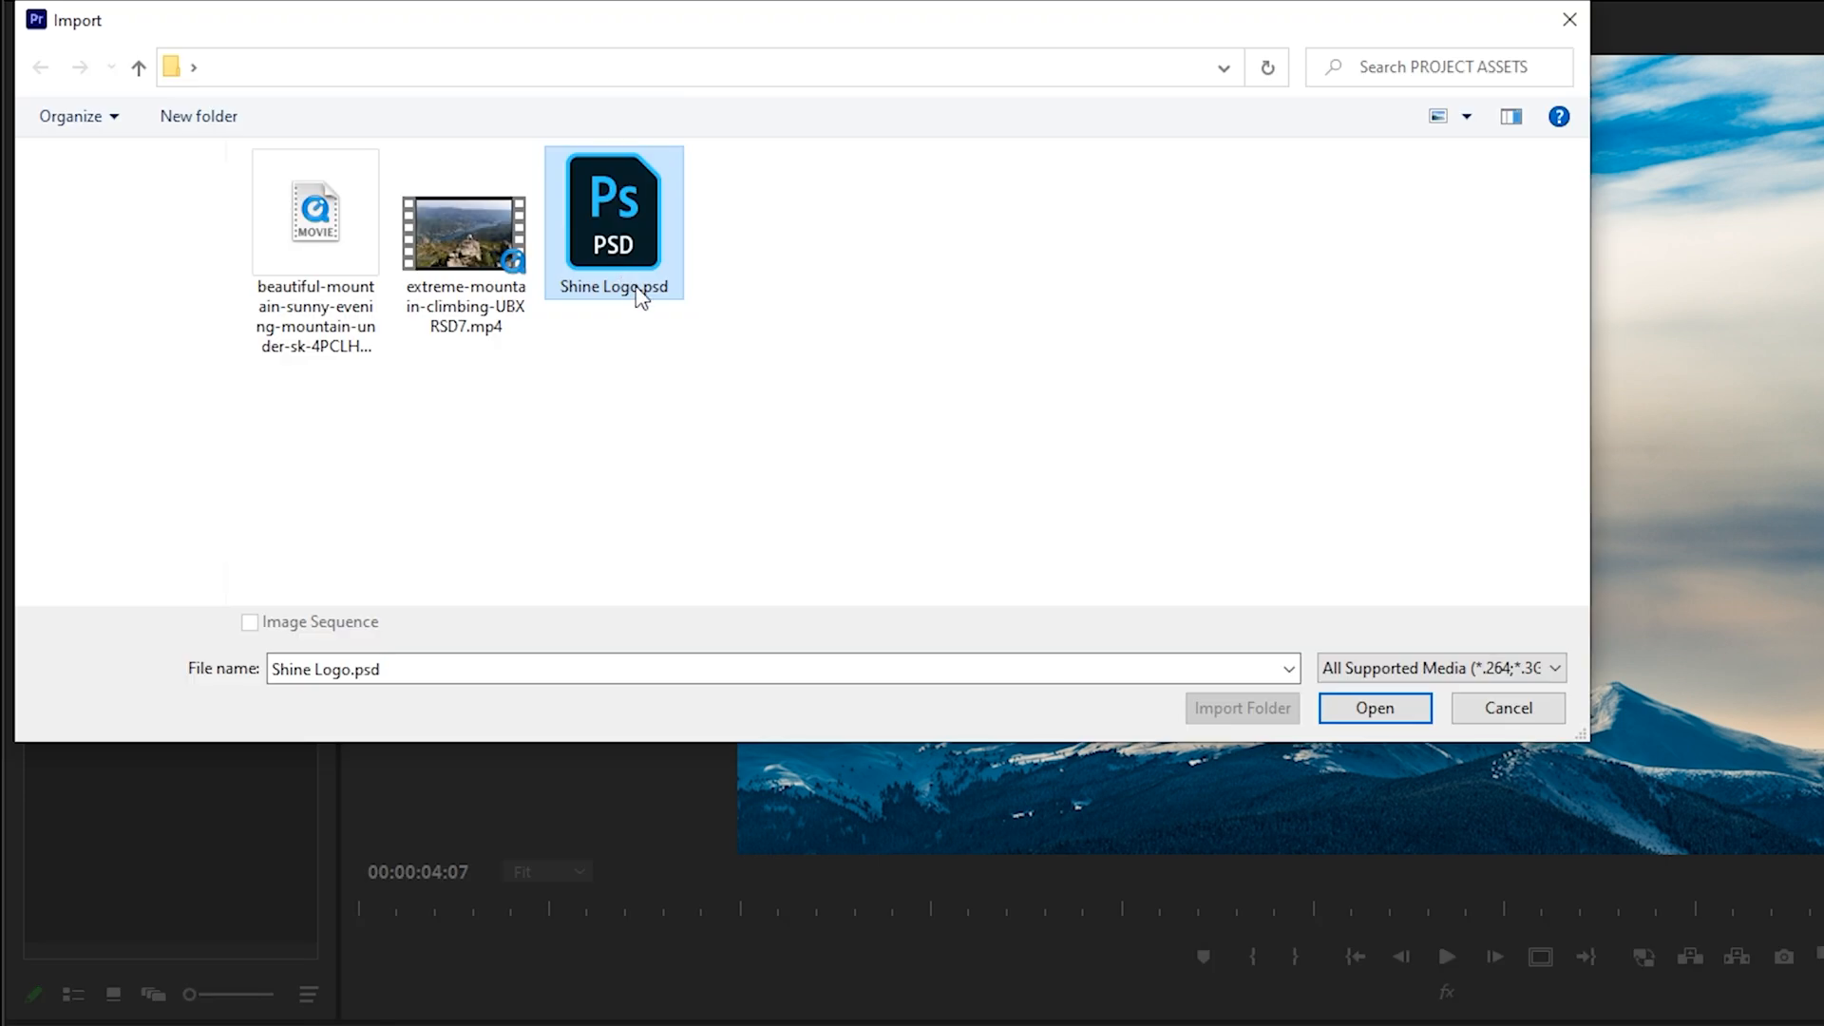
{"action": "left_click", "coordinate": [1374, 707]}
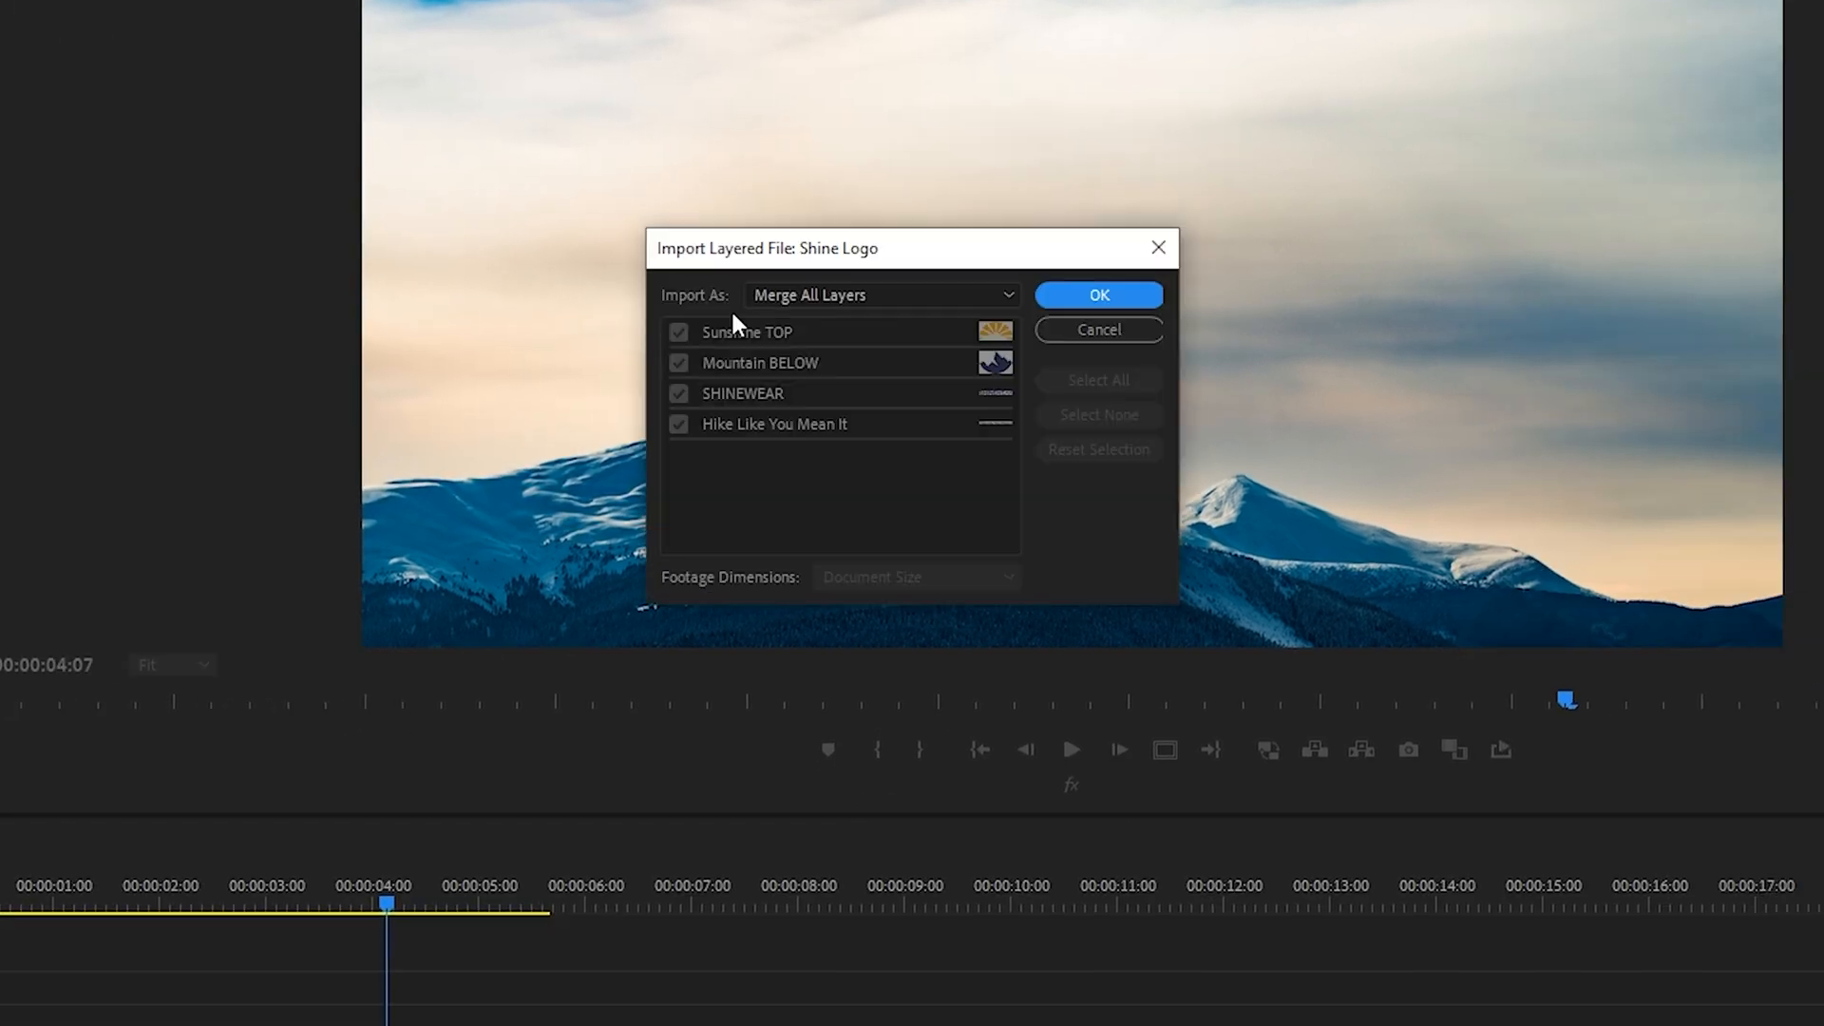
{"action": "mouse_move", "coordinate": [716, 330]}
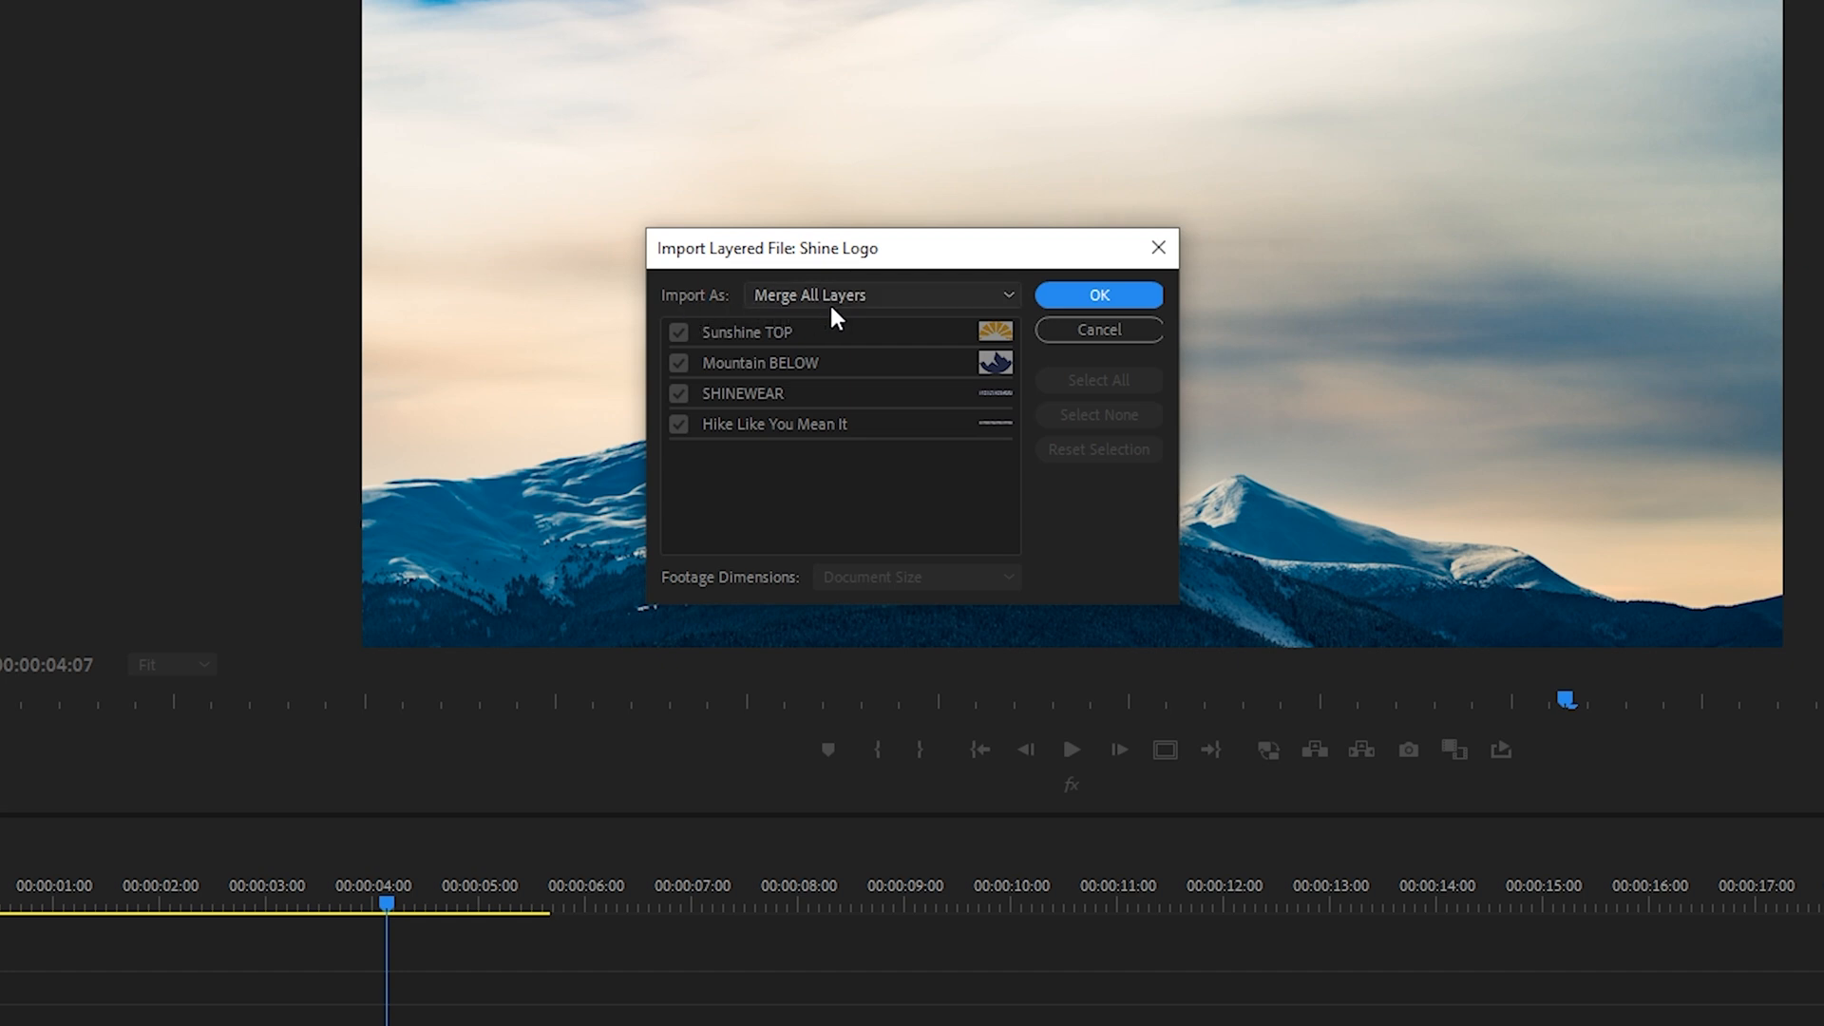
{"action": "mouse_move", "coordinate": [743, 395]}
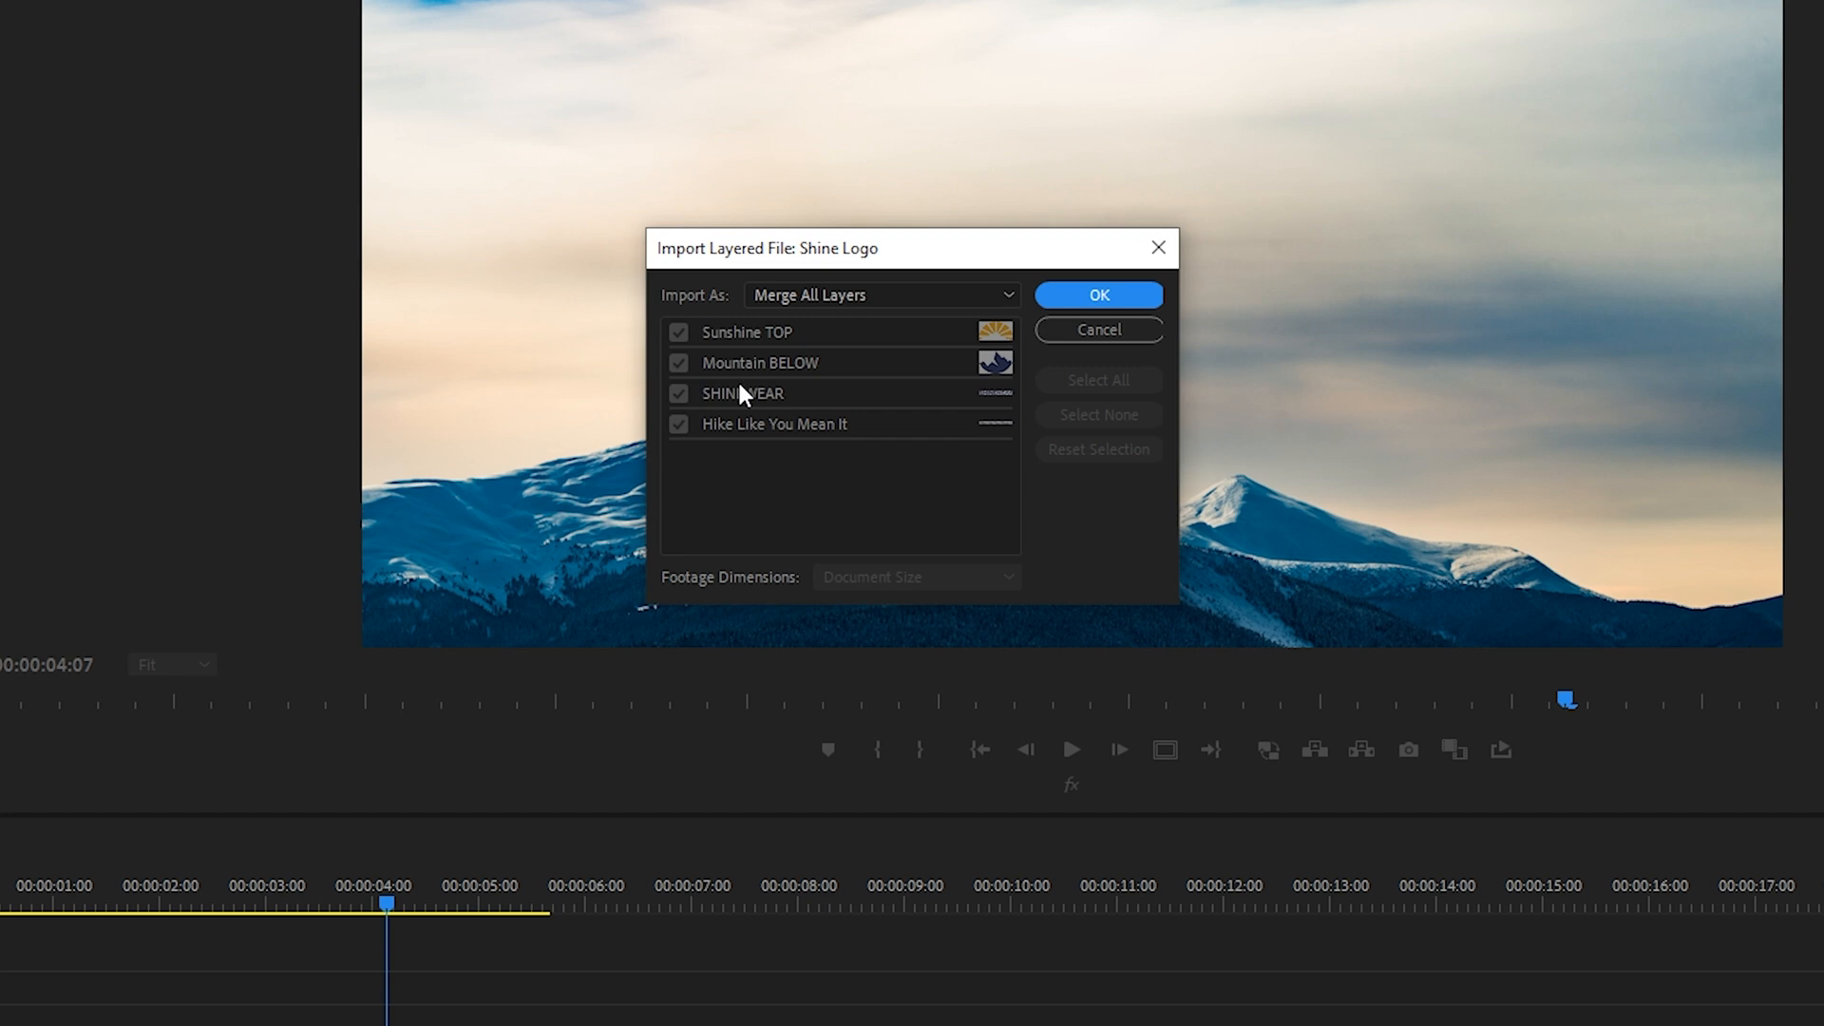
{"action": "left_click", "coordinate": [881, 295]}
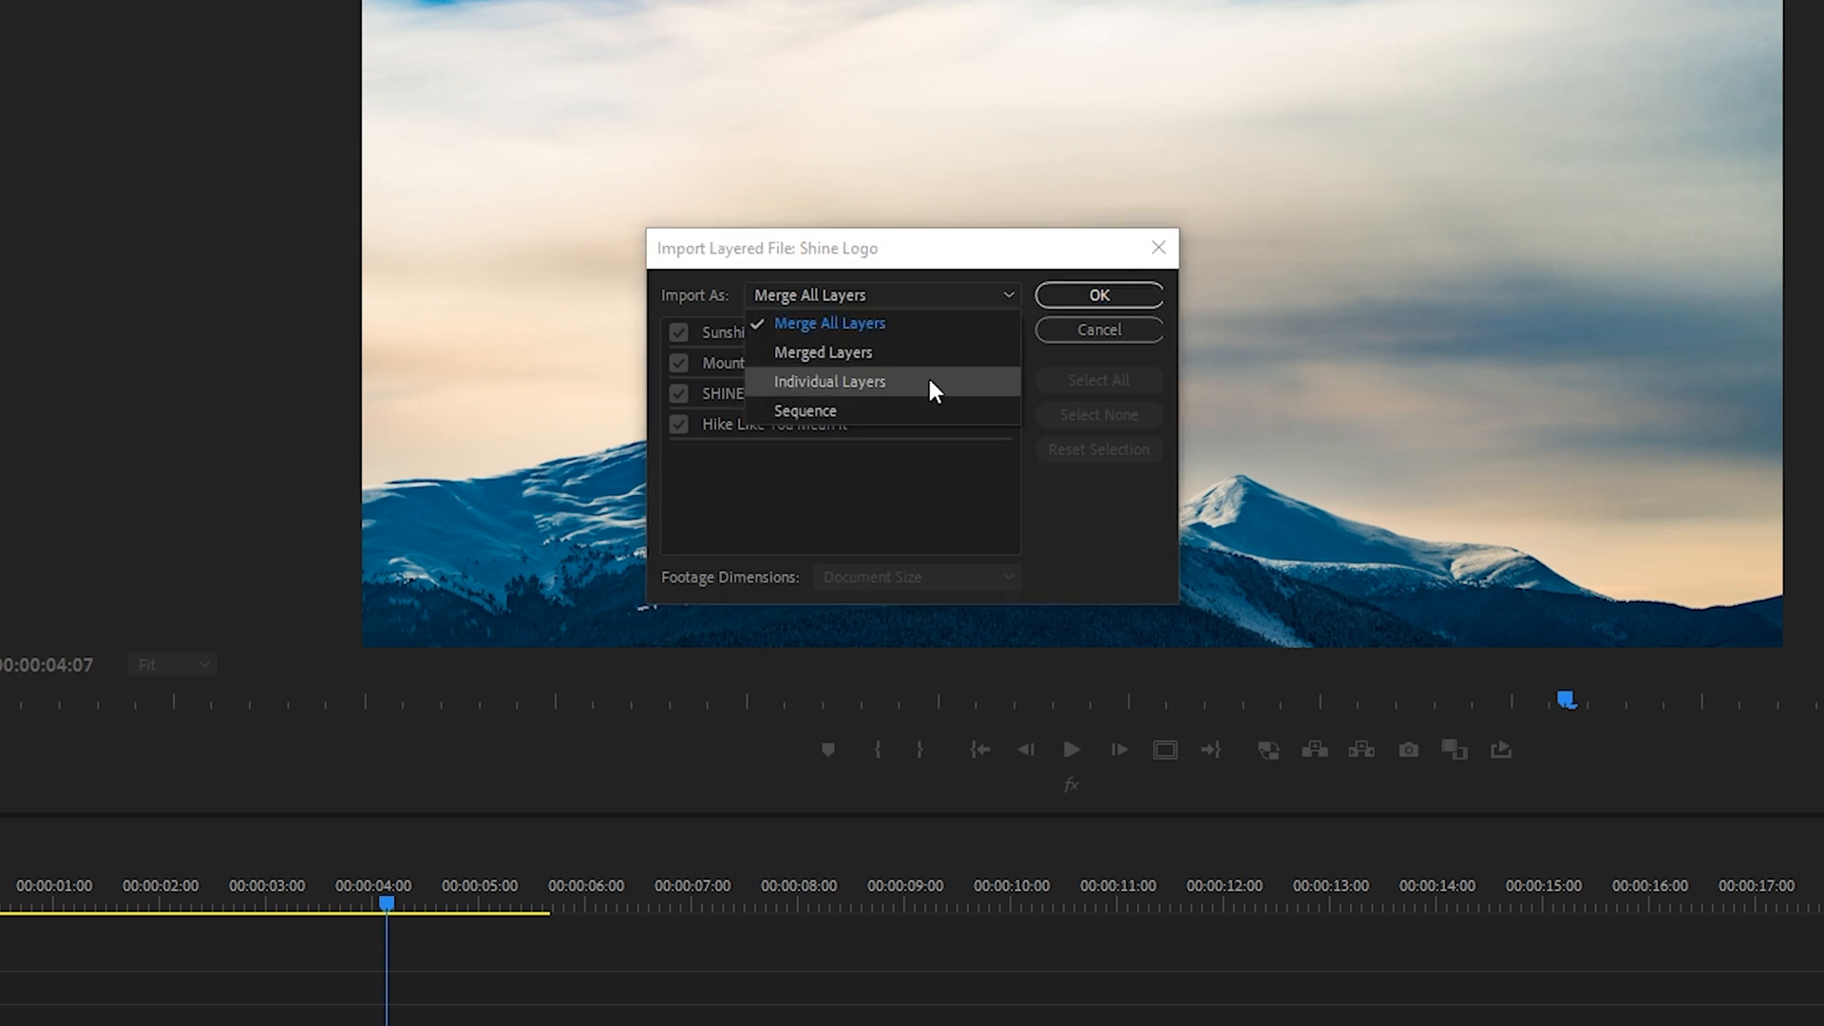
{"action": "mouse_move", "coordinate": [881, 410]}
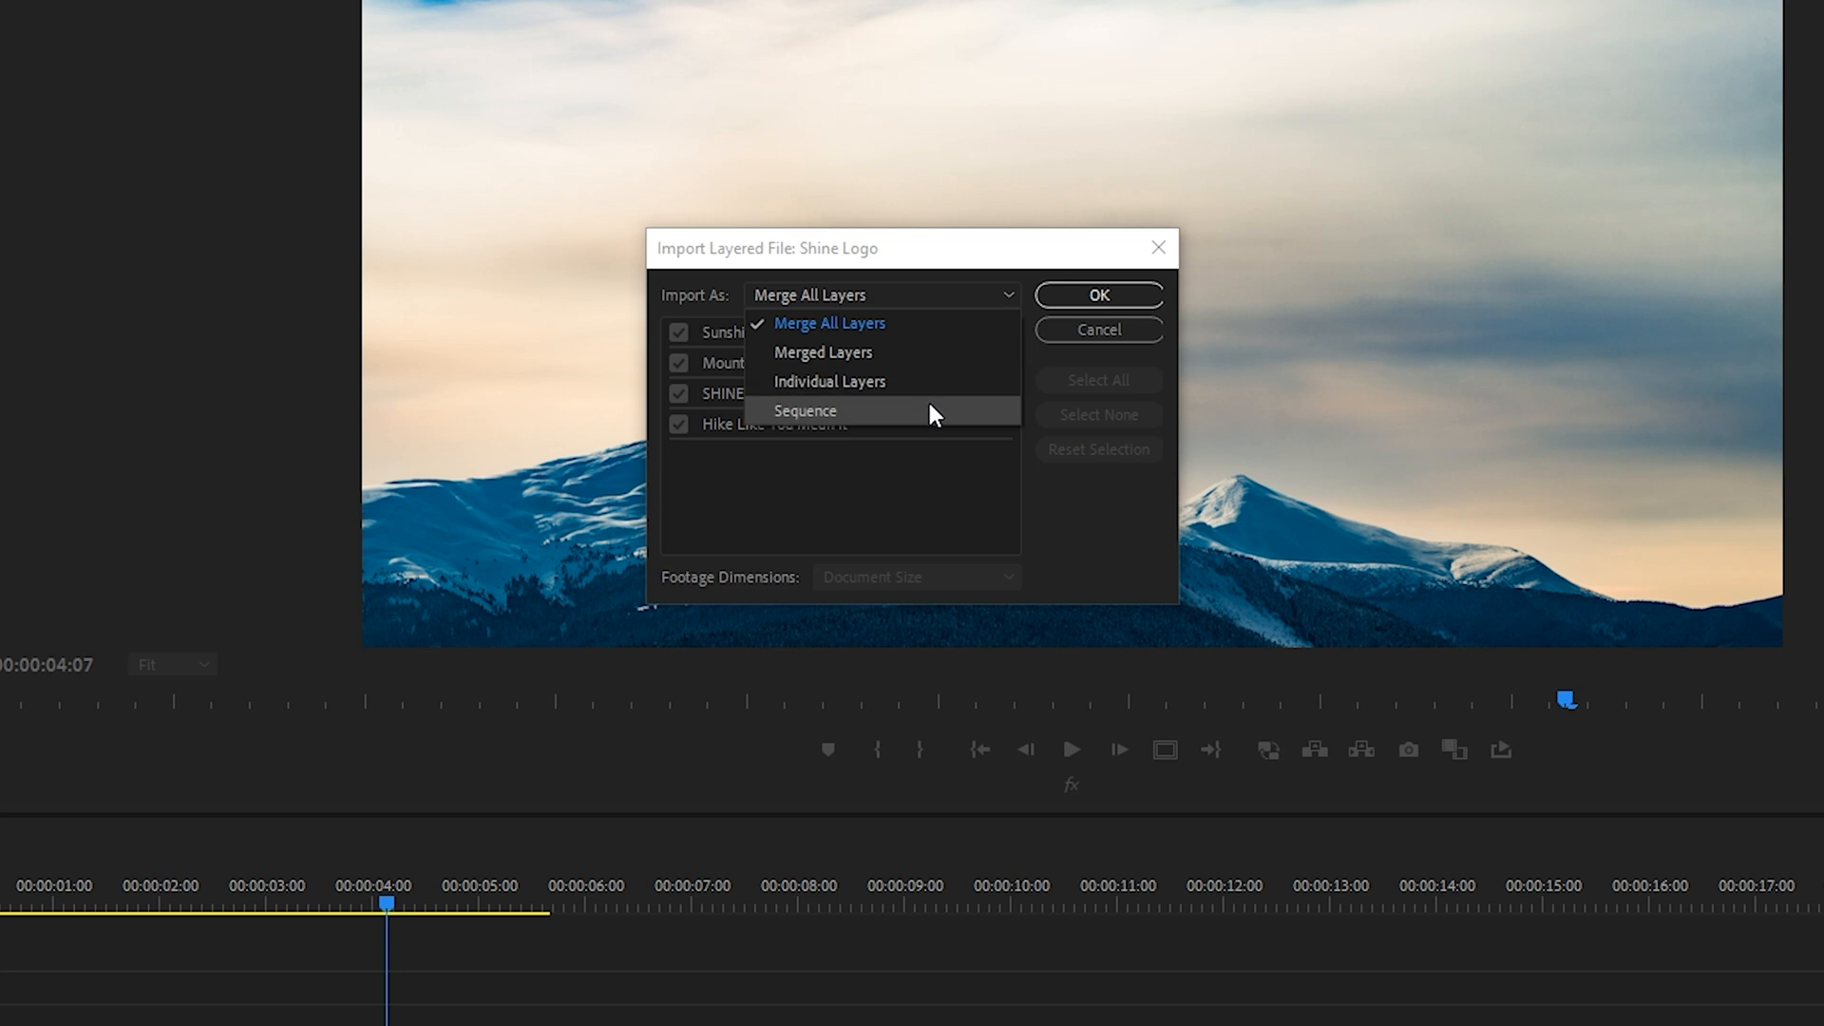
{"action": "mouse_move", "coordinate": [898, 334]}
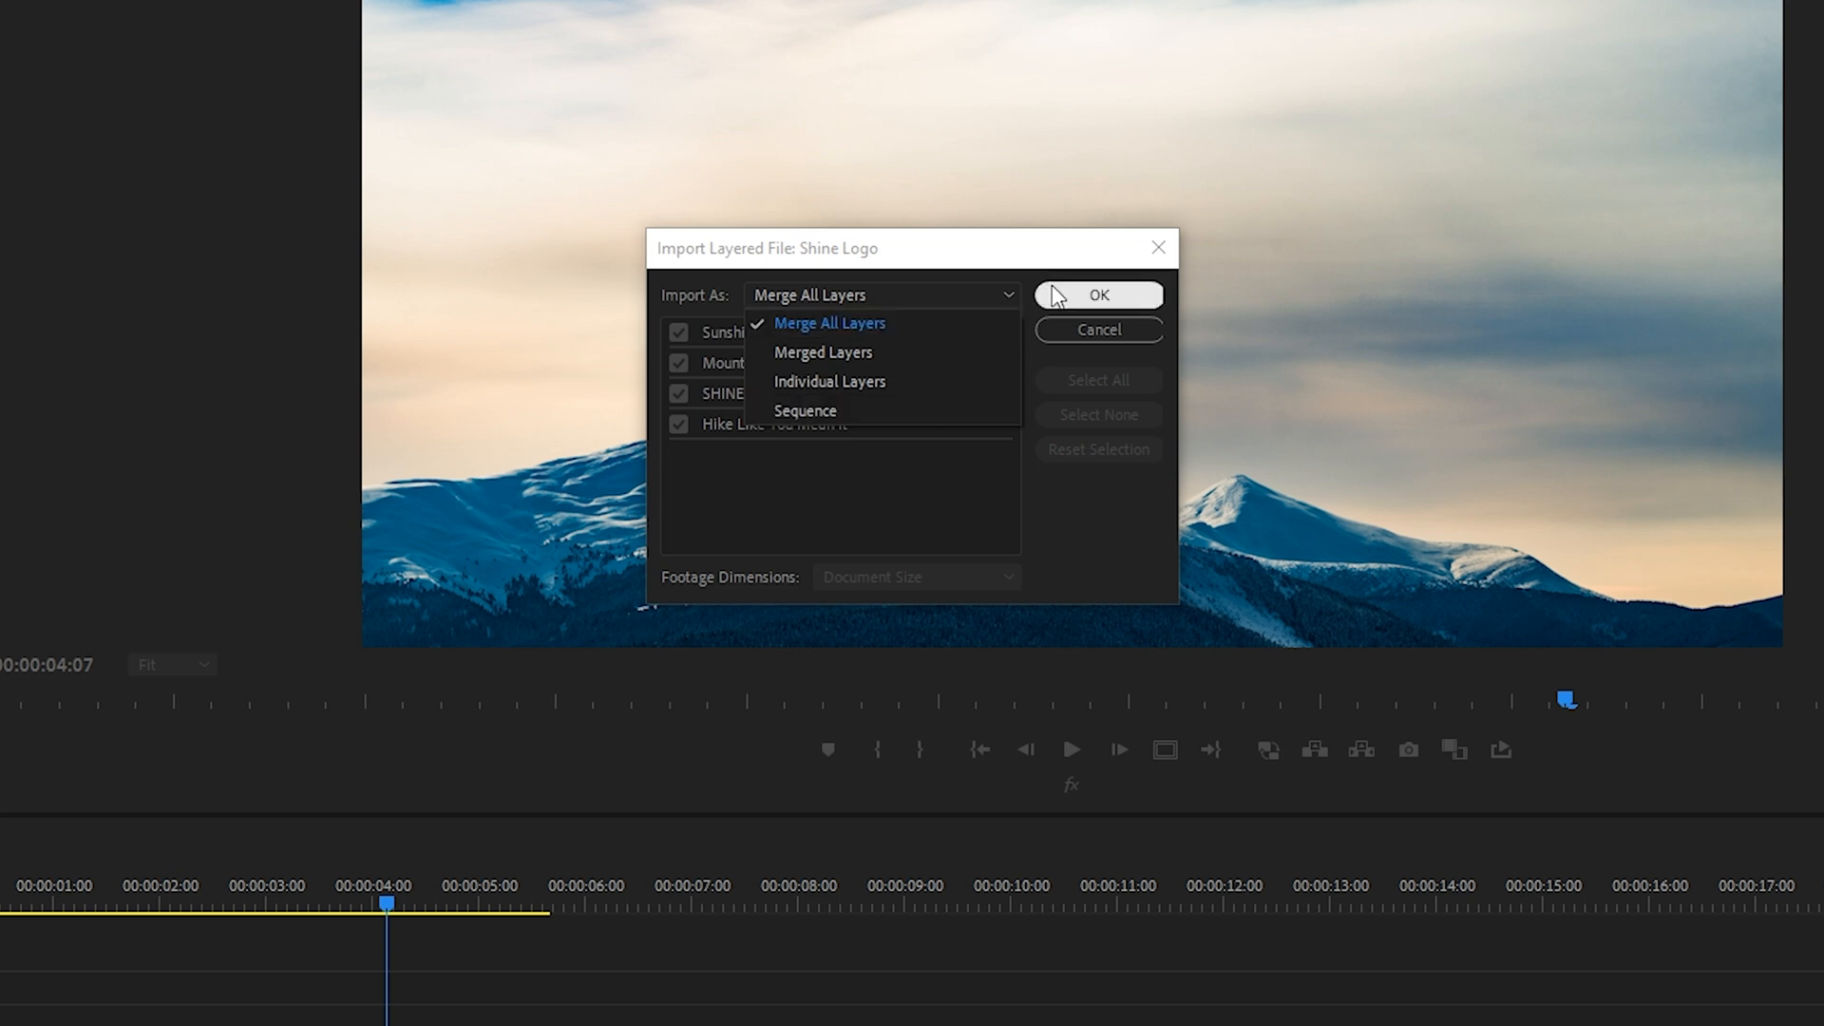
{"action": "left_click", "coordinate": [1098, 295]}
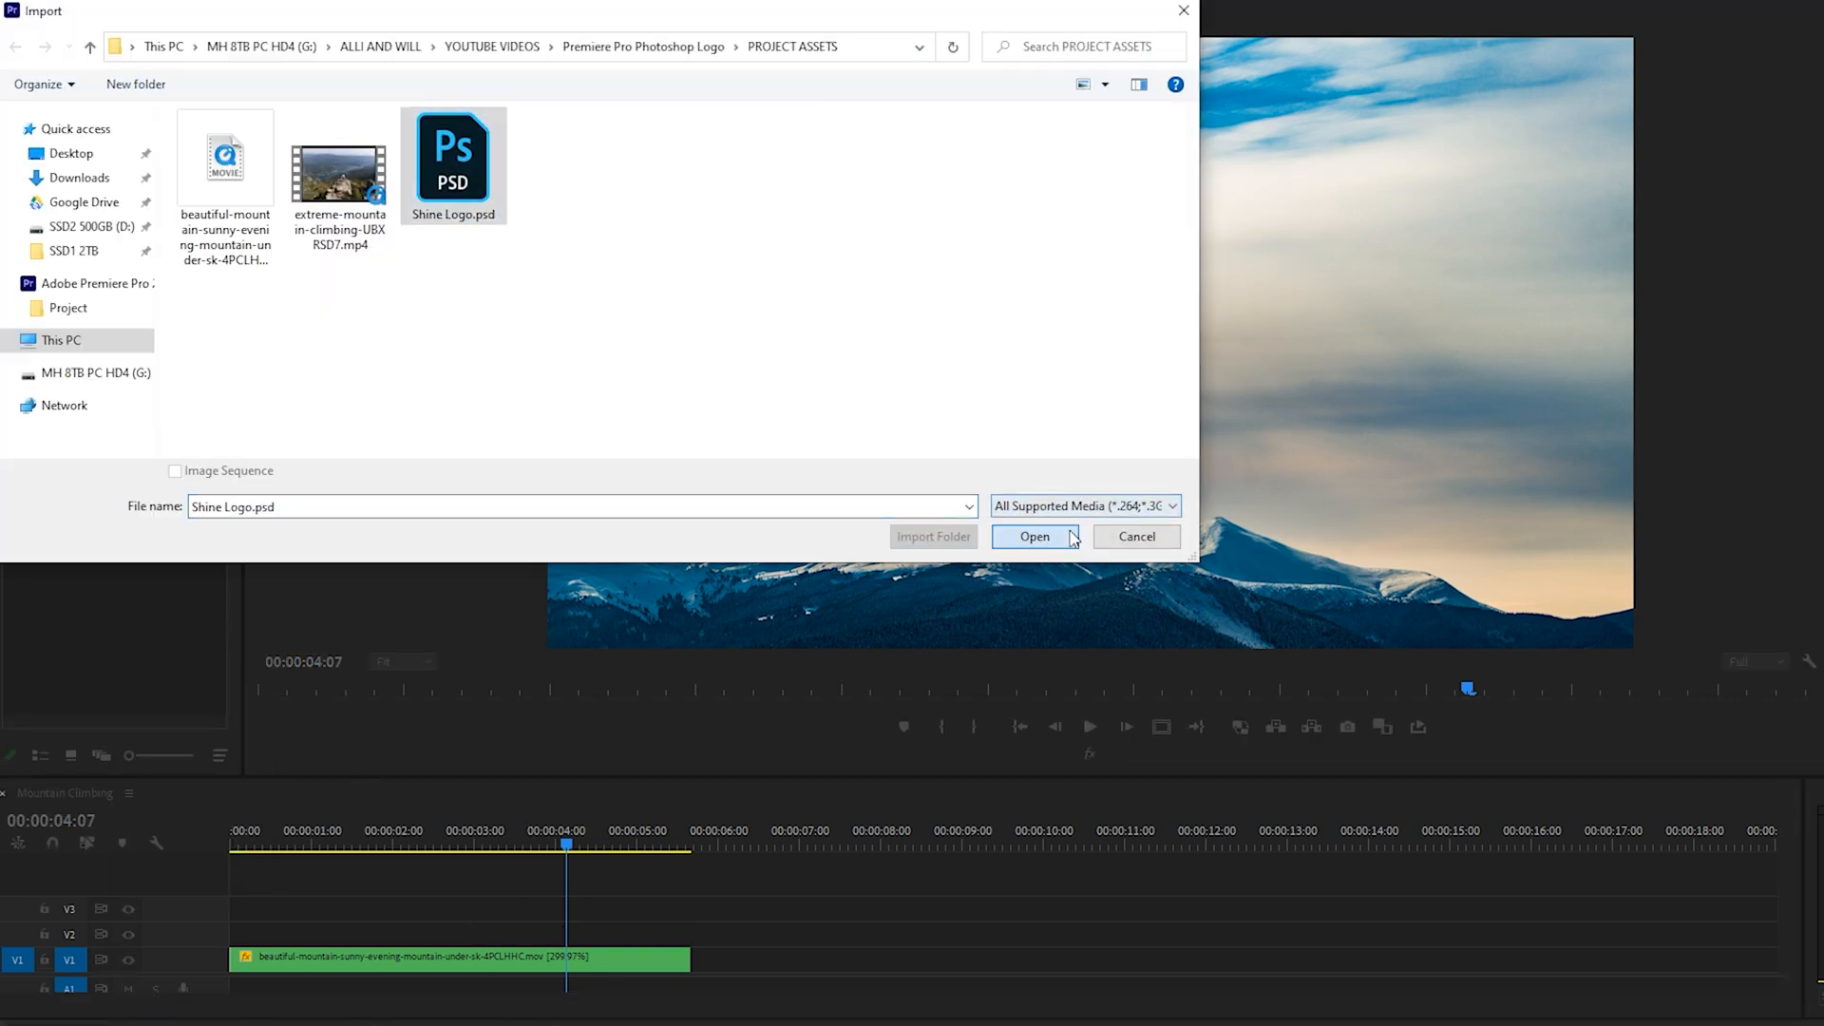
Import Shine Logo.psd as Merged Layers, excluding the Hike Like You Mean It layer
{"action": "left_click", "coordinate": [1032, 536]}
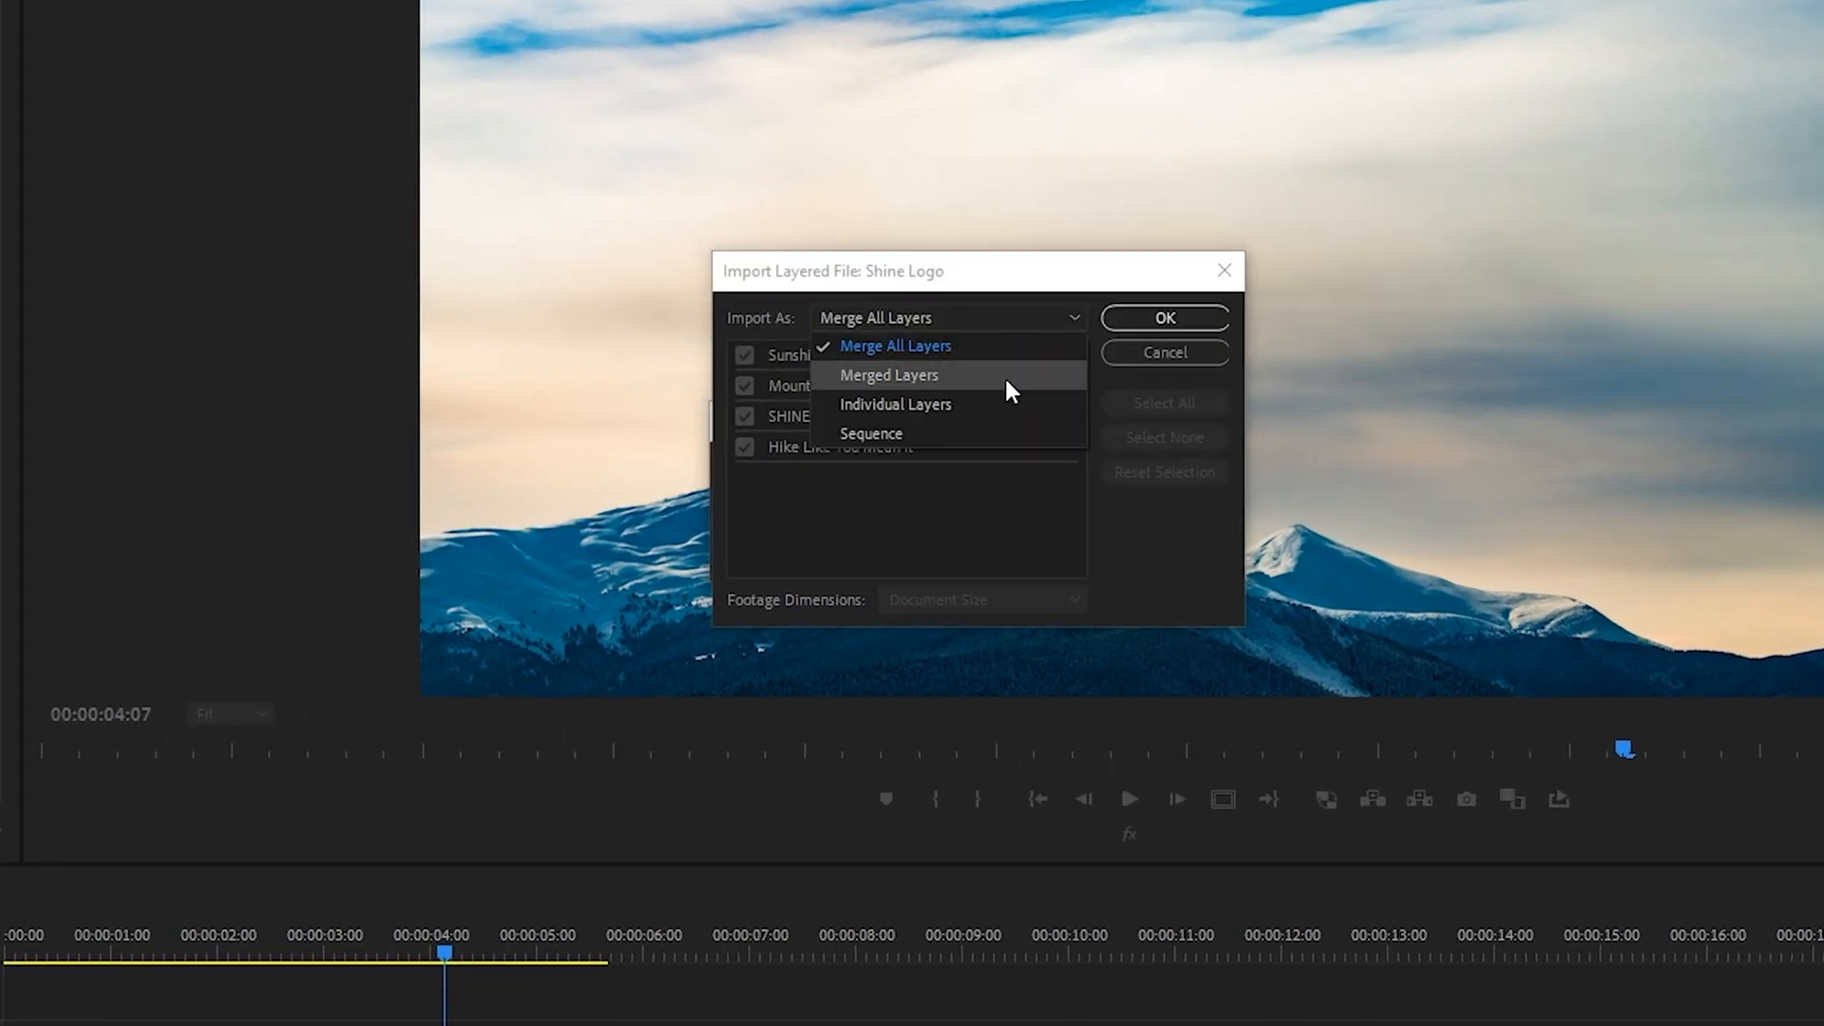
{"action": "left_click", "coordinate": [887, 374]}
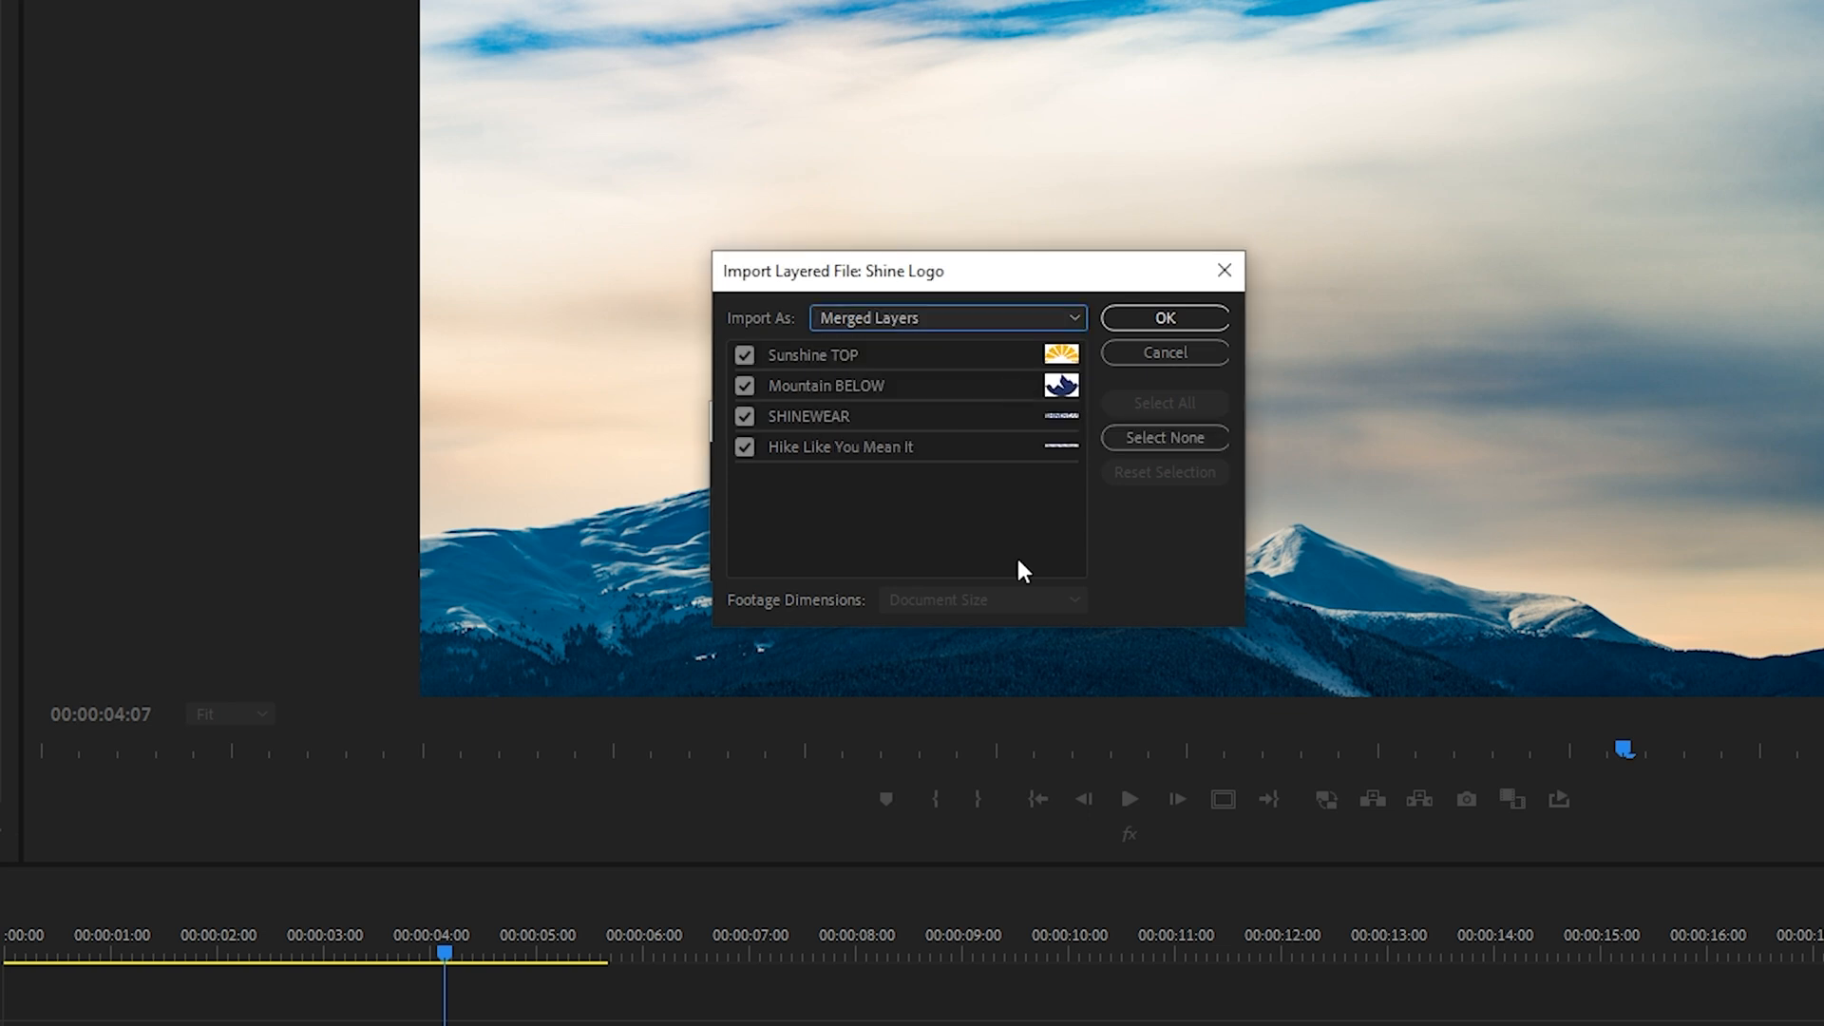
{"action": "left_click", "coordinate": [745, 354]}
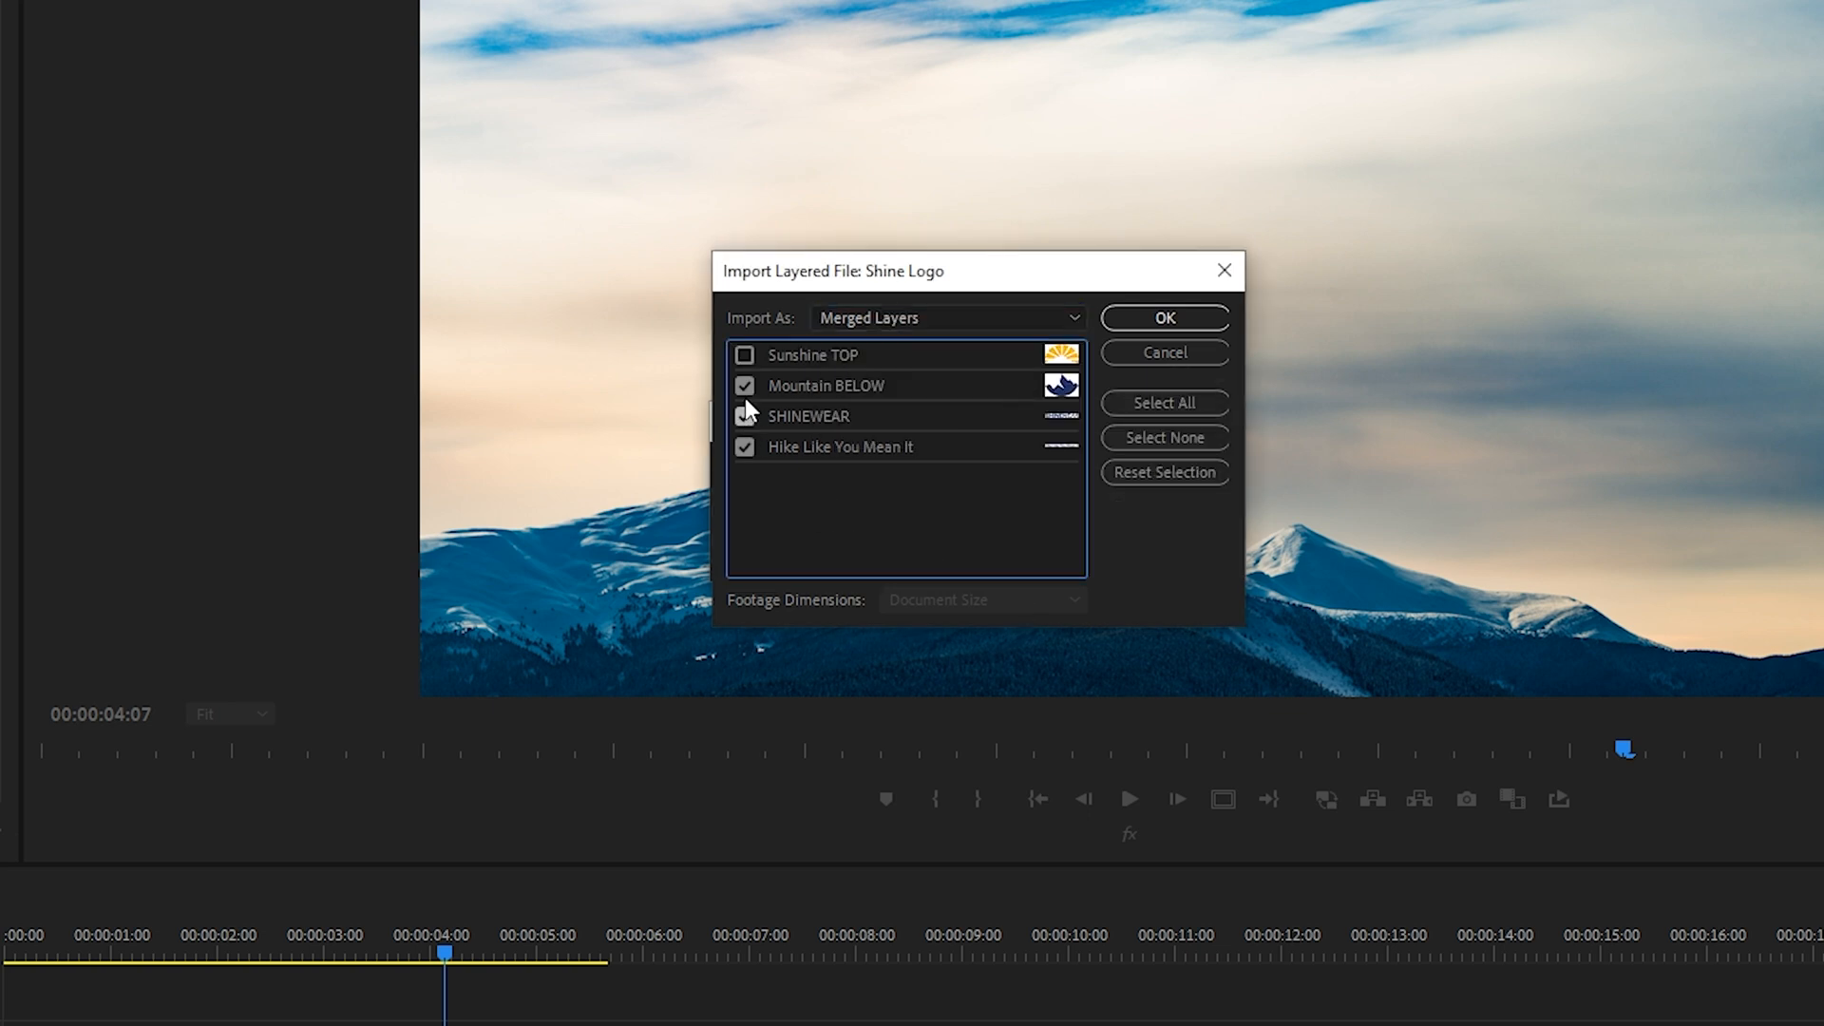
{"action": "left_click", "coordinate": [1163, 403]}
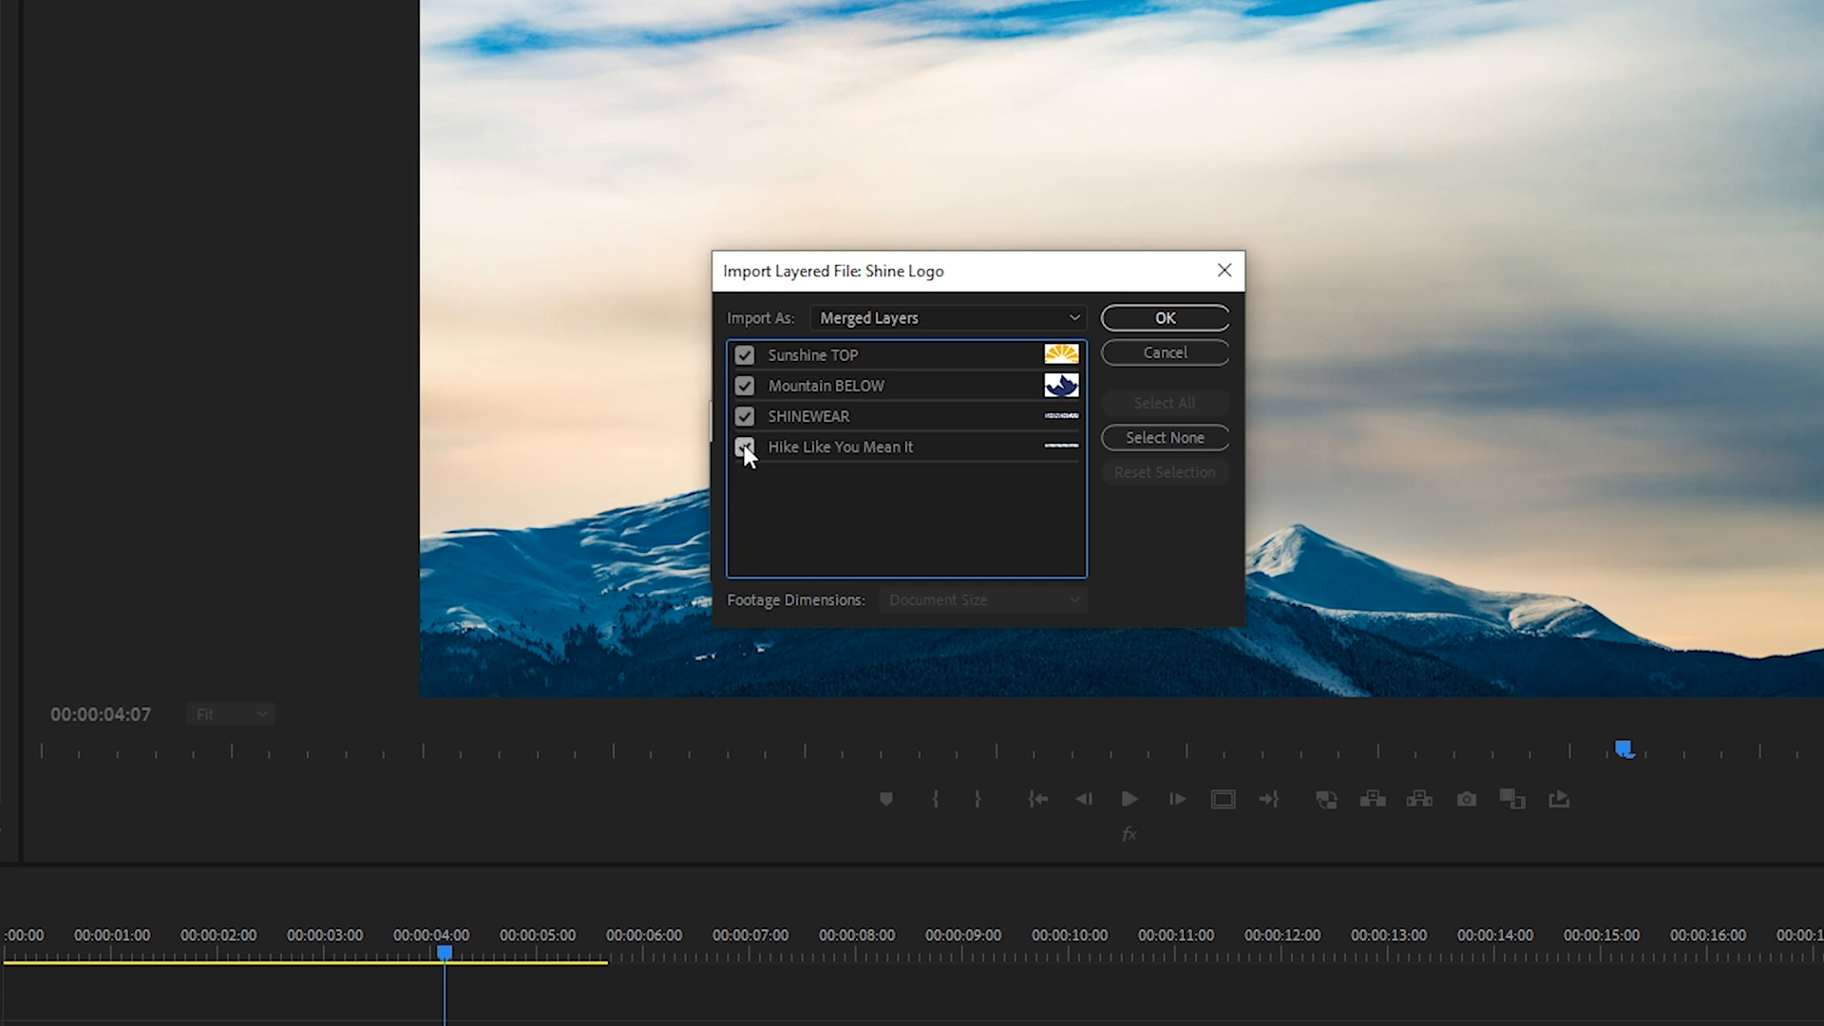
{"action": "left_click", "coordinate": [745, 447]}
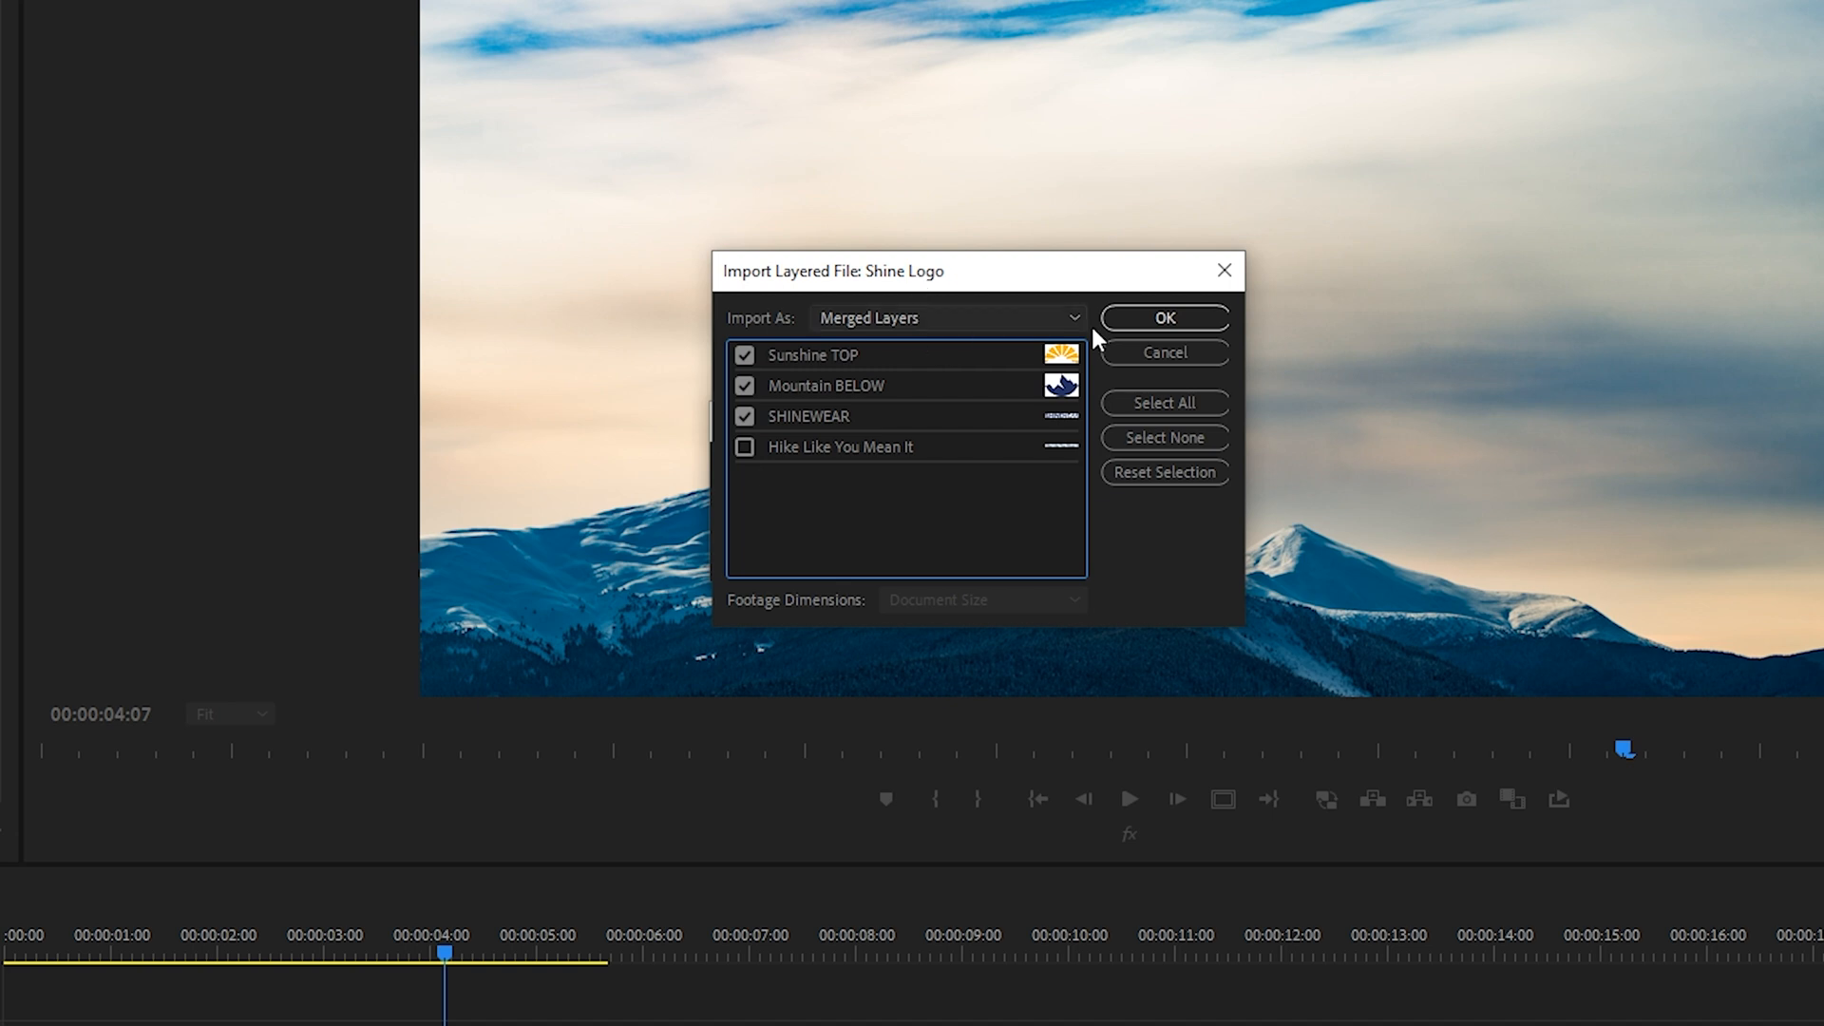
{"action": "left_click", "coordinate": [1163, 318]}
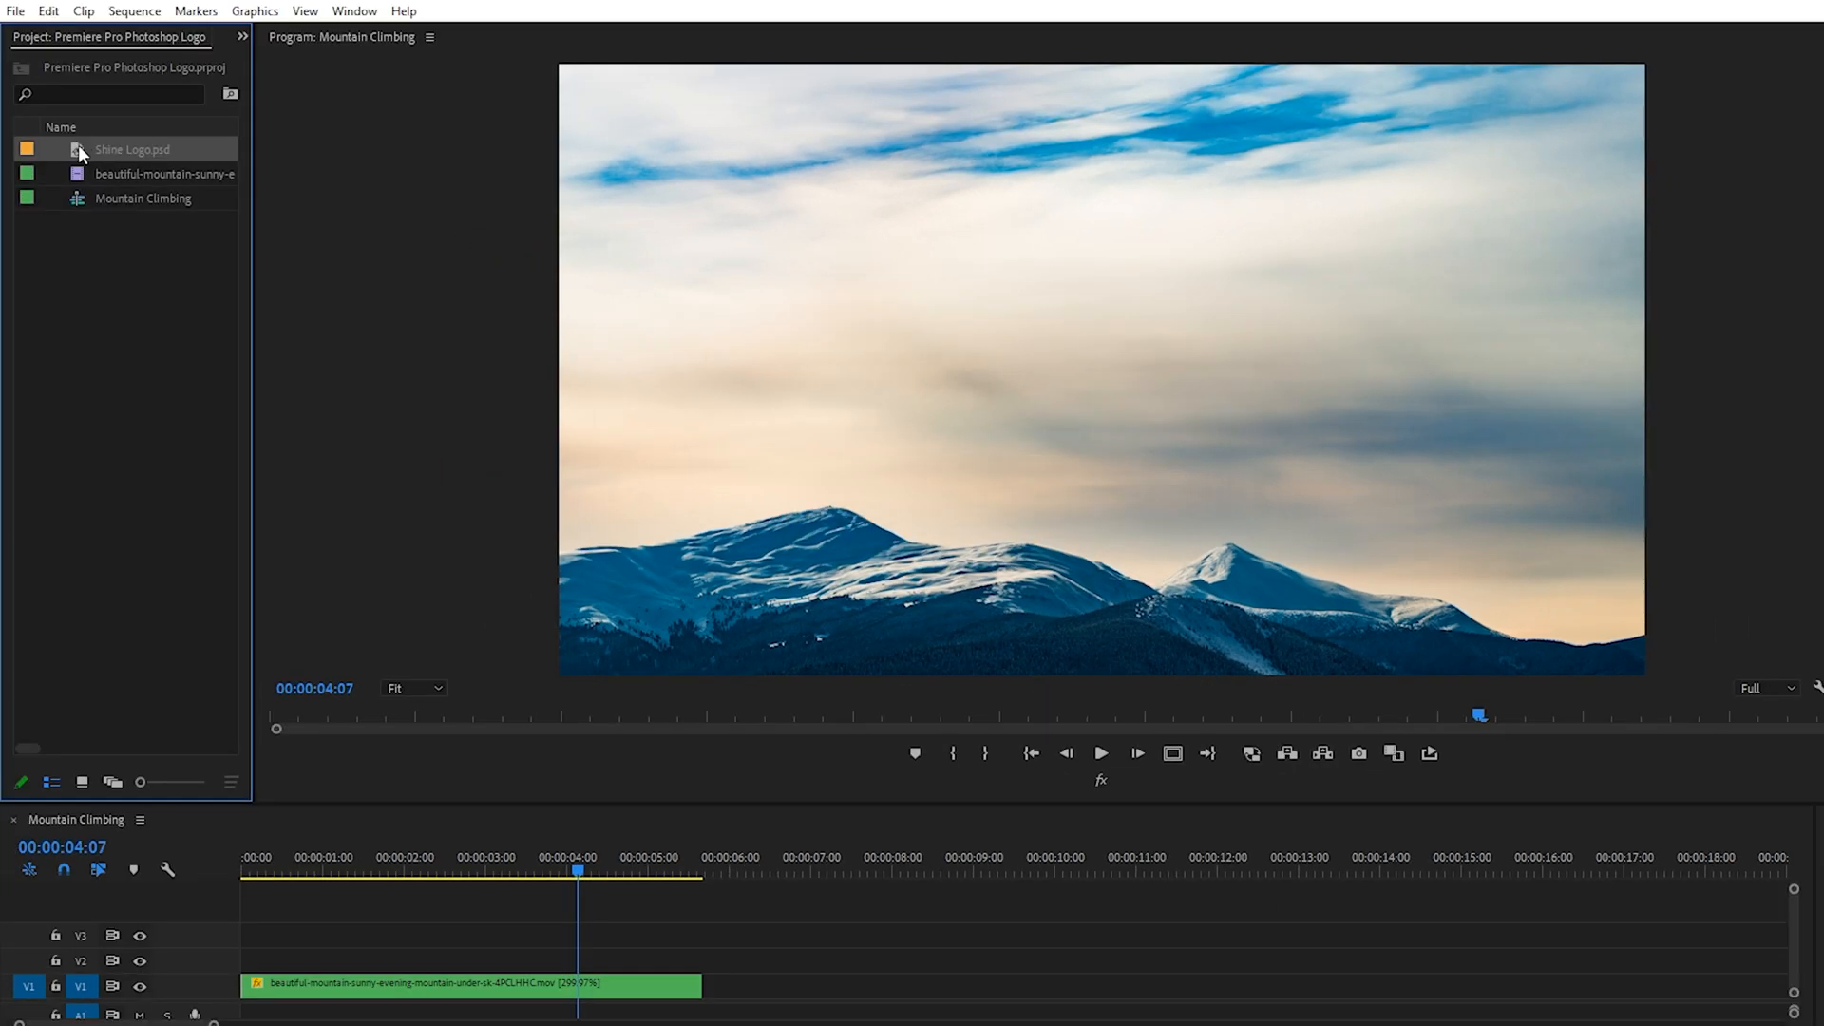
{"action": "left_click_drag", "start_coordinate": [131, 149], "coordinate": [570, 958]}
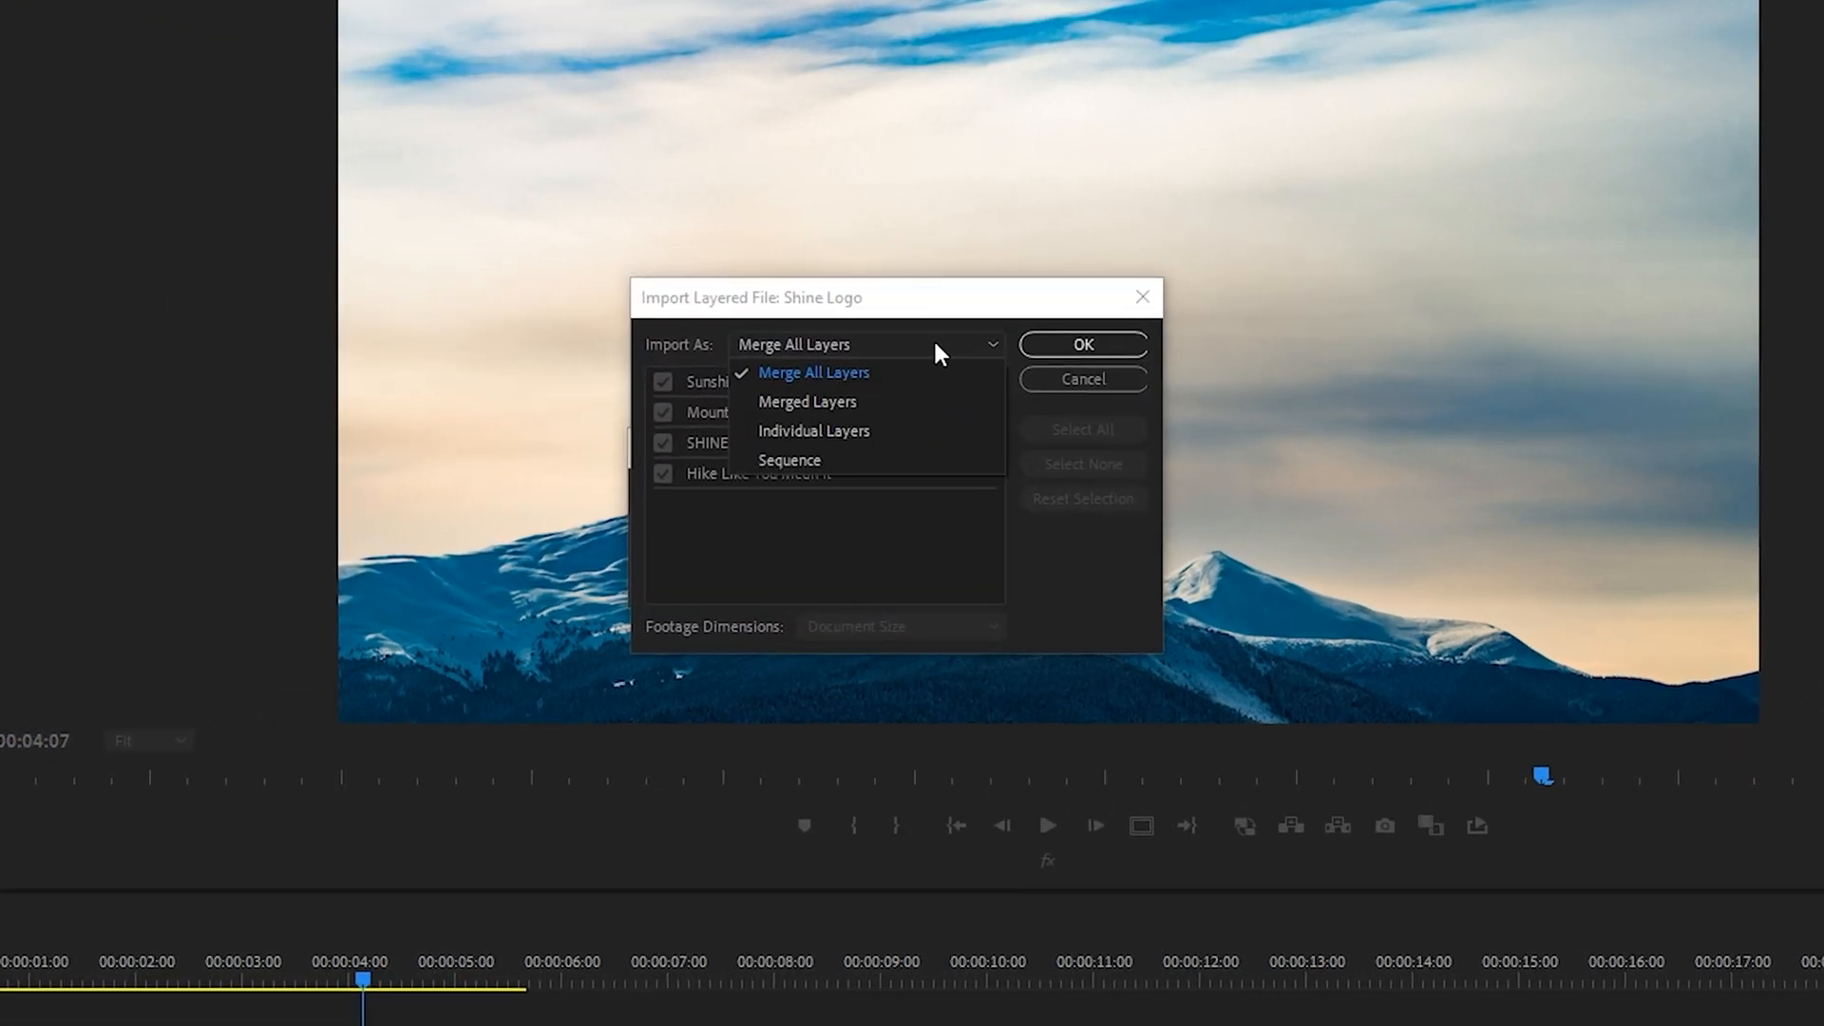
Import Shine Logo.psd as Individual Layers with all four layers, then expand its folder
{"action": "left_click", "coordinate": [814, 430]}
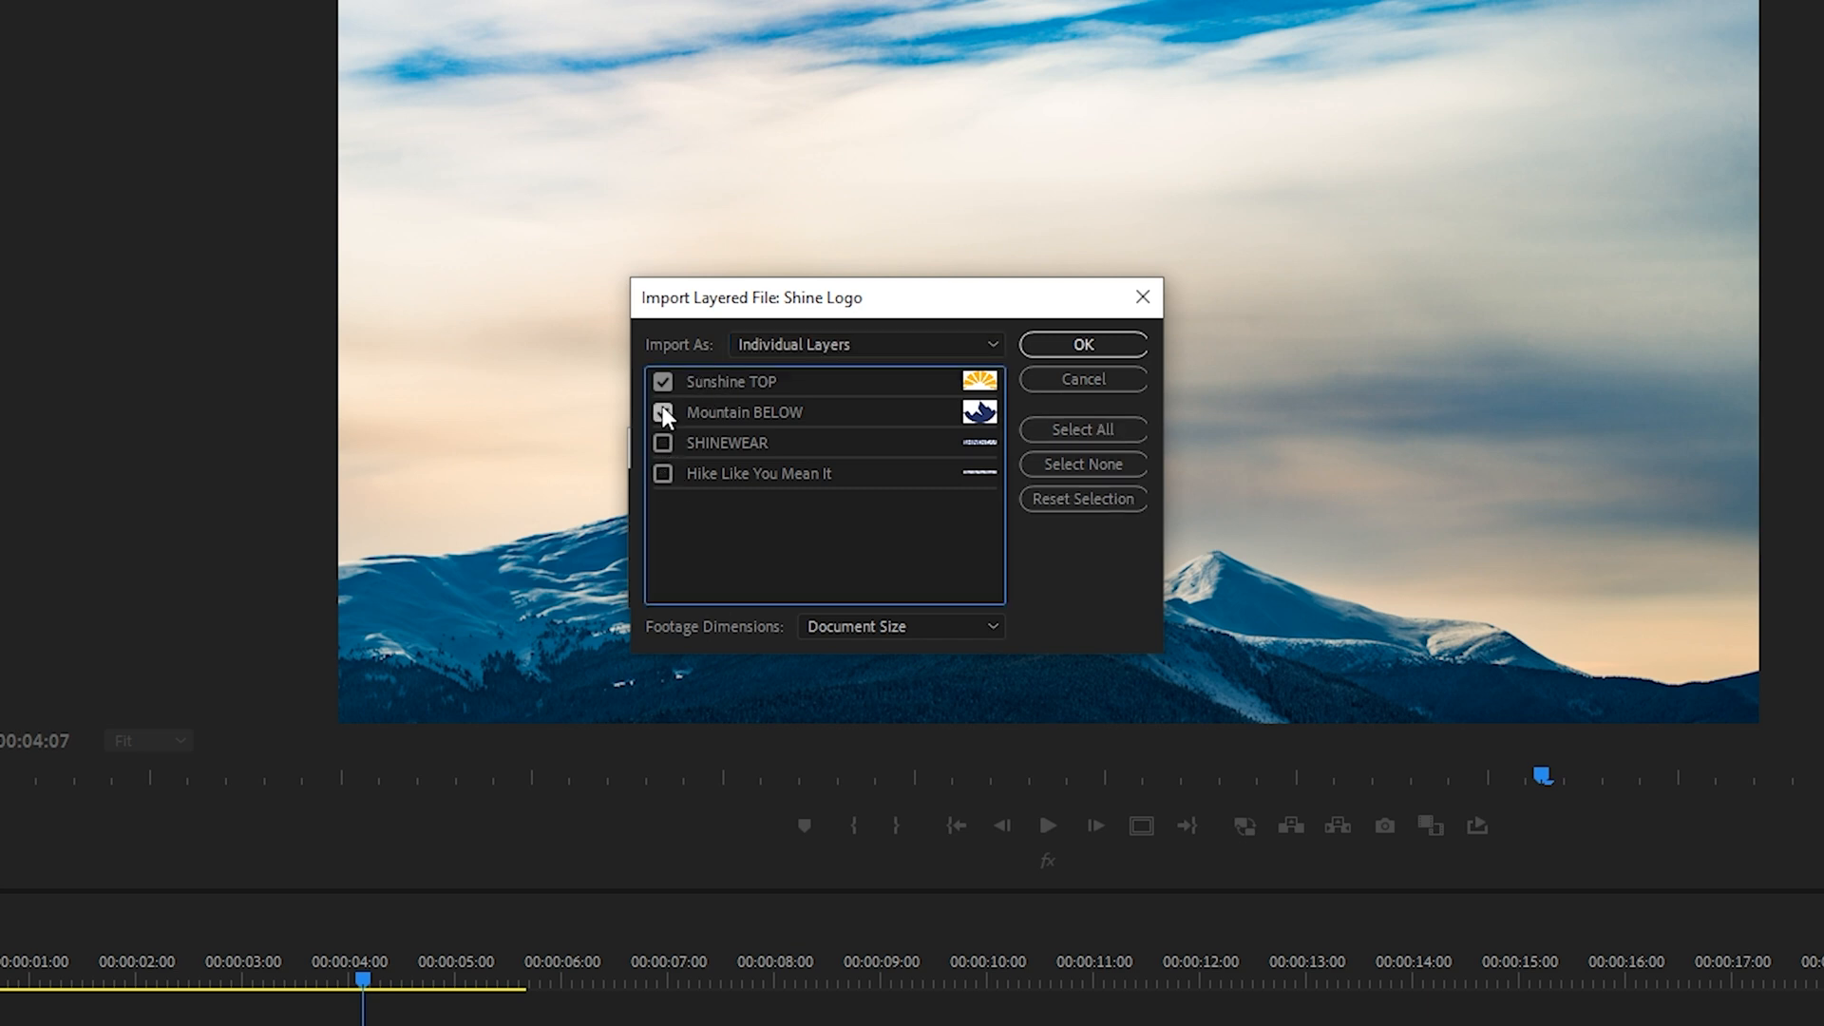
{"action": "left_click", "coordinate": [664, 444]}
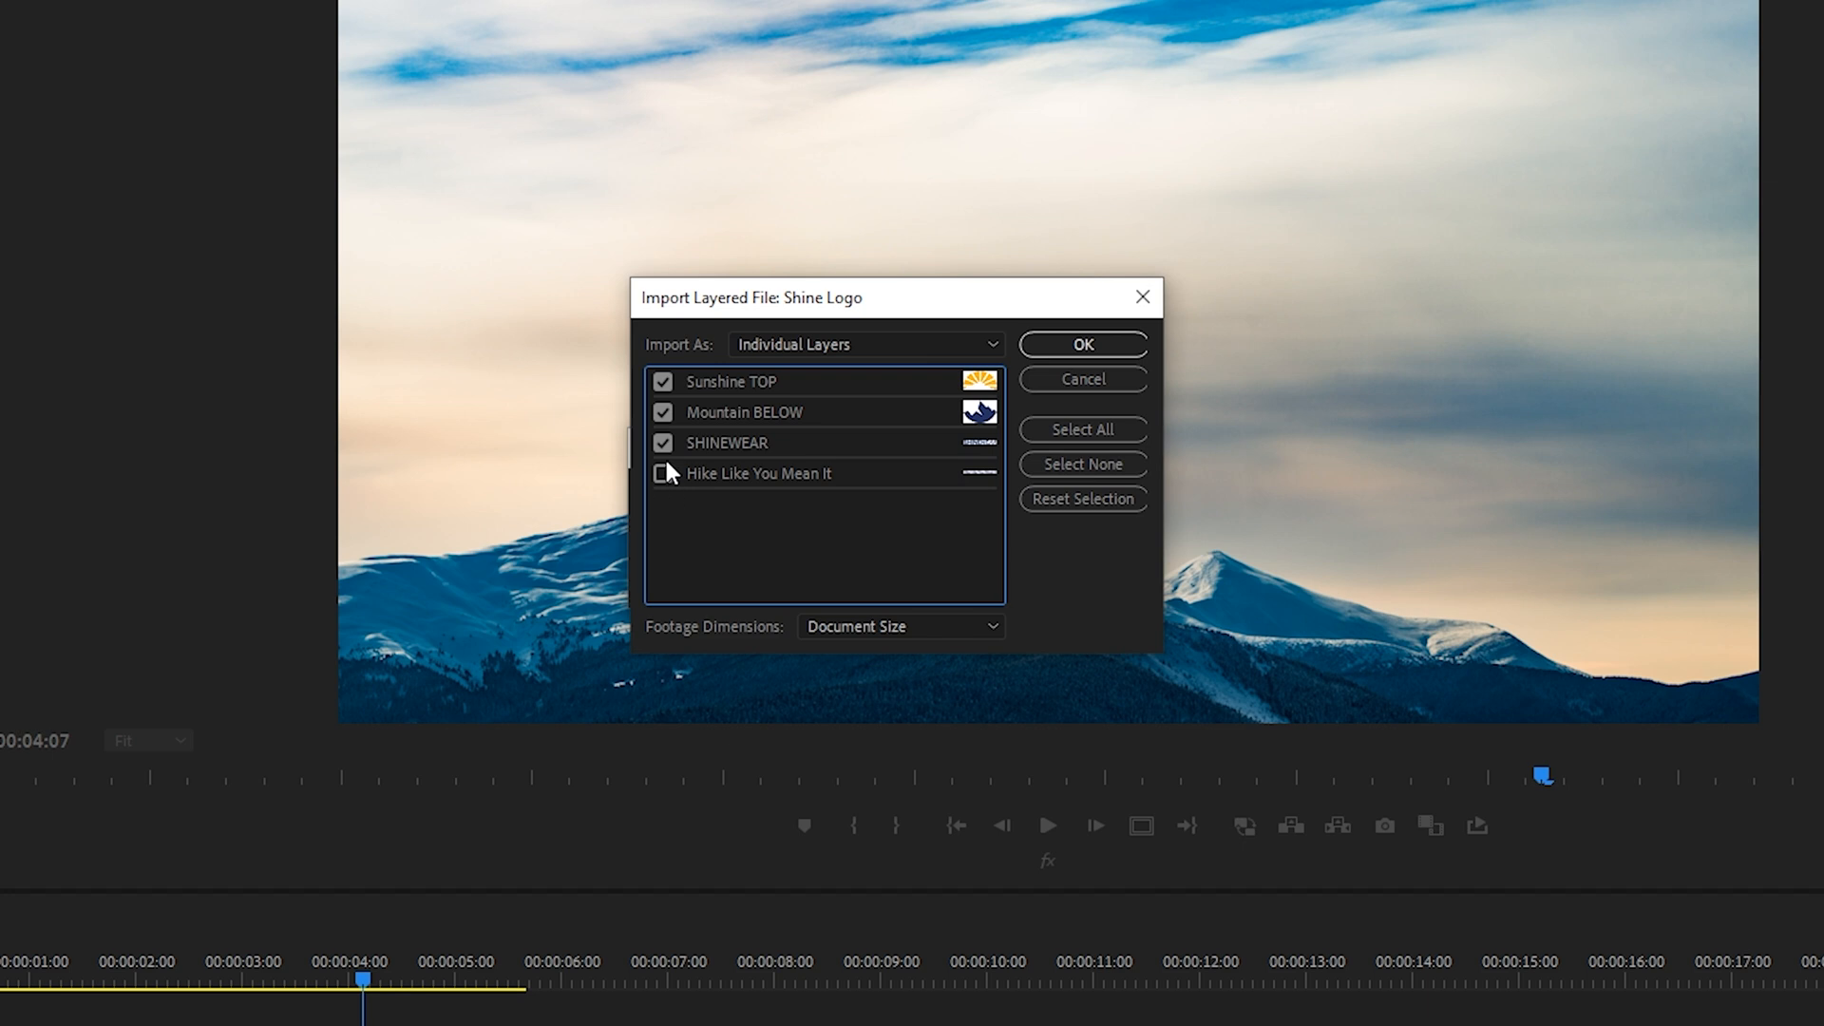
{"action": "left_click", "coordinate": [1082, 344]}
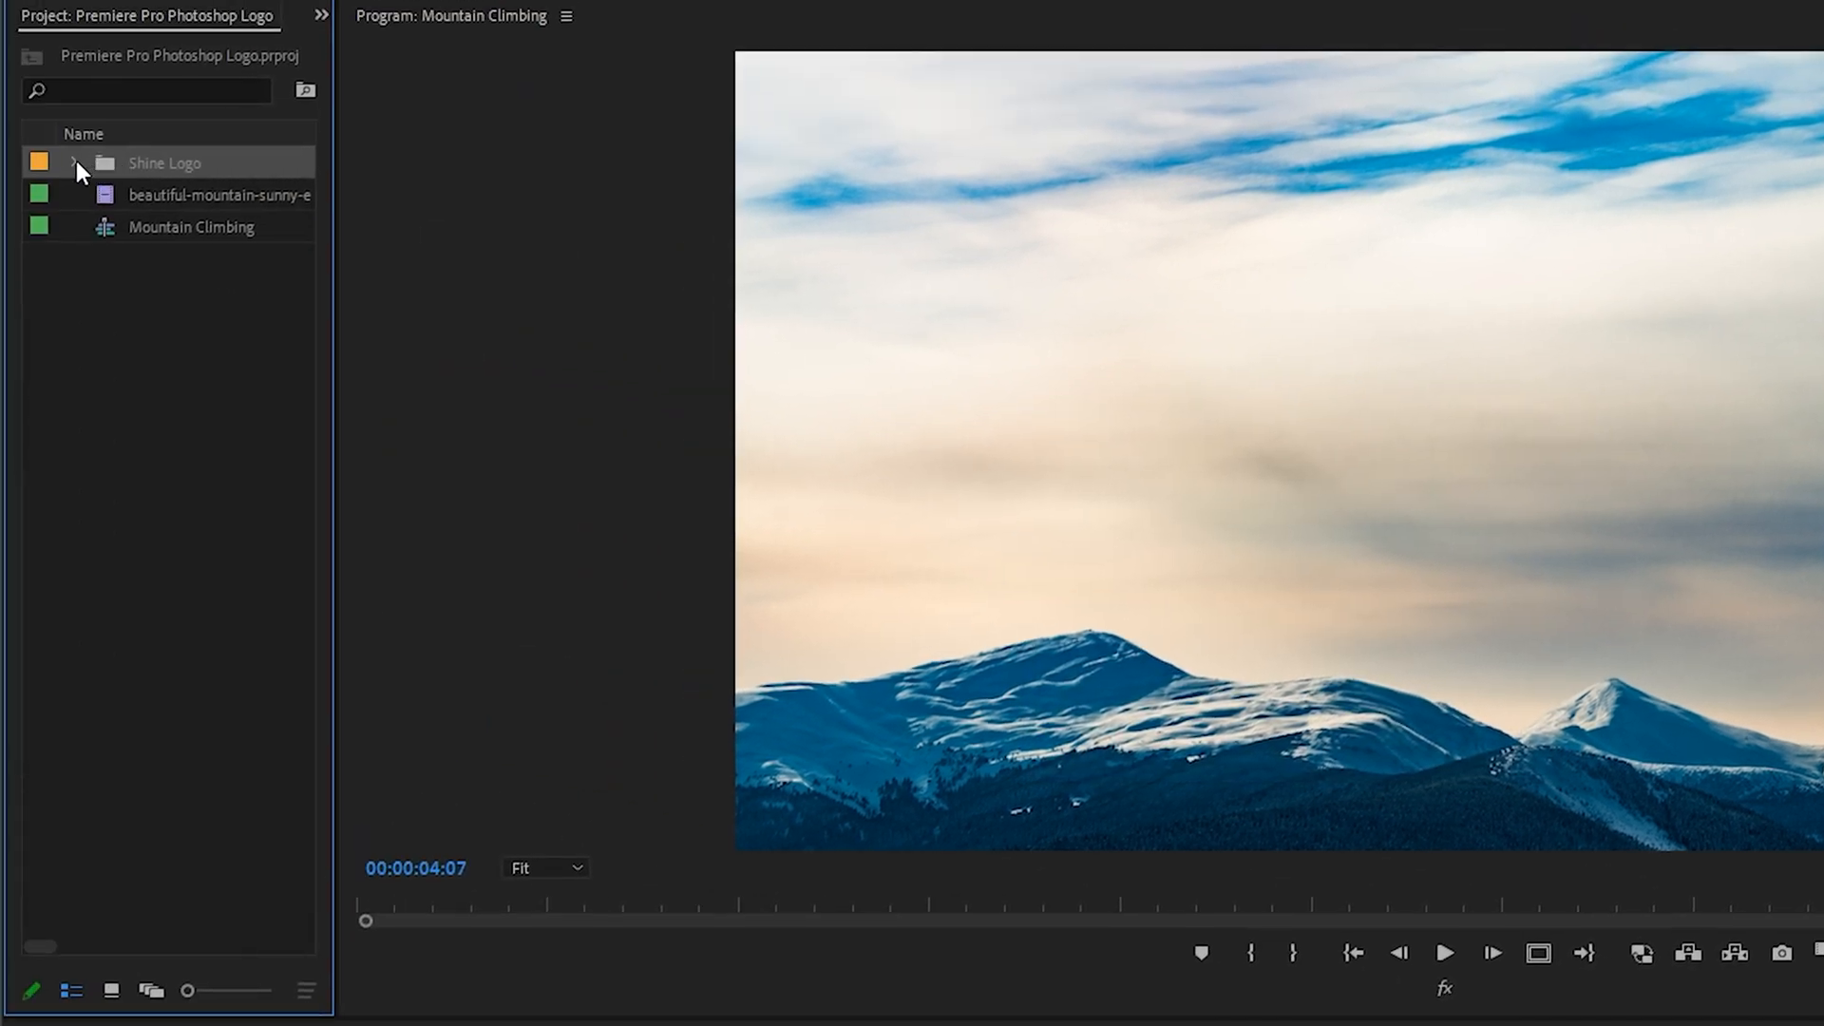
{"action": "left_click", "coordinate": [72, 161]}
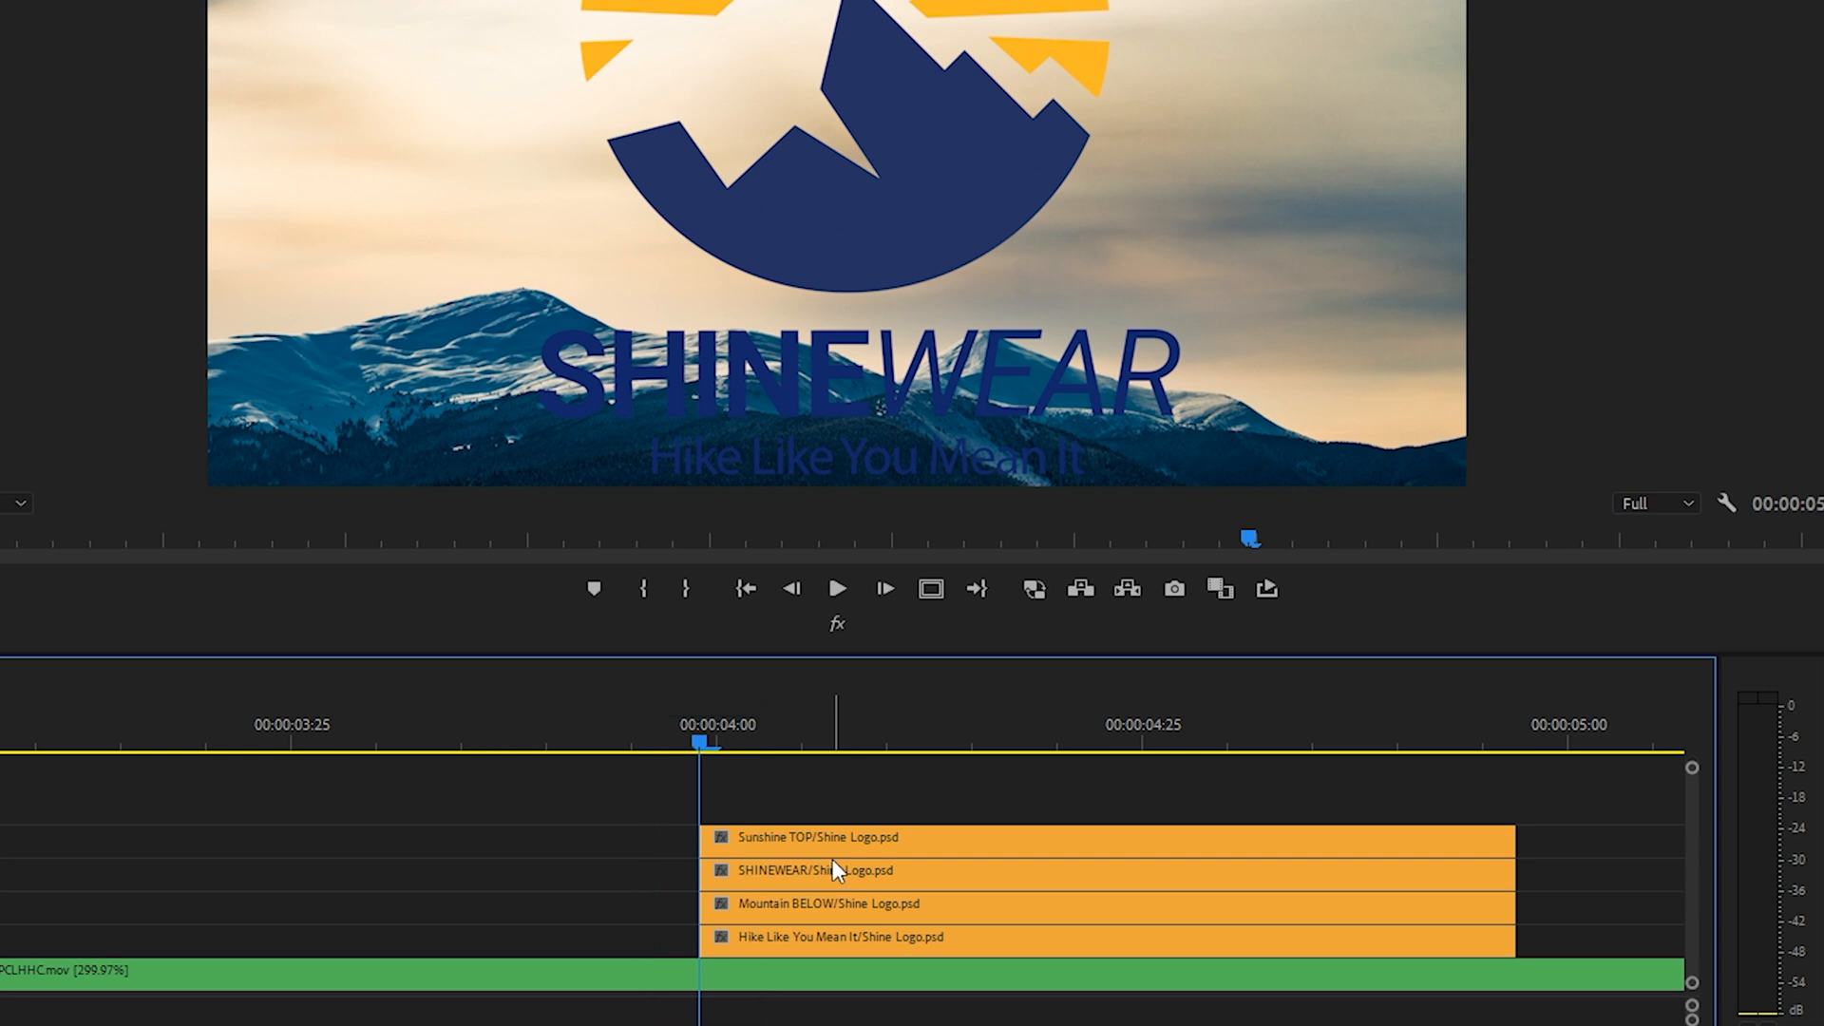
Add a Cross Dissolve to the start of Sunshine TOP and scrub to preview
{"action": "left_click", "coordinate": [838, 836]}
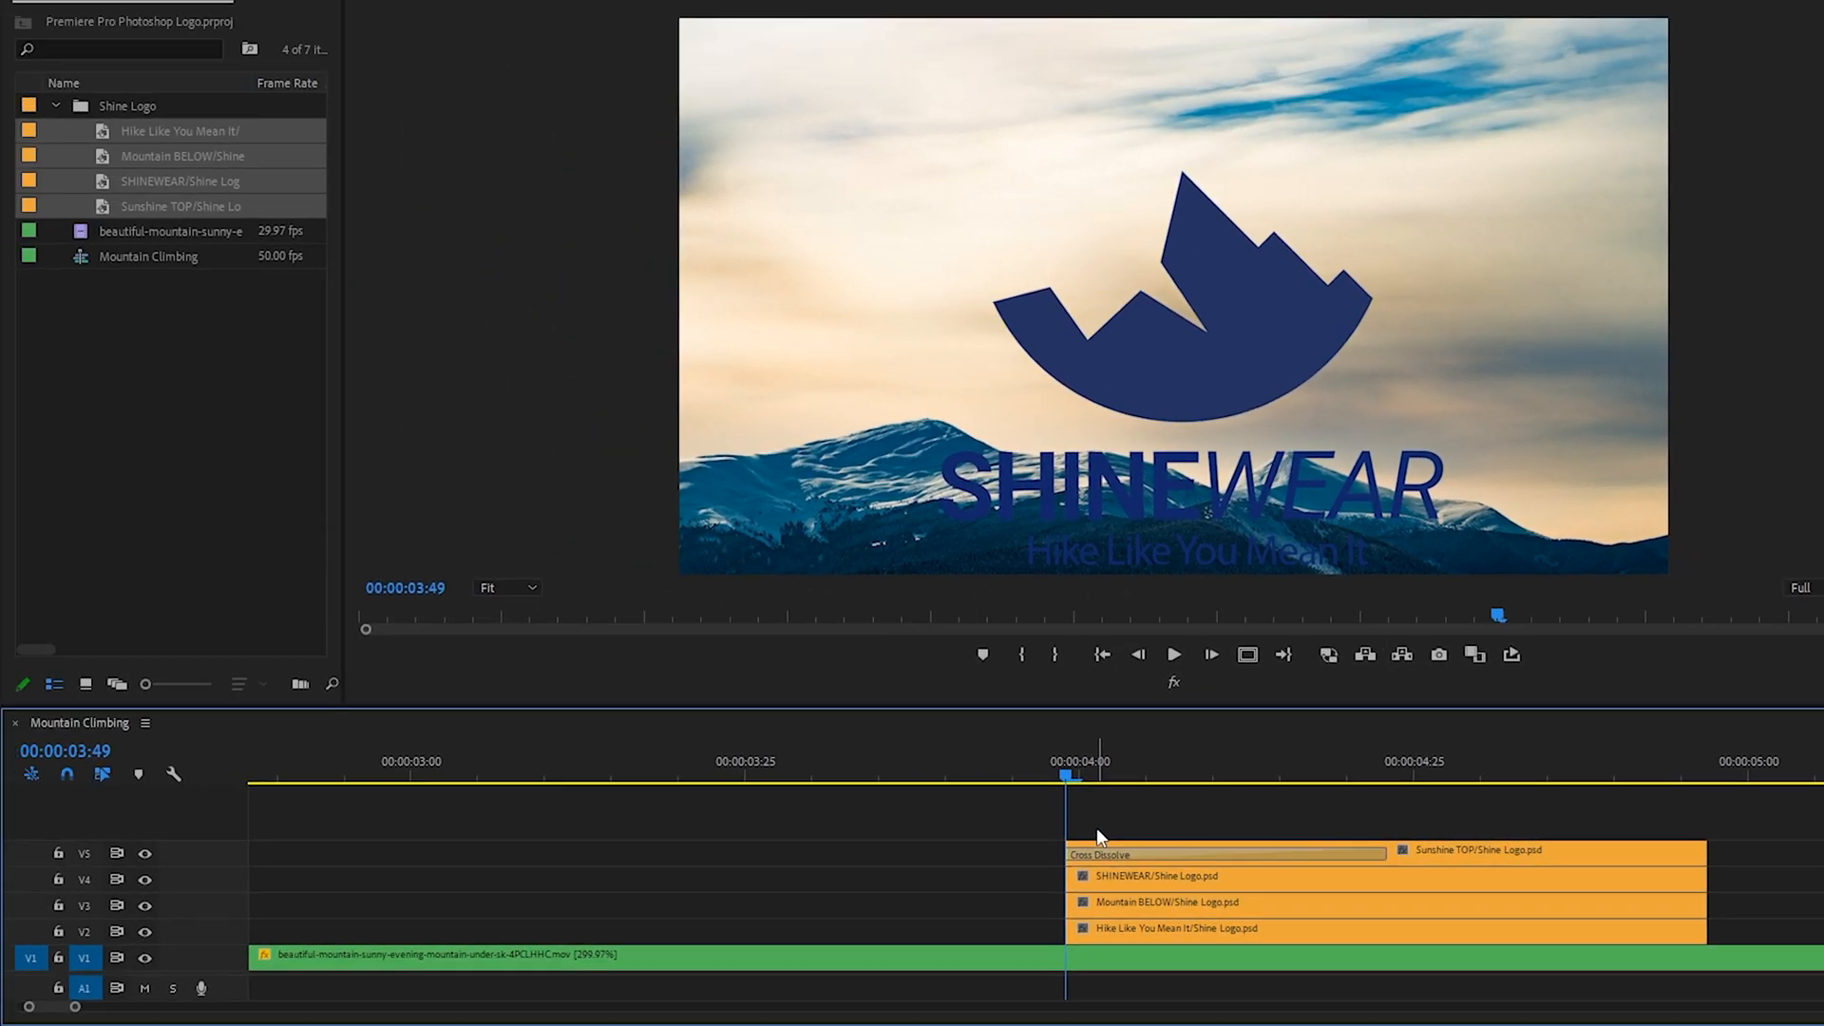
{"action": "mouse_move", "coordinate": [1100, 910]}
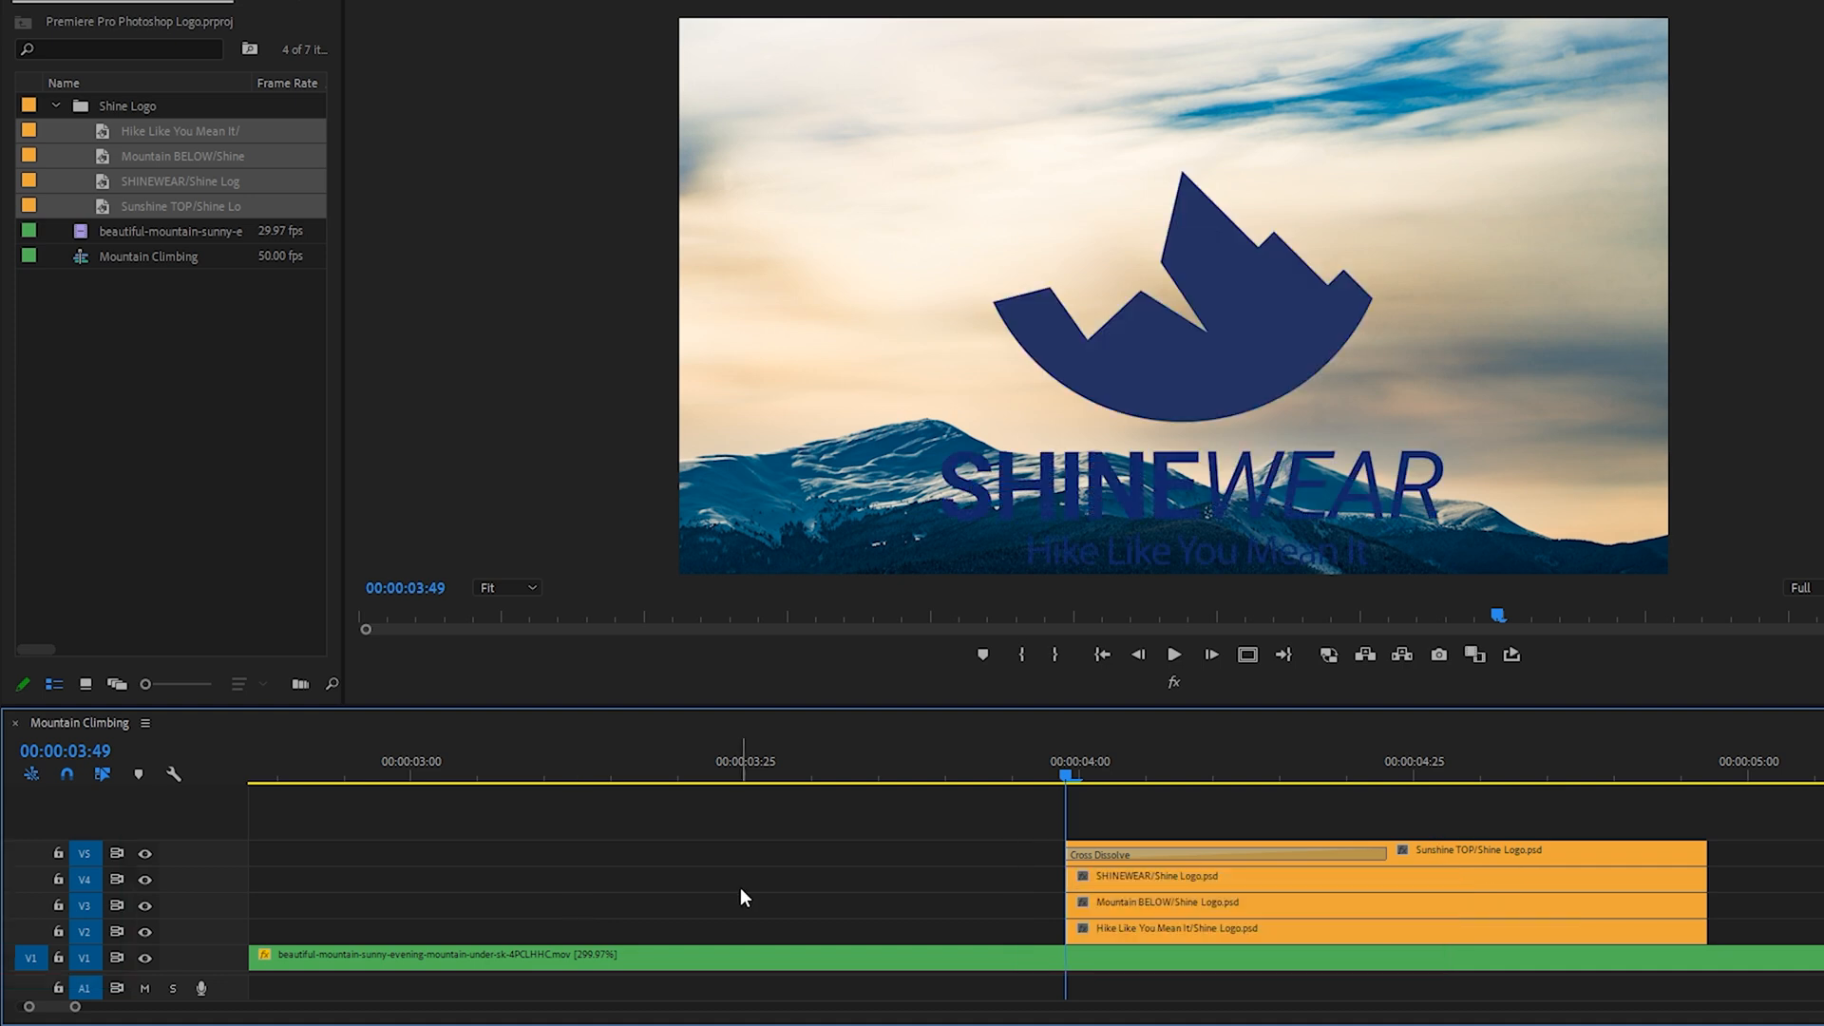
{"action": "left_click", "coordinate": [84, 905]}
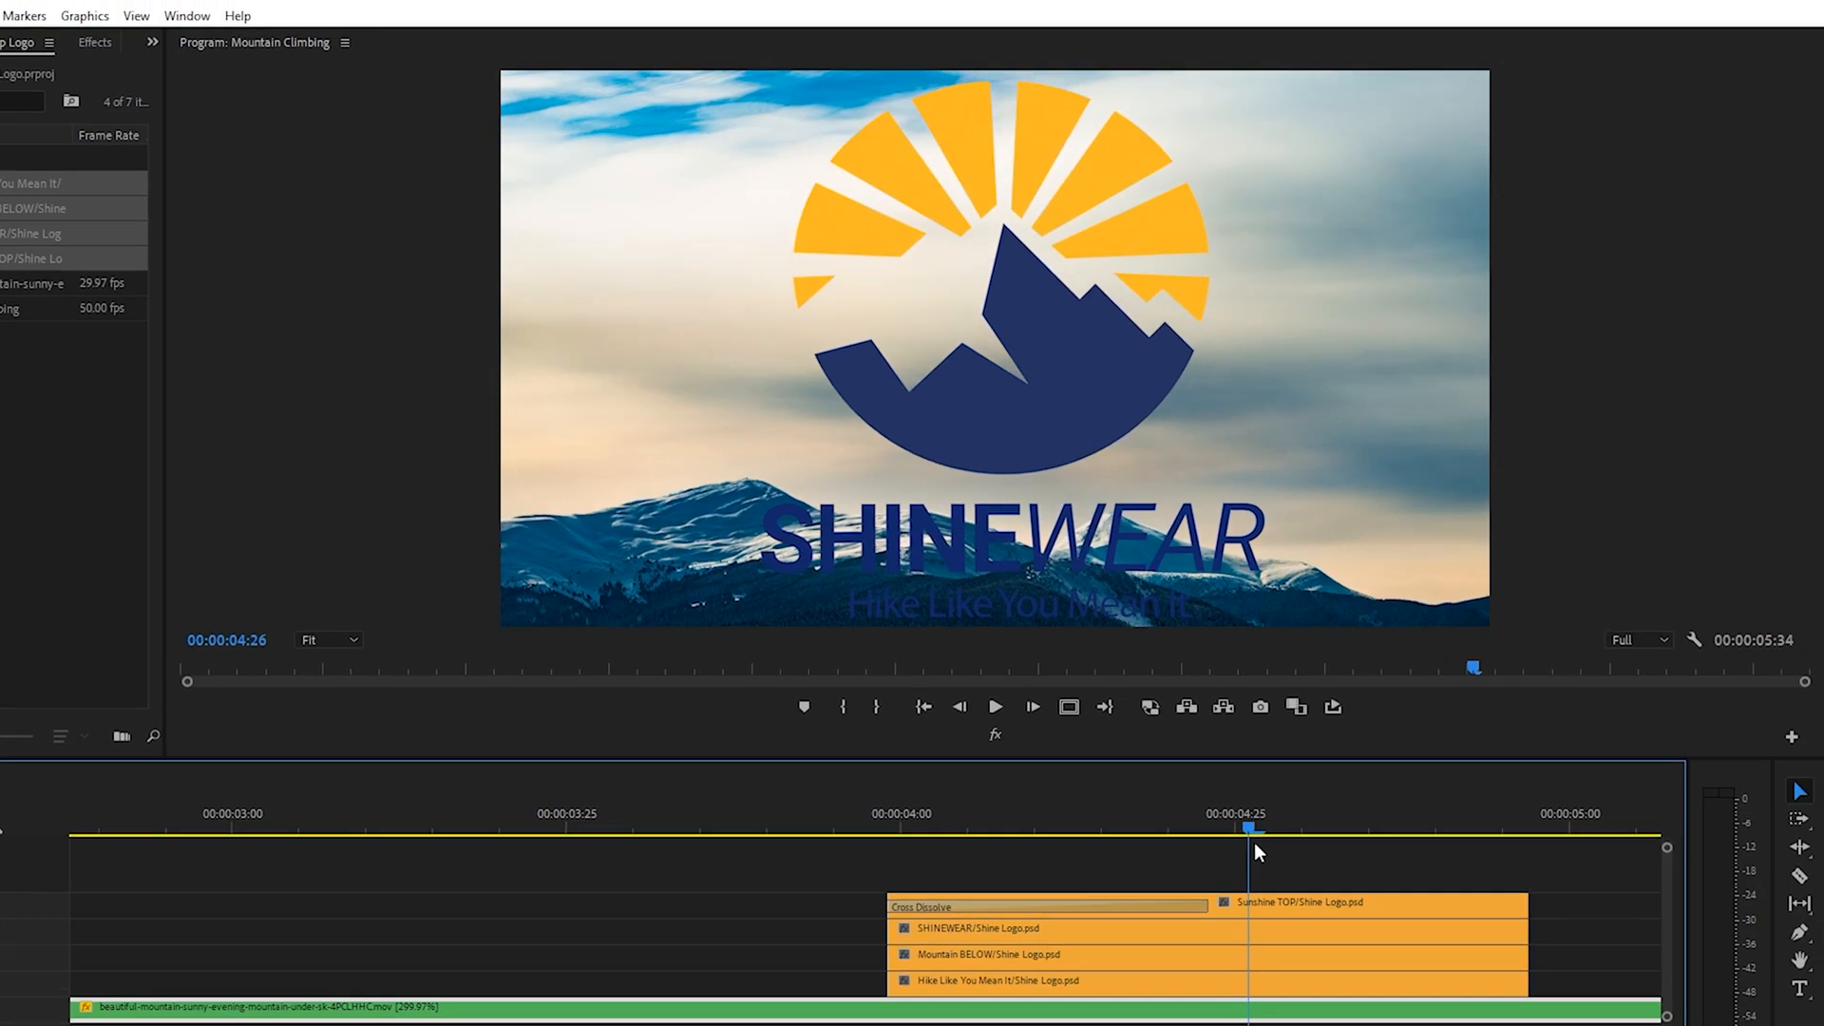
{"action": "left_click_drag", "start_coordinate": [1249, 825], "coordinate": [1009, 826]}
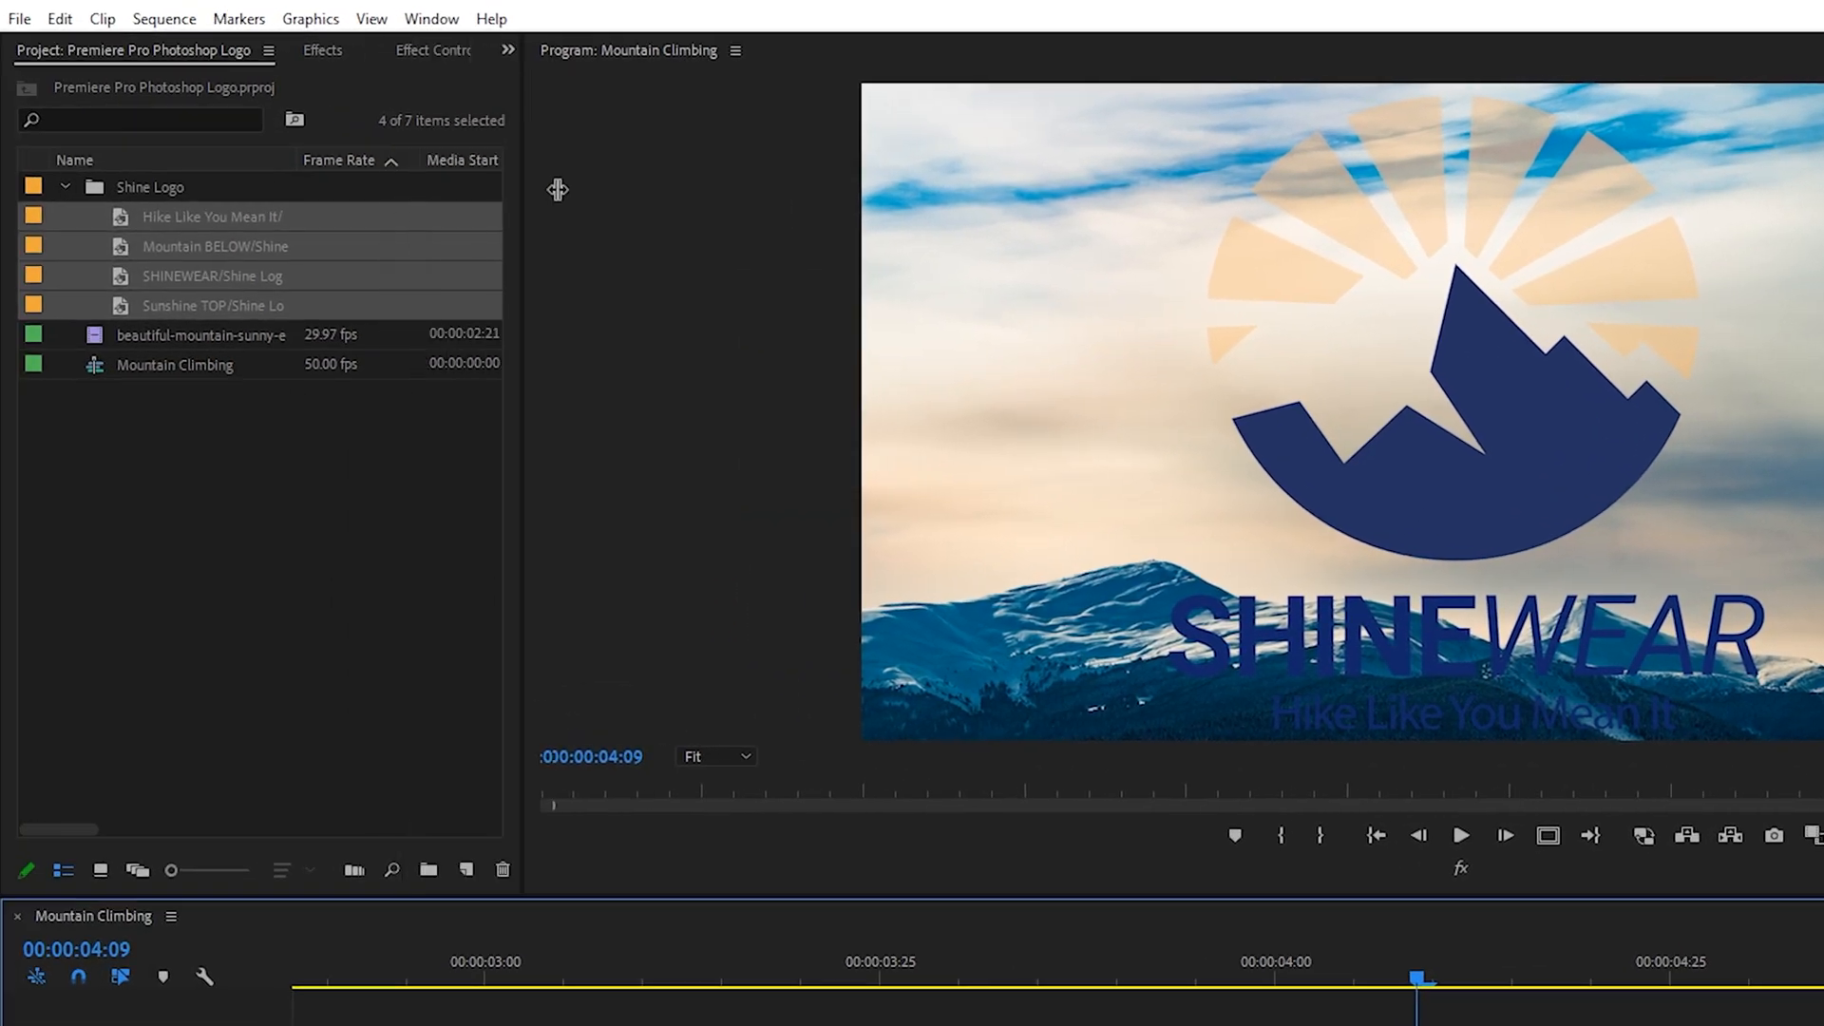
Keyframe SHINEWEAR Position from -696 to 960 and set the keyframe's temporal interpolation
{"action": "left_click", "coordinate": [440, 51]}
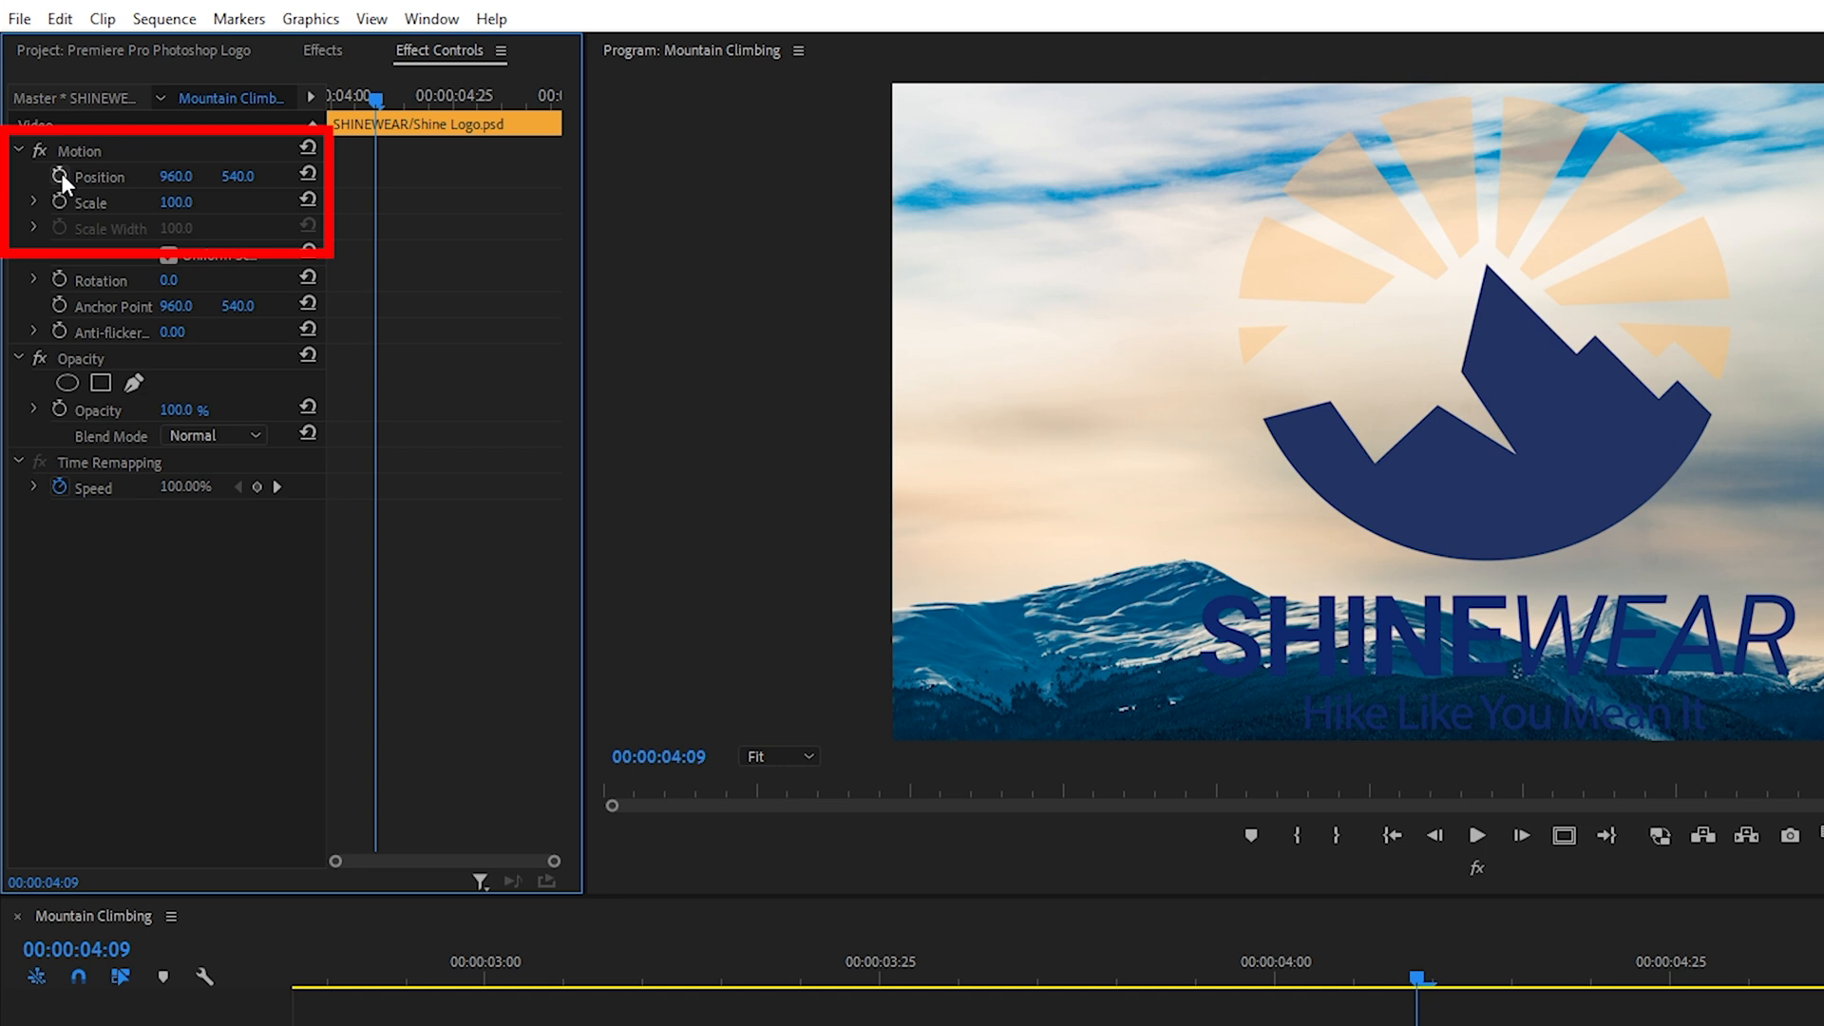
{"action": "left_click", "coordinate": [58, 176]}
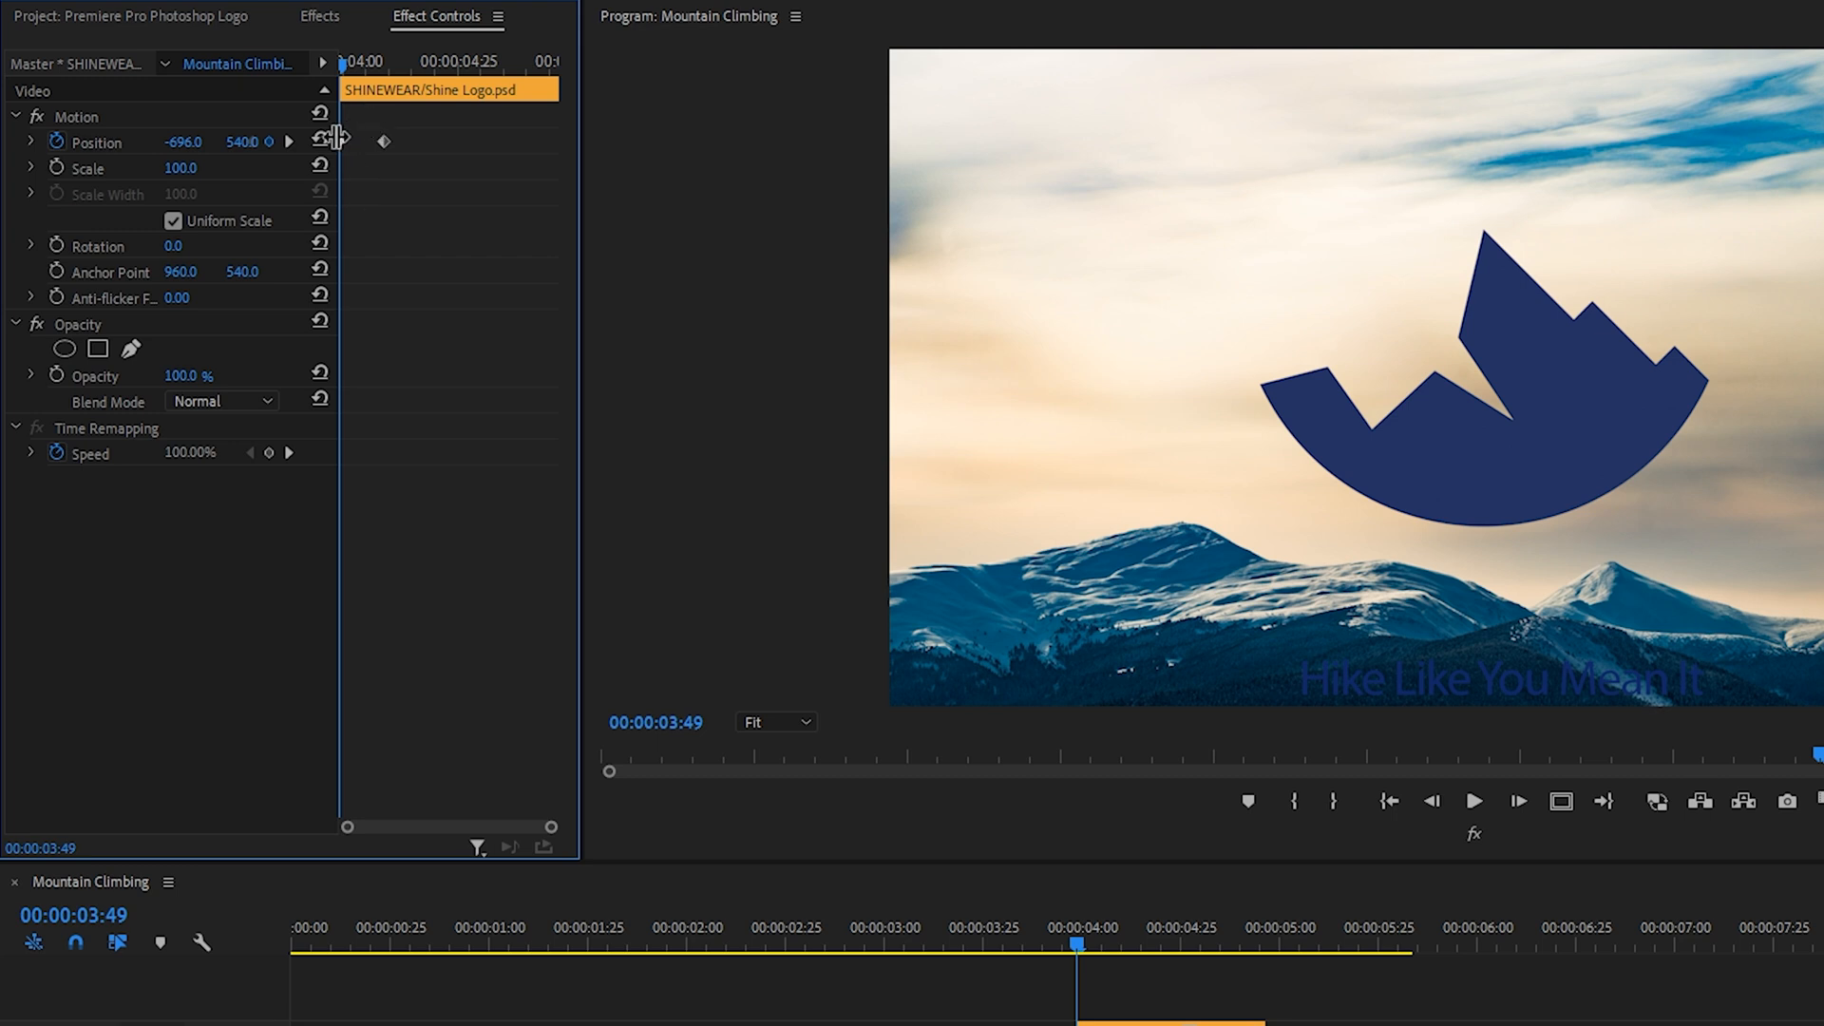
{"action": "mouse_move", "coordinate": [353, 829]}
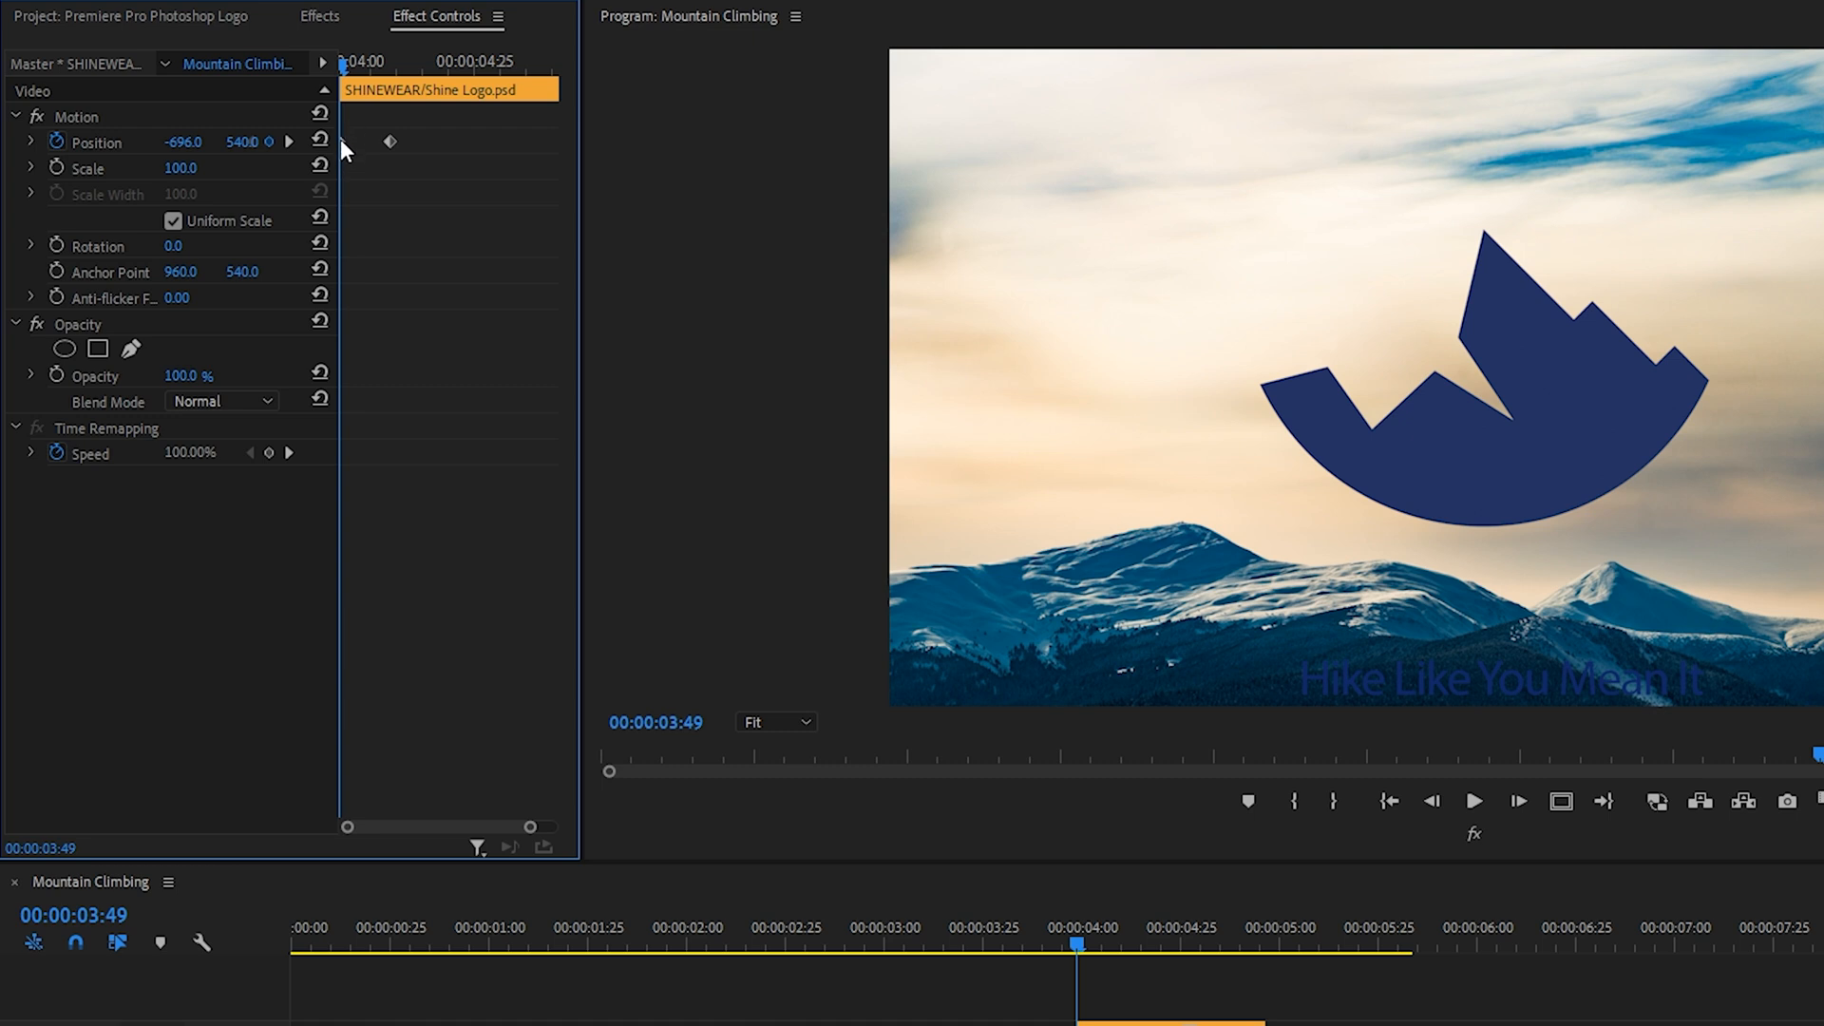
{"action": "mouse_move", "coordinate": [399, 160]}
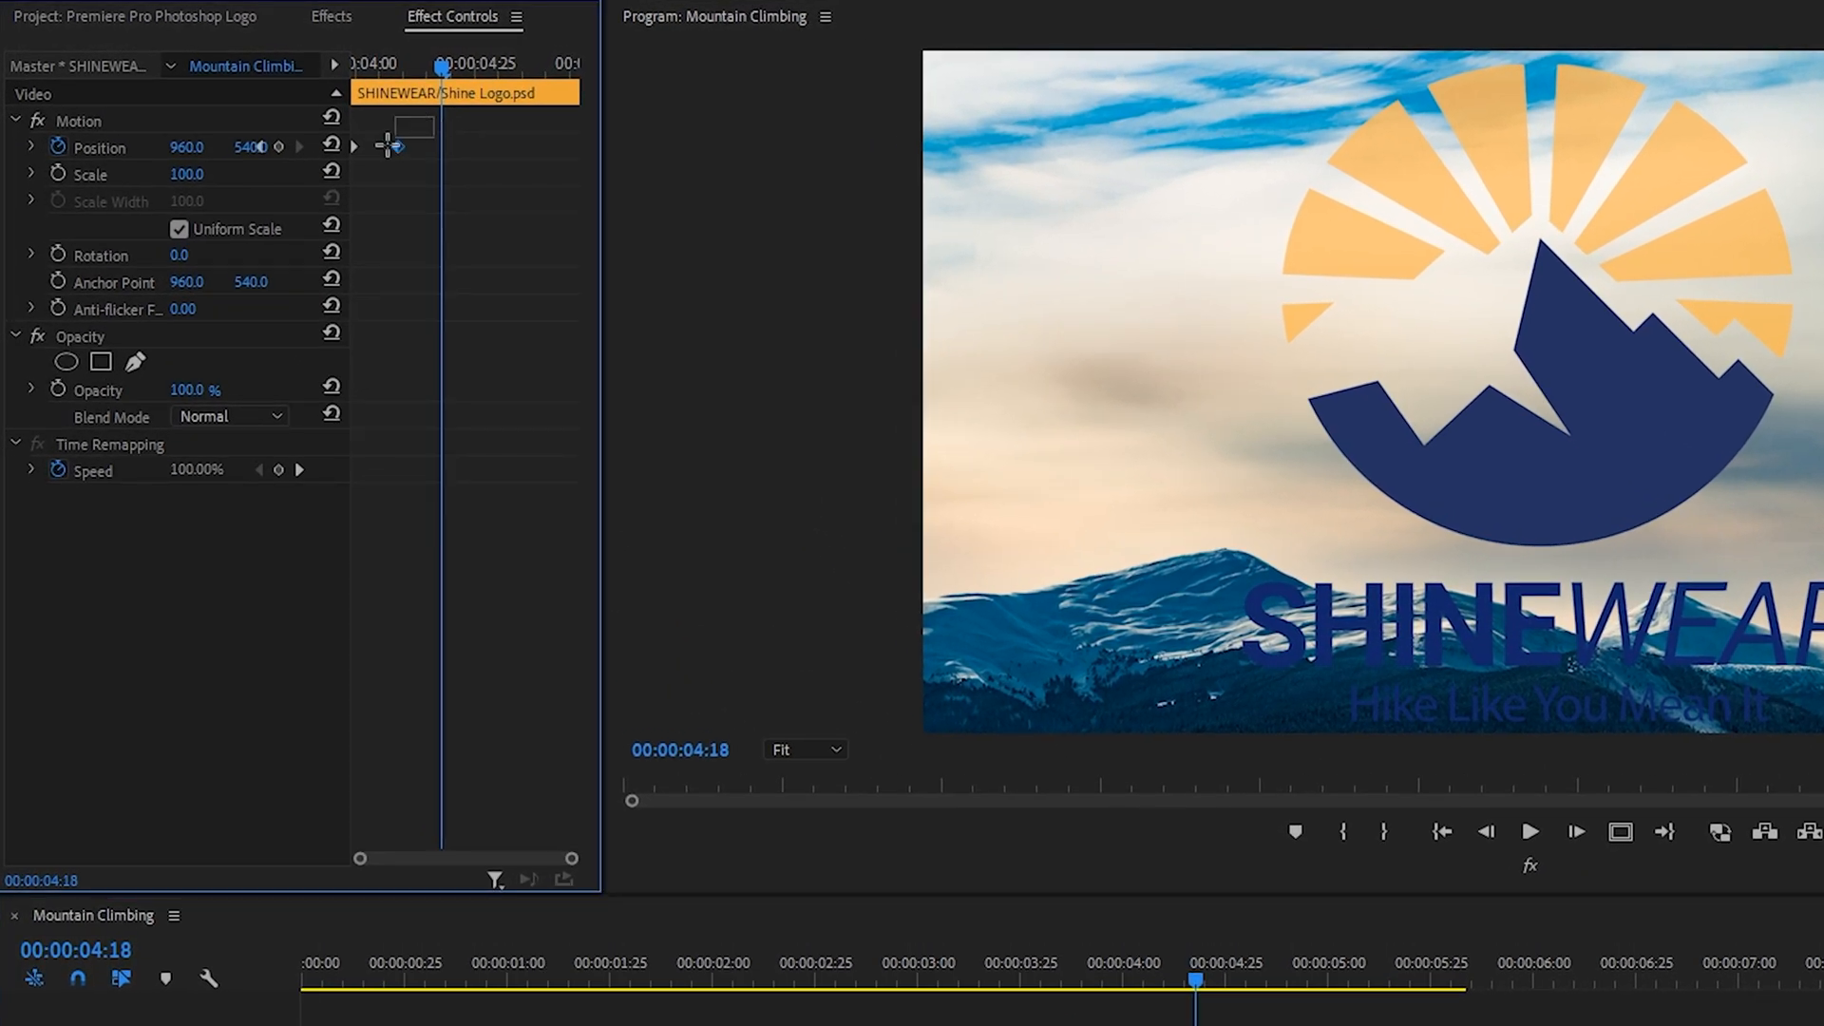
{"action": "right_click", "coordinate": [401, 146]}
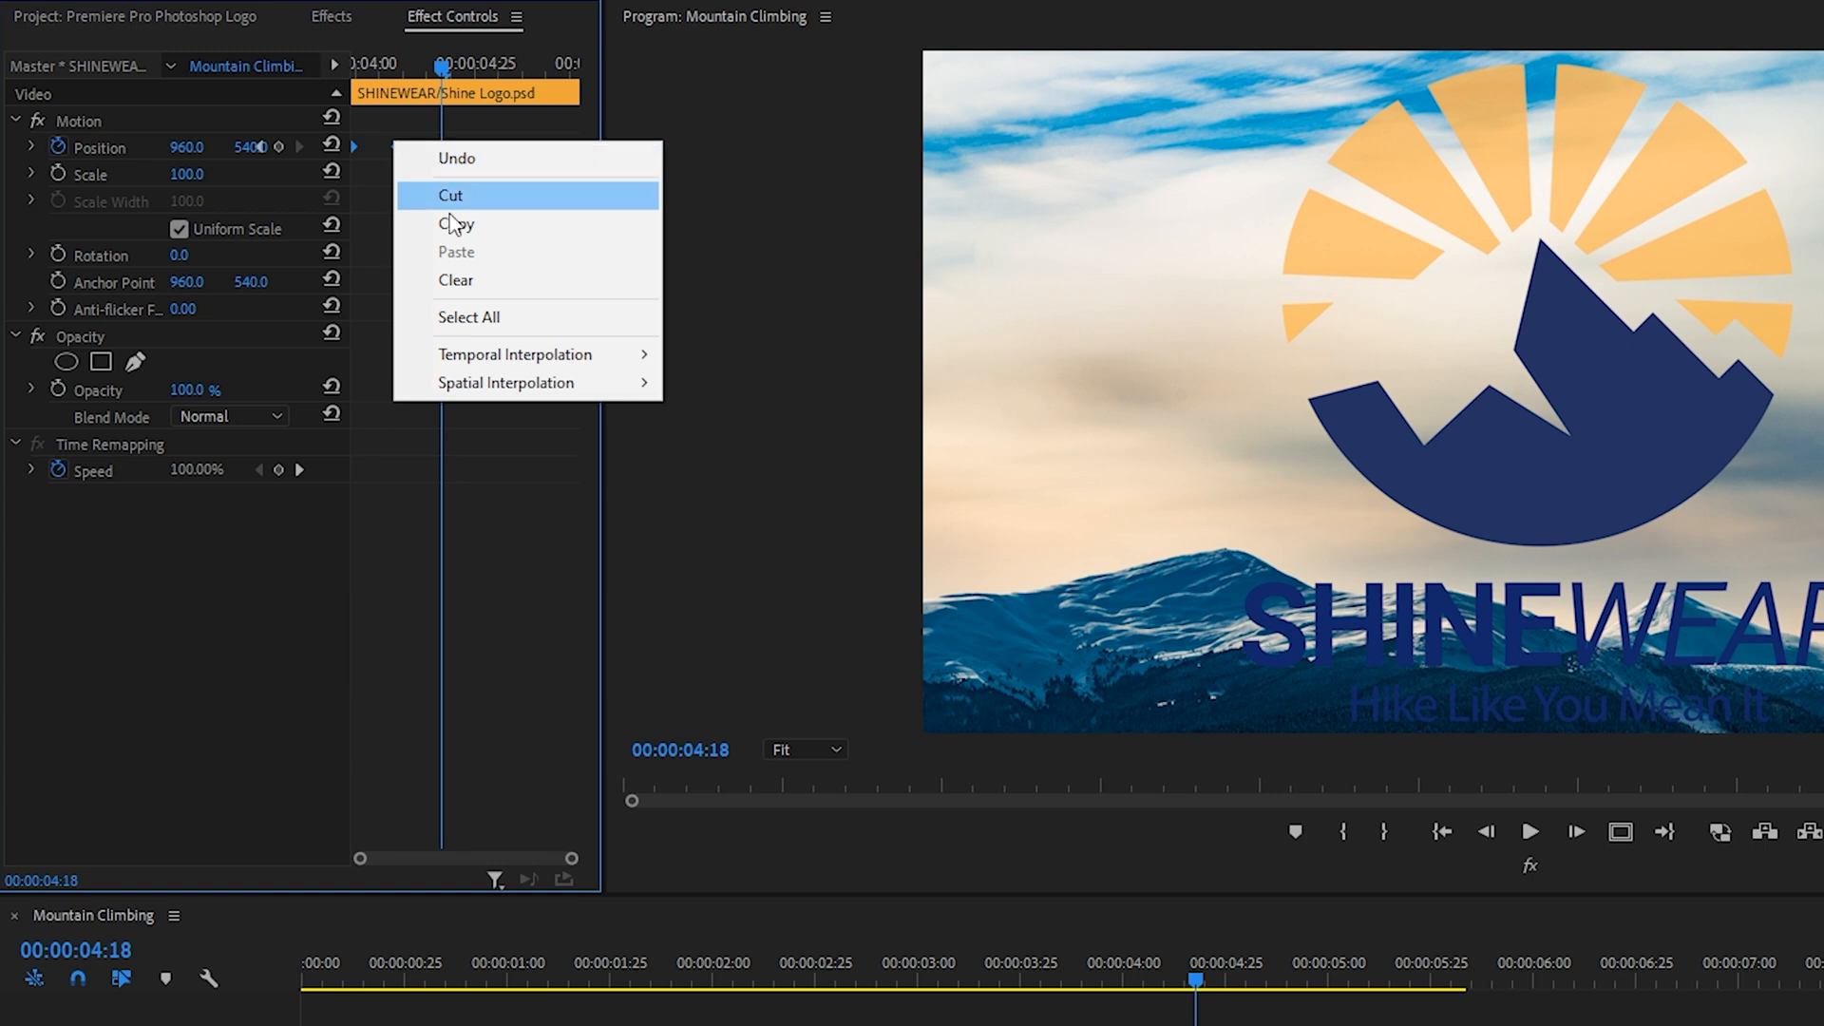
{"action": "mouse_move", "coordinate": [515, 355]}
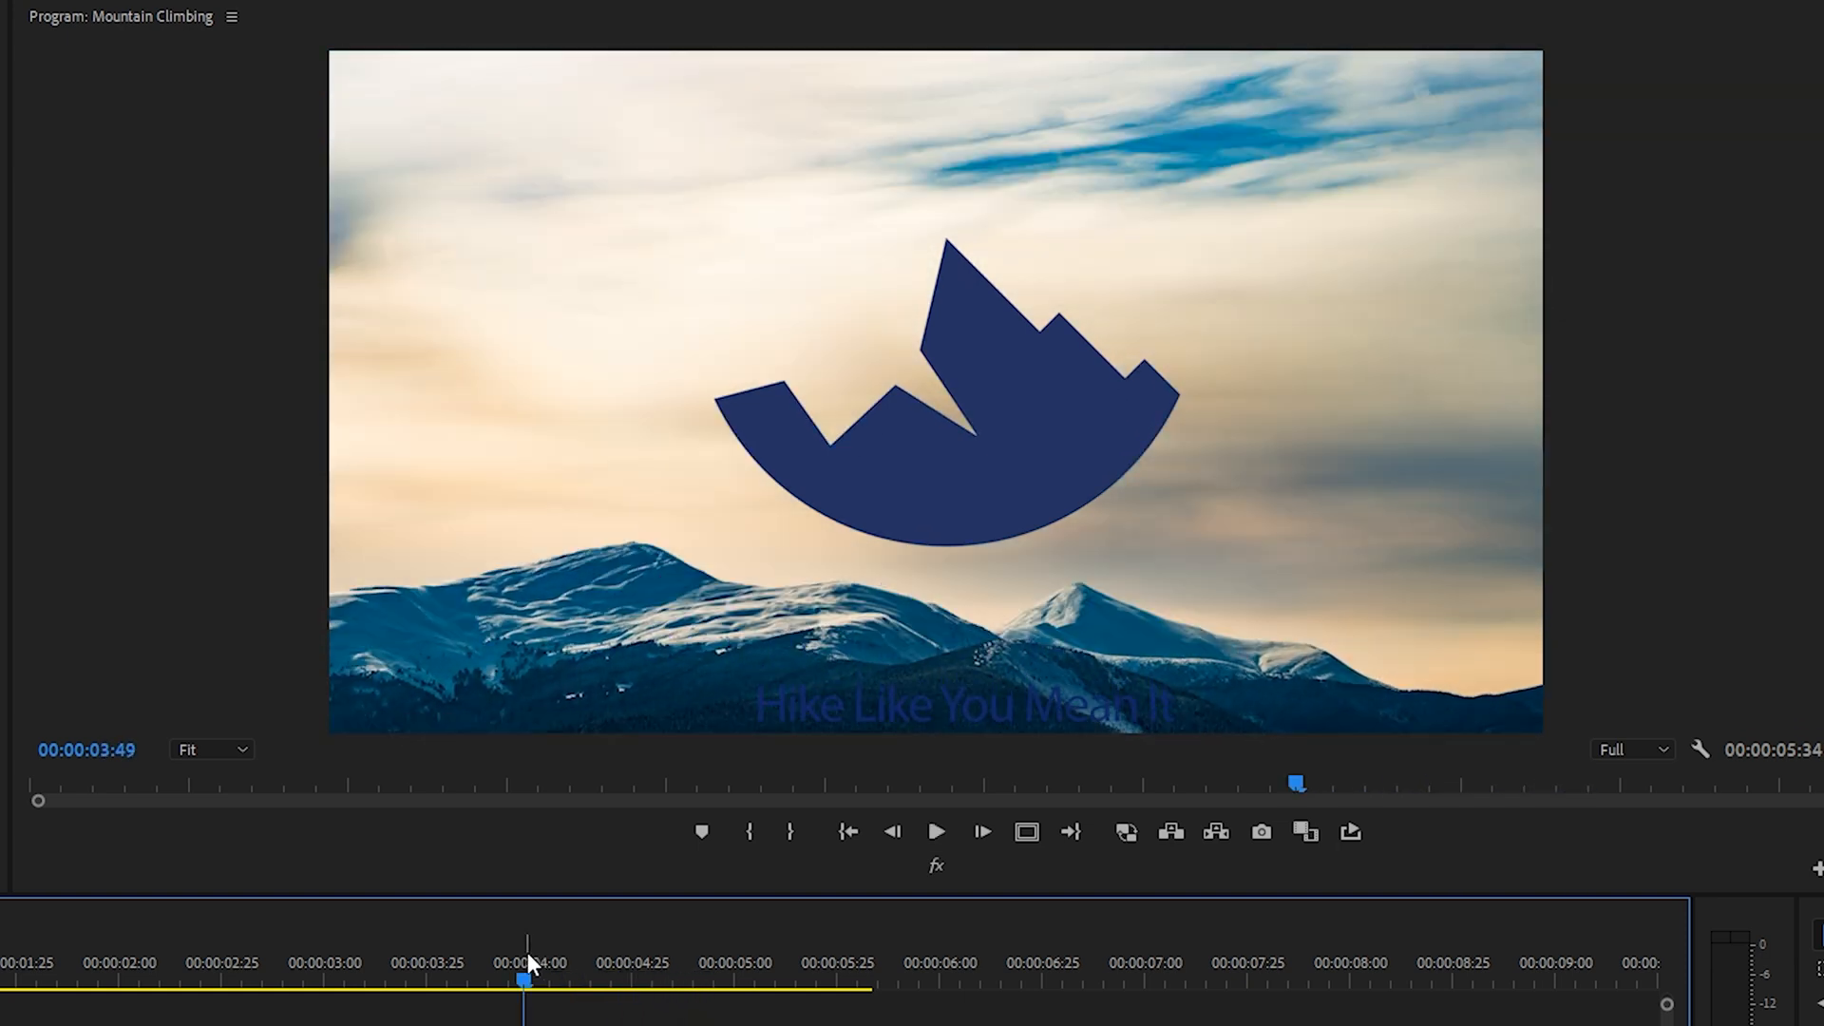
{"action": "left_click", "coordinate": [937, 831]}
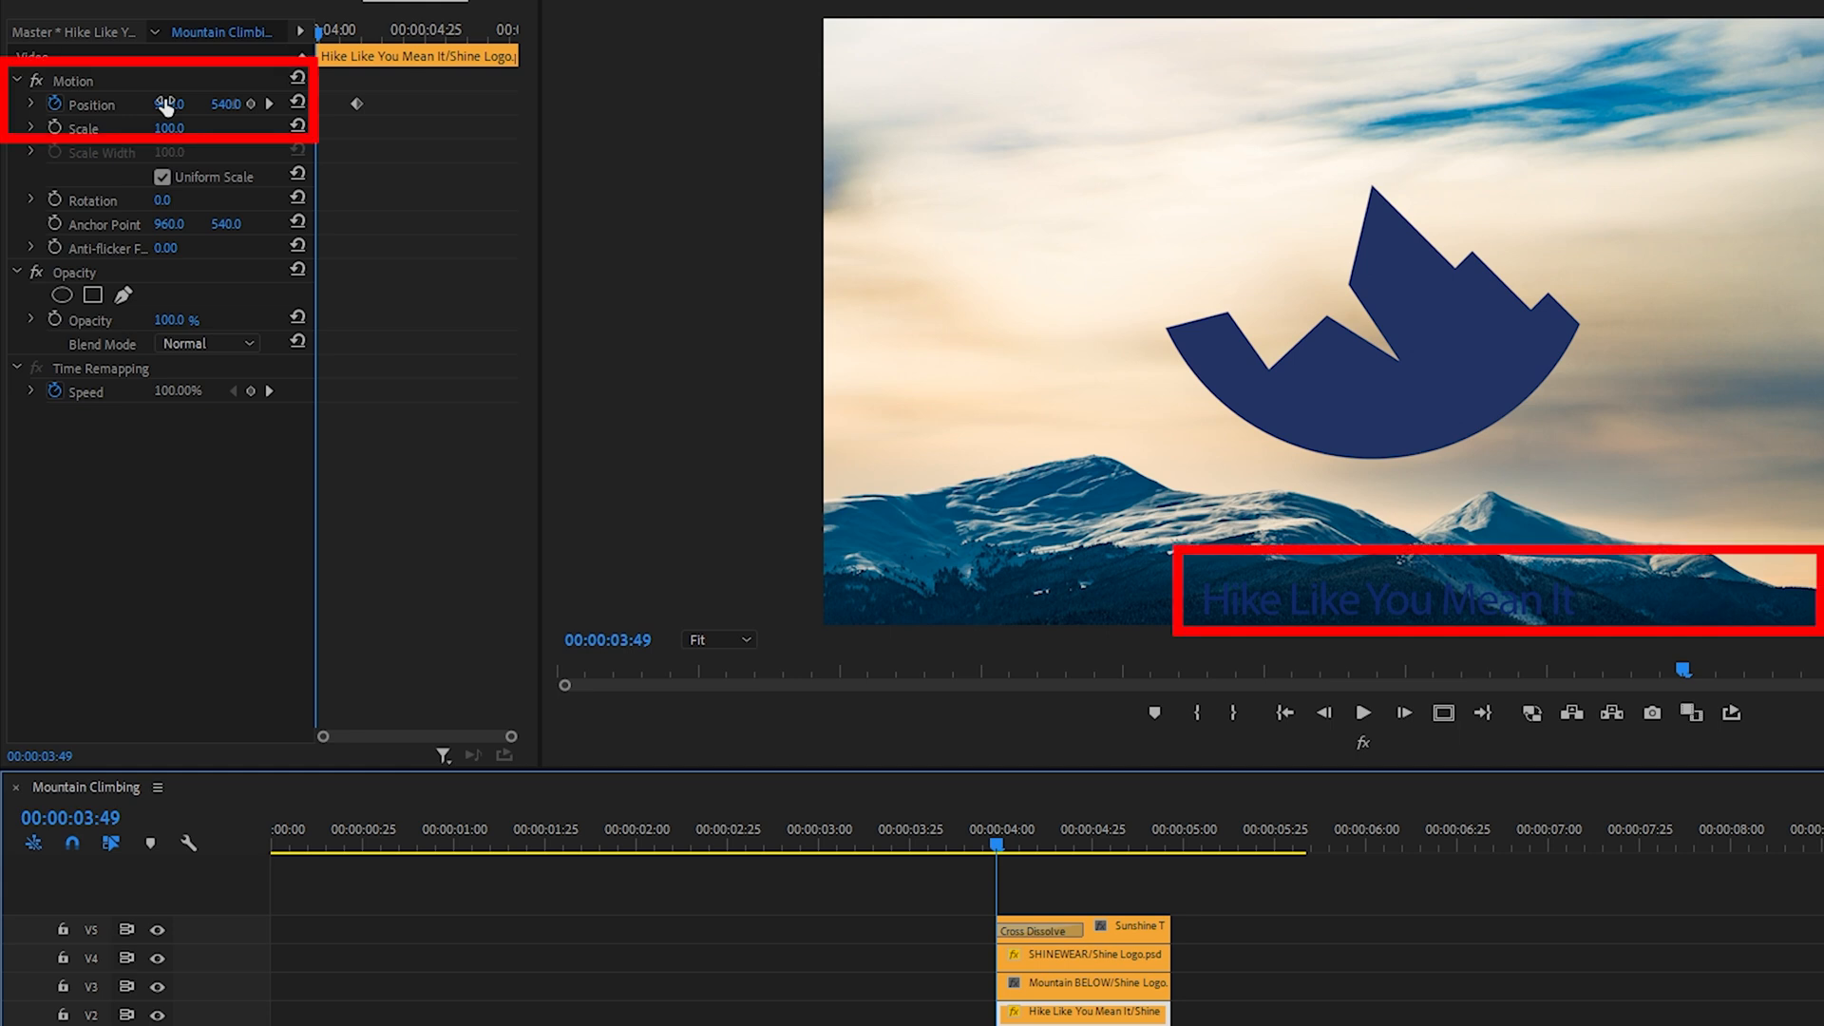
Keyframe the tagline's Position X at 2239 and open its interpolation options
{"action": "left_click_drag", "start_coordinate": [169, 104], "coordinate": [187, 104]}
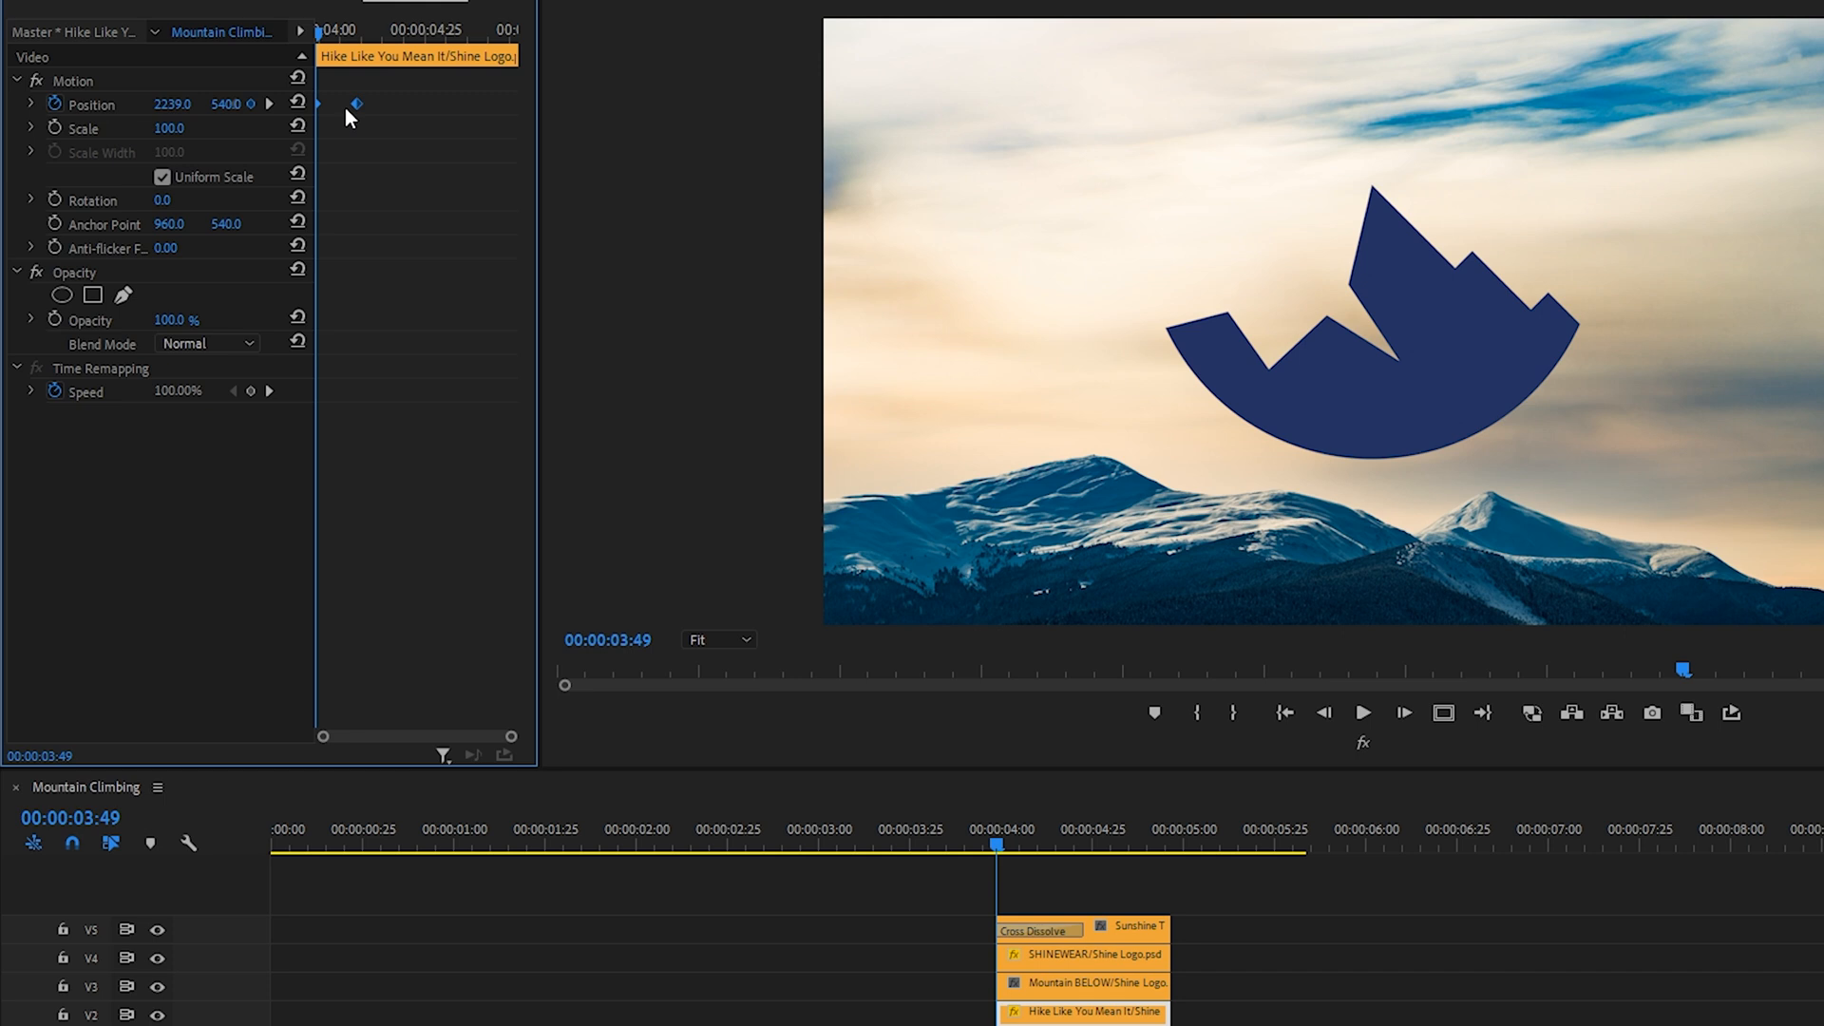
{"action": "right_click", "coordinate": [355, 104]}
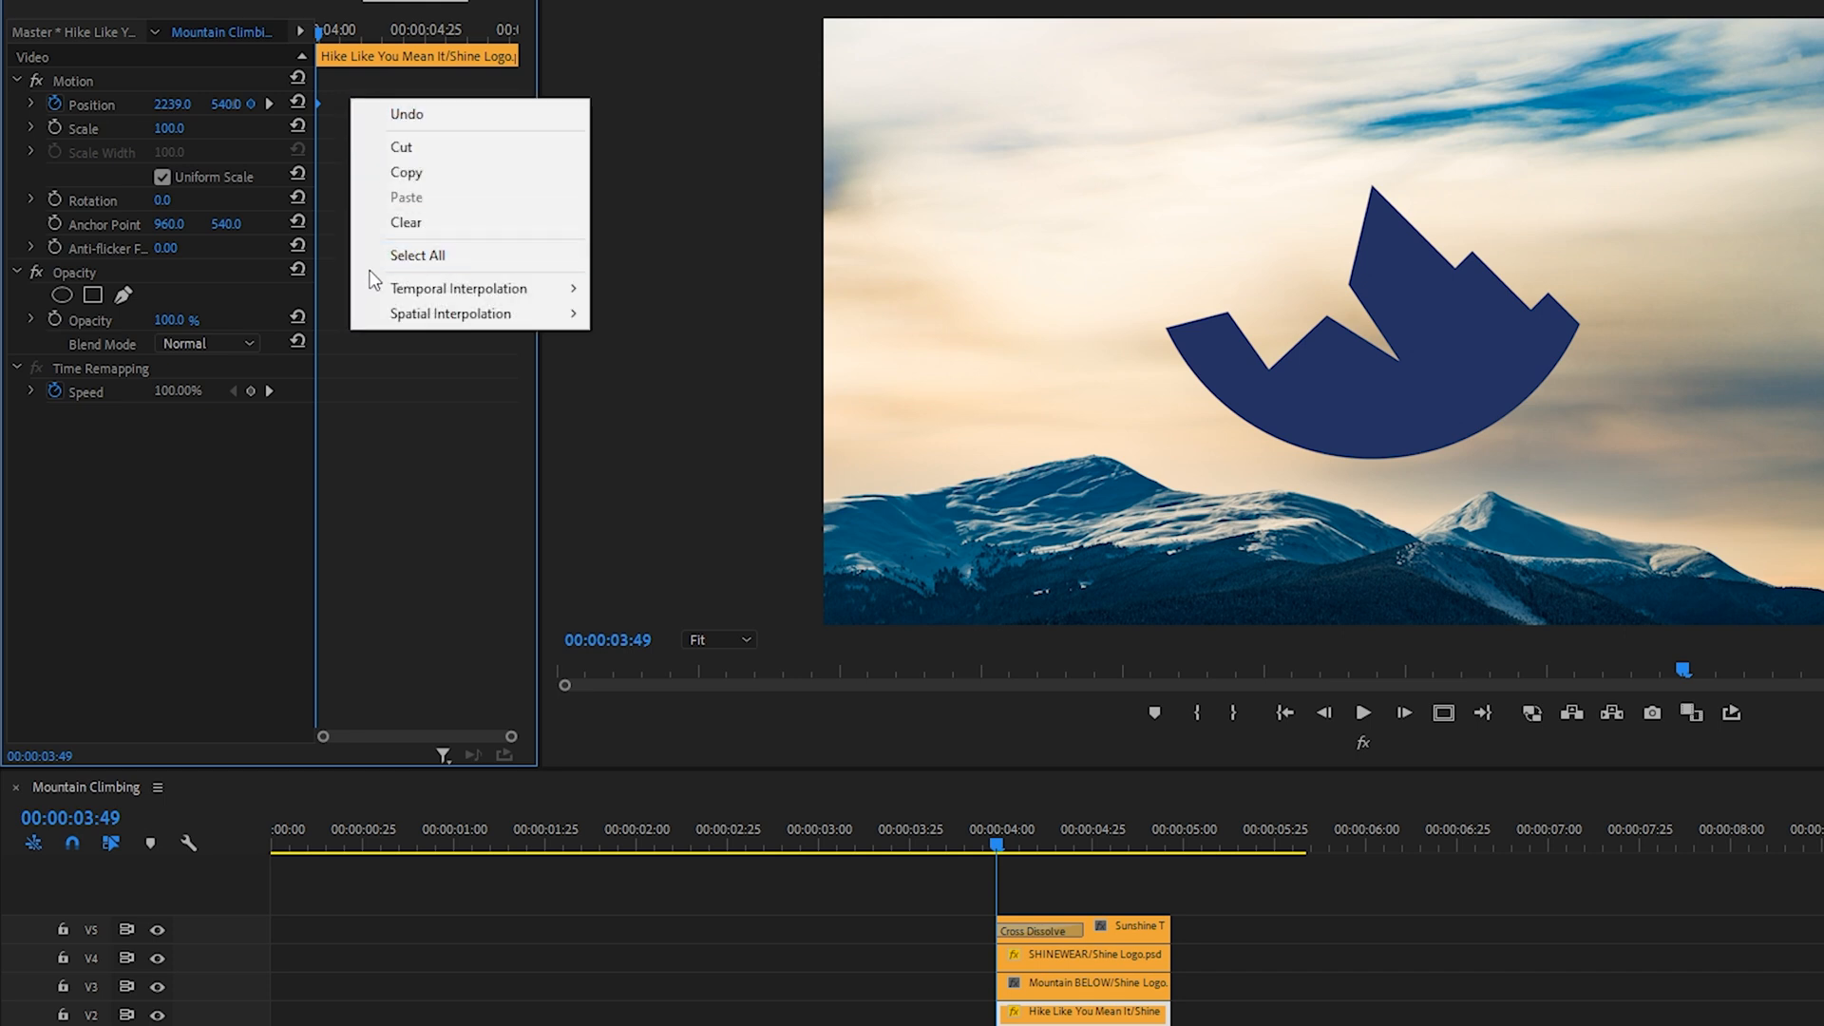
{"action": "mouse_move", "coordinate": [460, 289]}
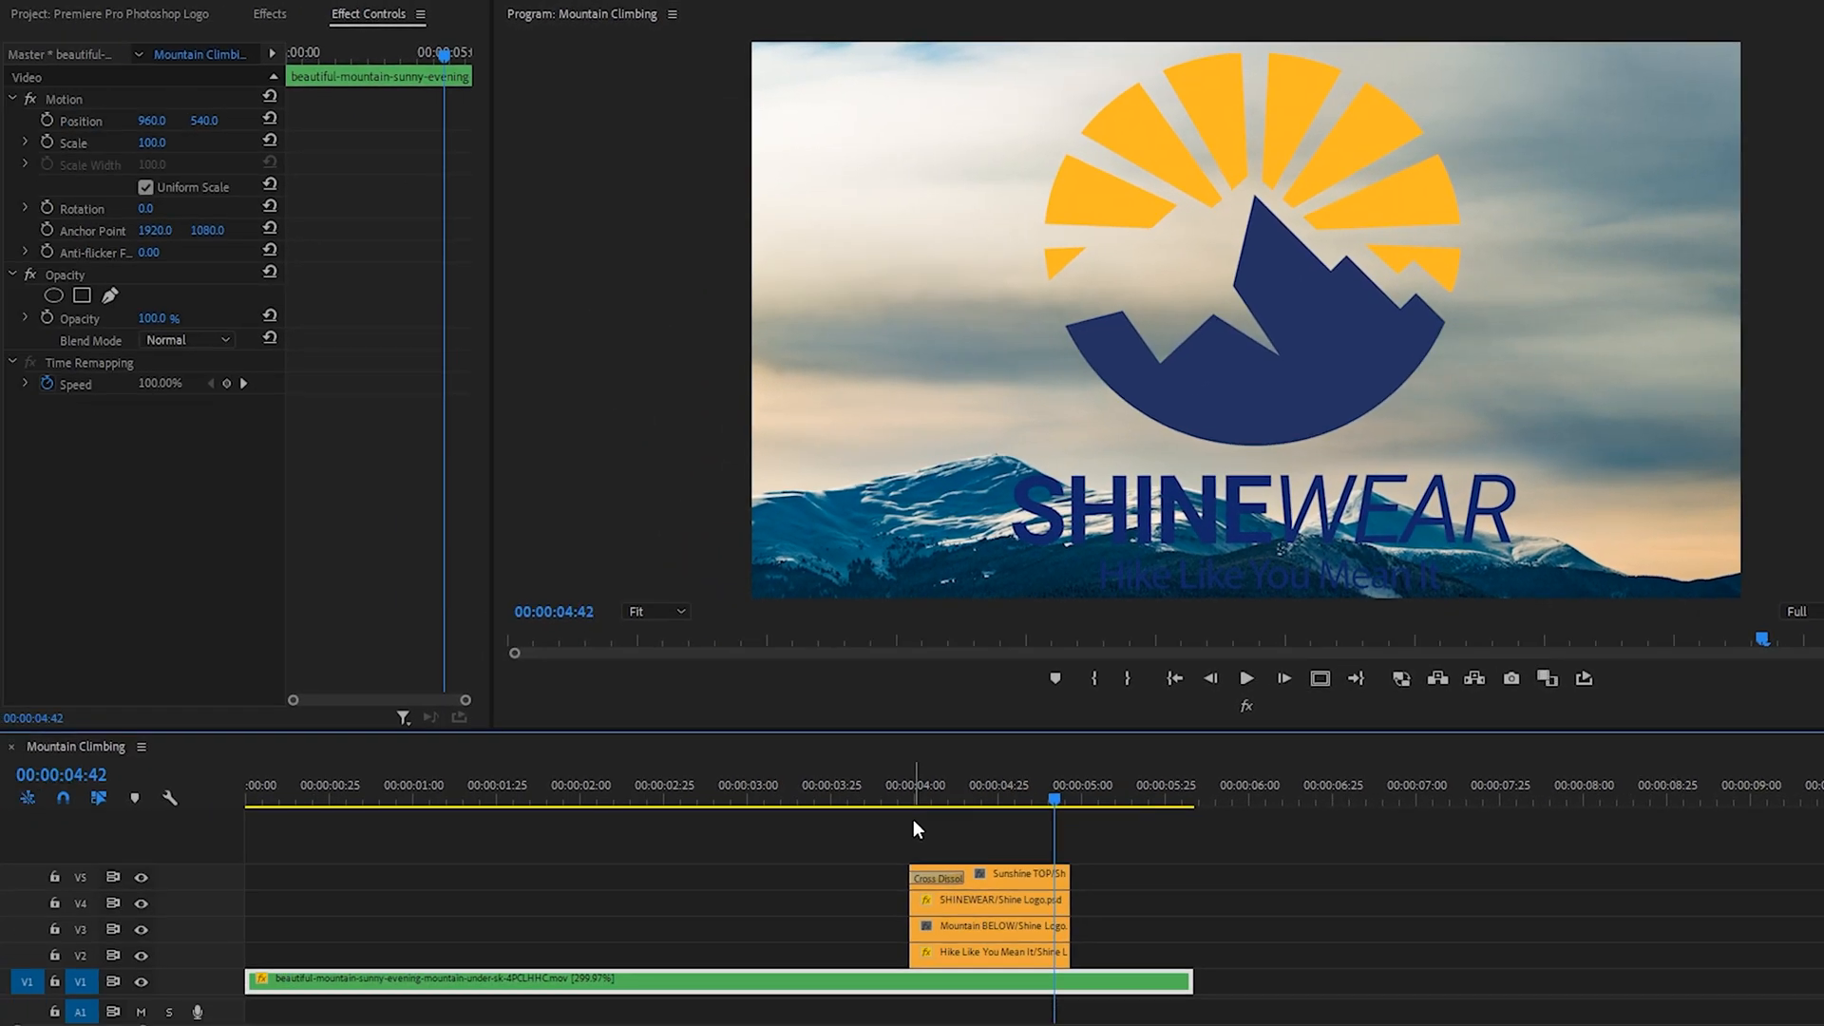
{"action": "mouse_move", "coordinate": [911, 855]}
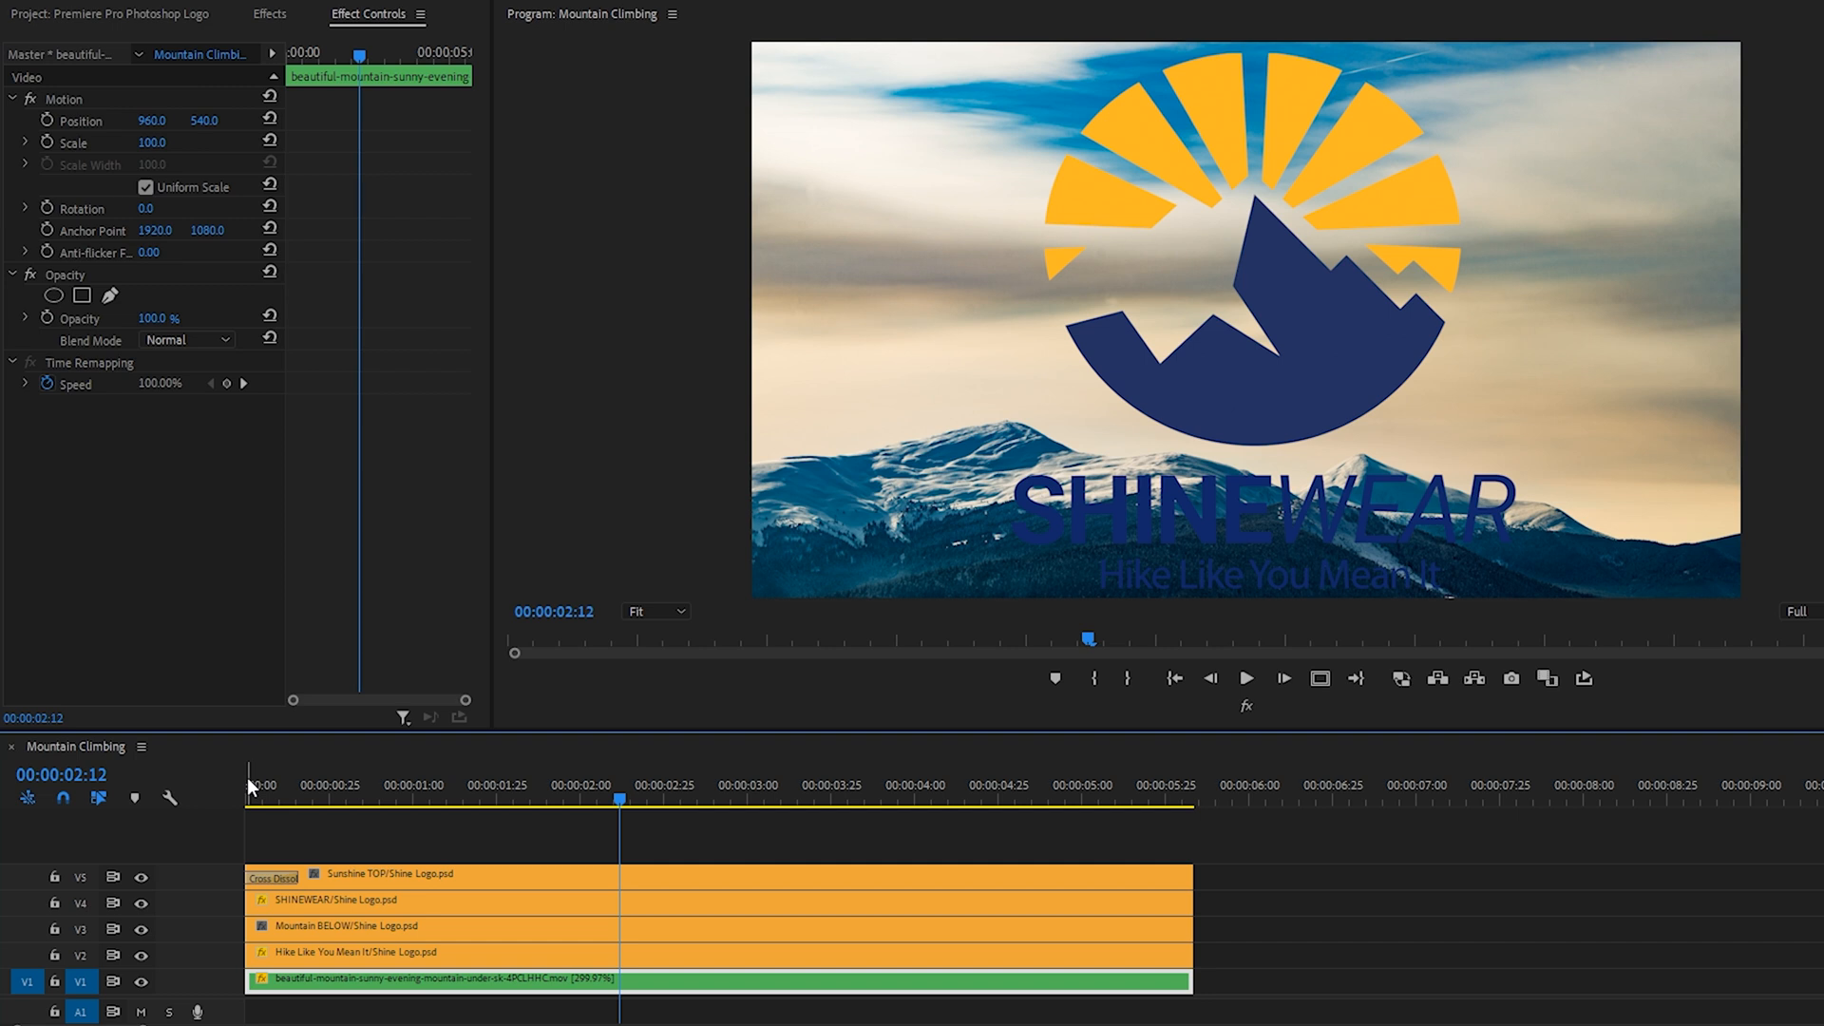
{"action": "mouse_move", "coordinate": [374, 817]}
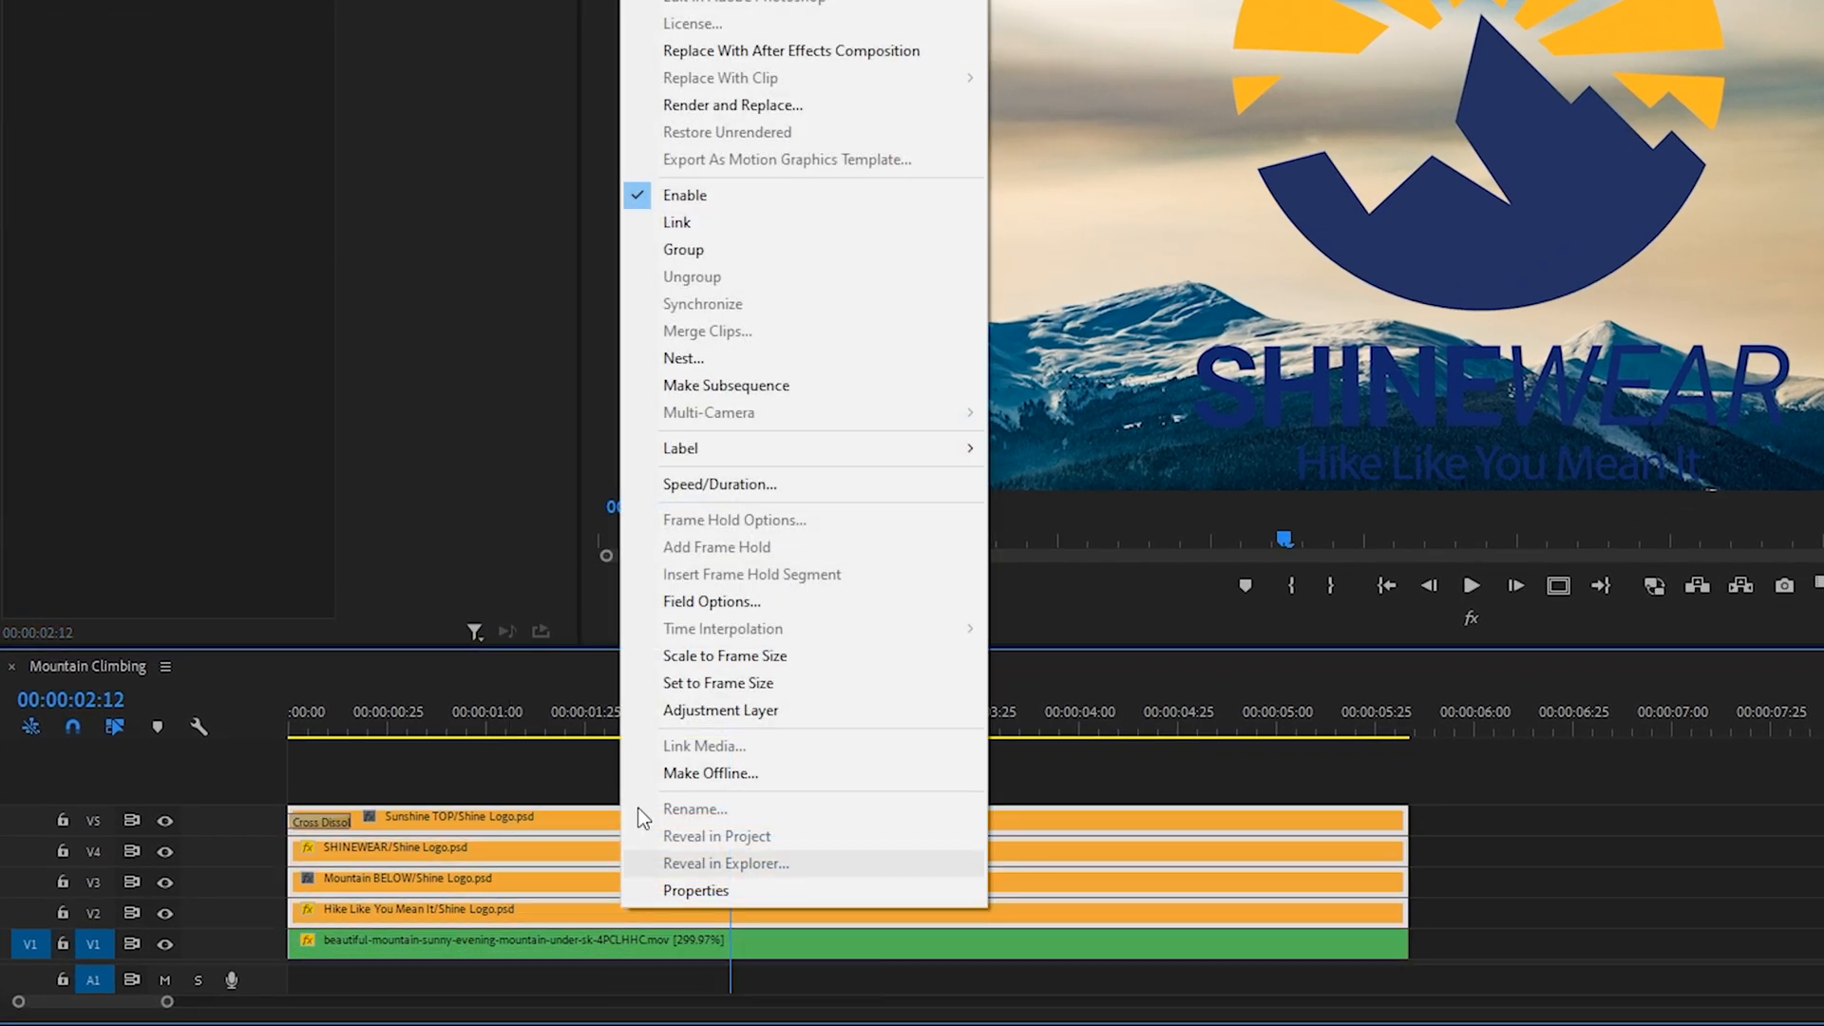
Nest the selected logo clips into a sequence named Logo
{"action": "left_click", "coordinate": [683, 357]}
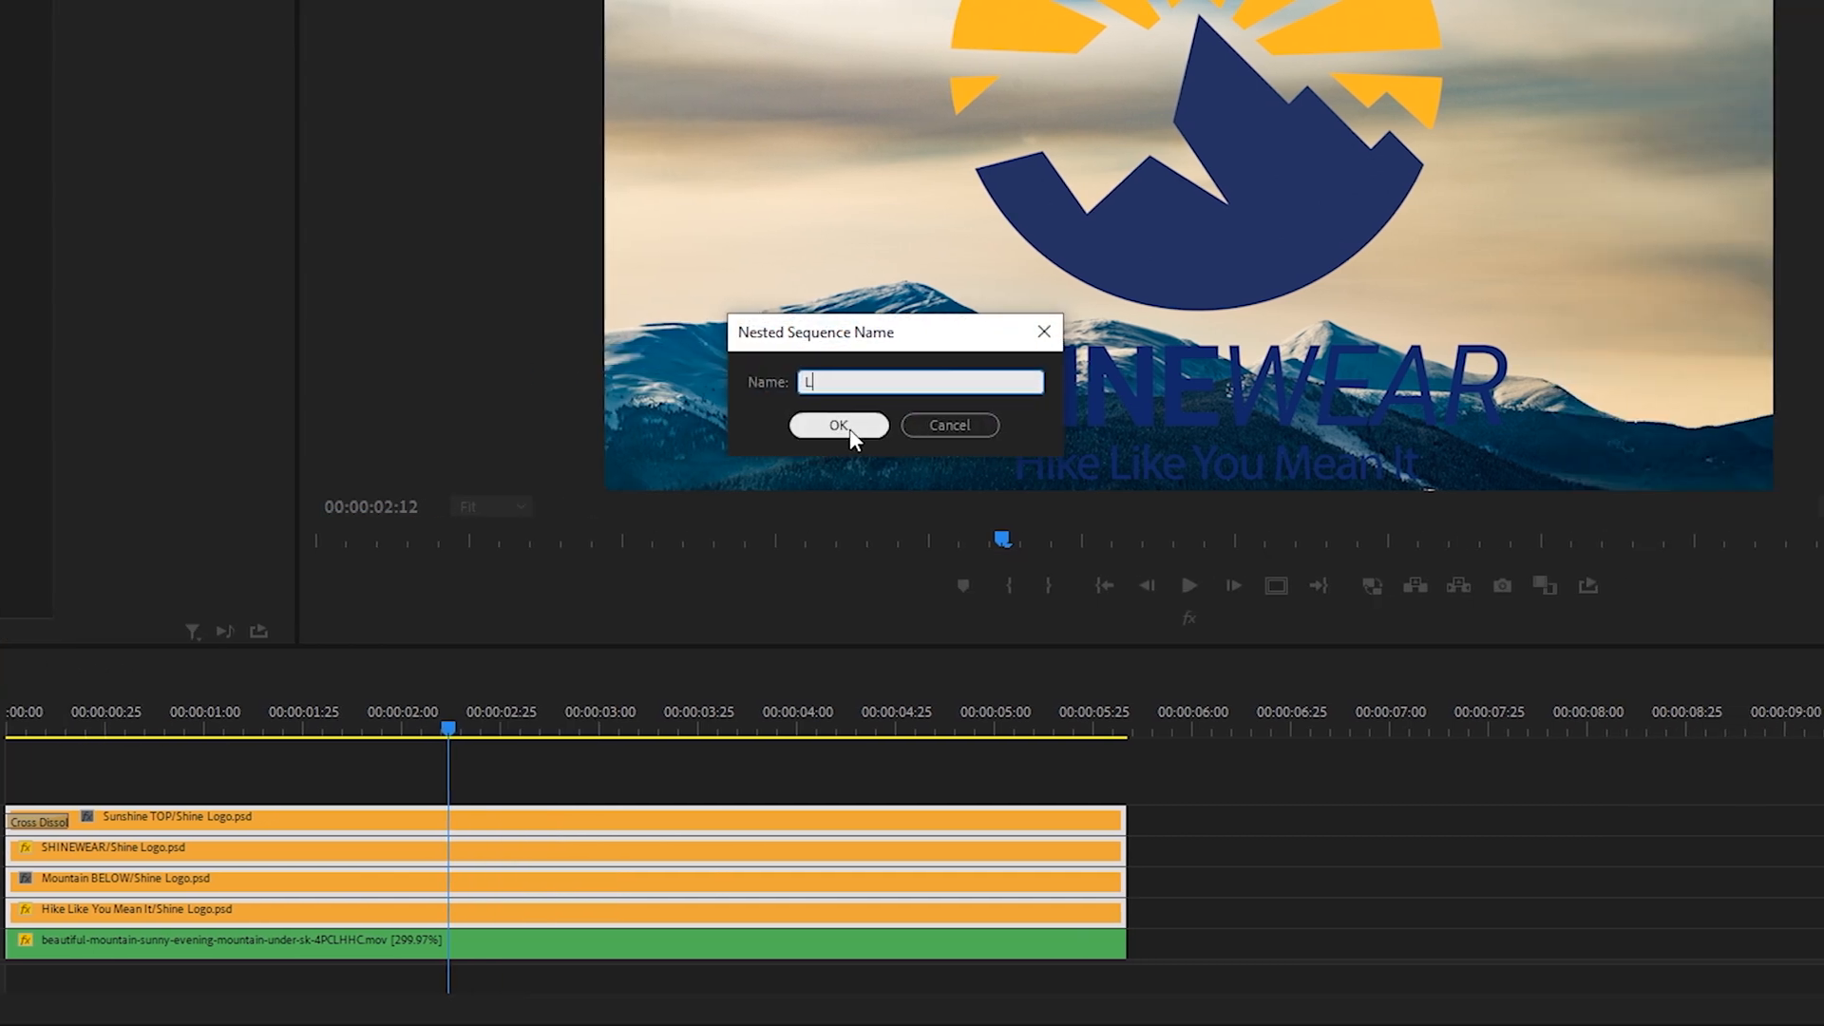
{"action": "left_click", "coordinate": [839, 426]}
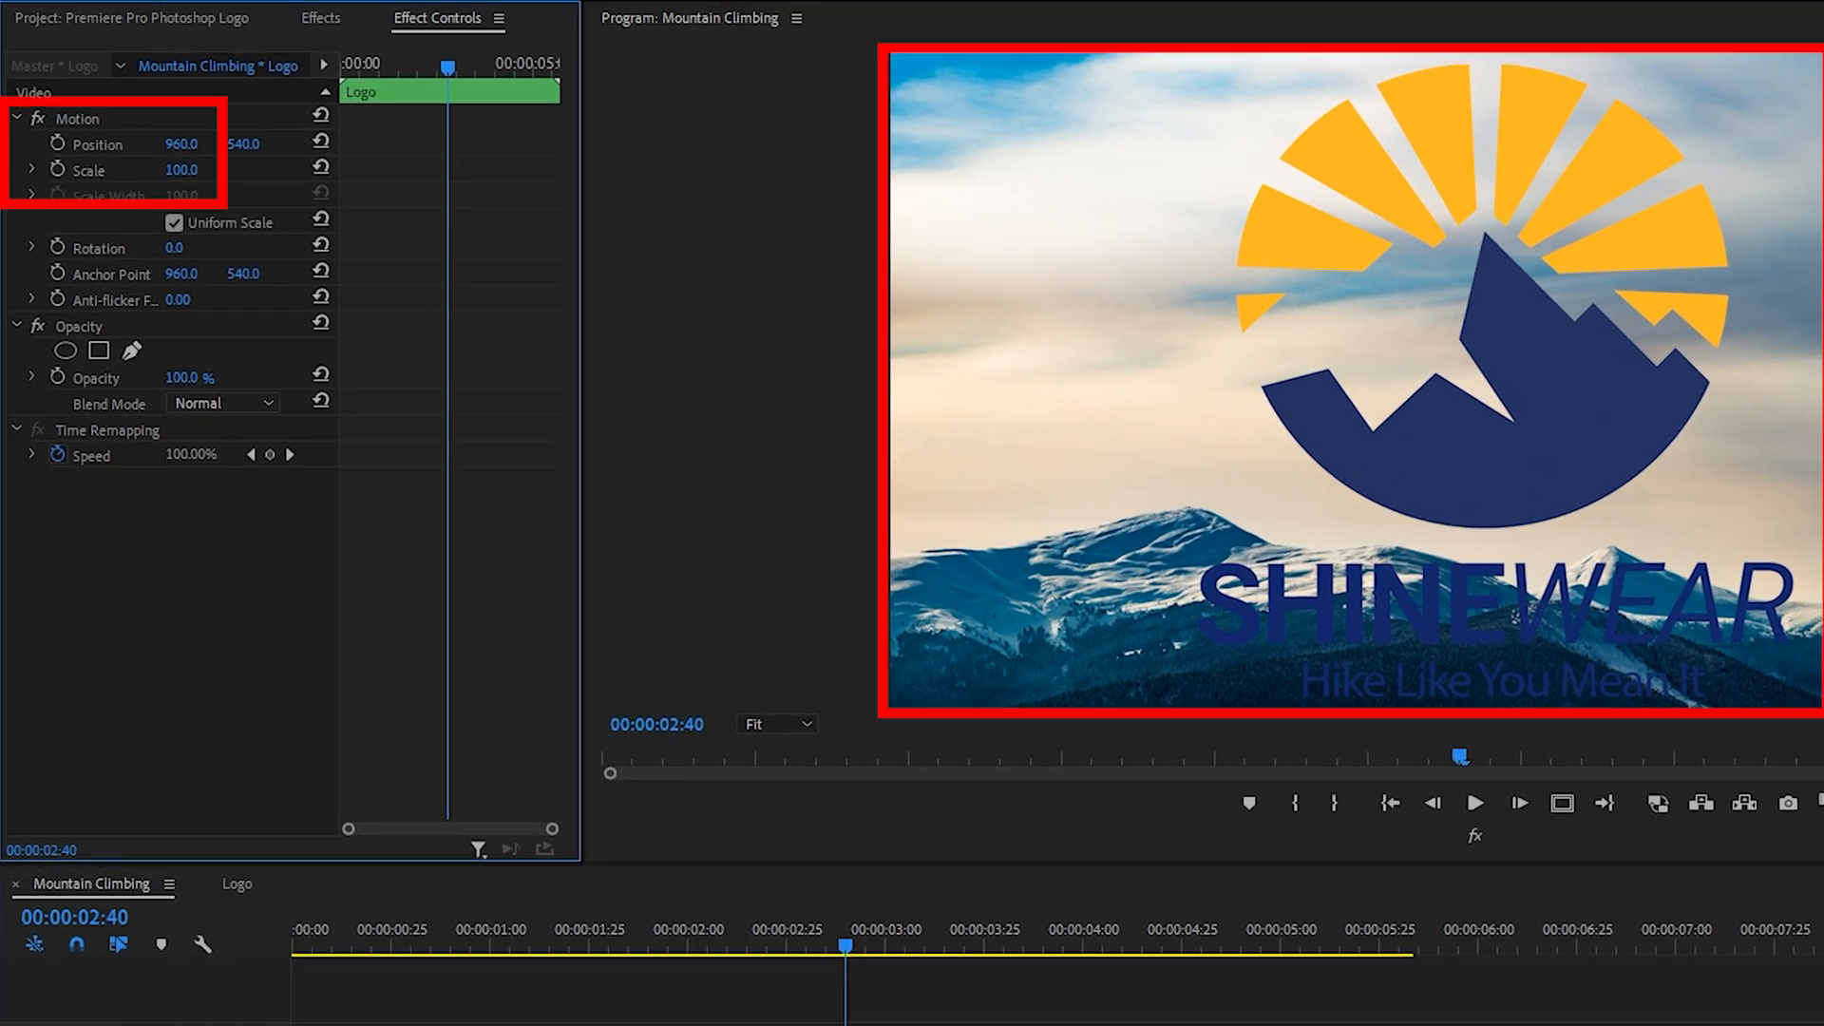
Scale the nested Logo to 55, set Position Y to 475, and add a Scale keyframe
{"action": "left_click_drag", "start_coordinate": [182, 170], "coordinate": [182, 170]}
{"action": "type", "text": "33"}
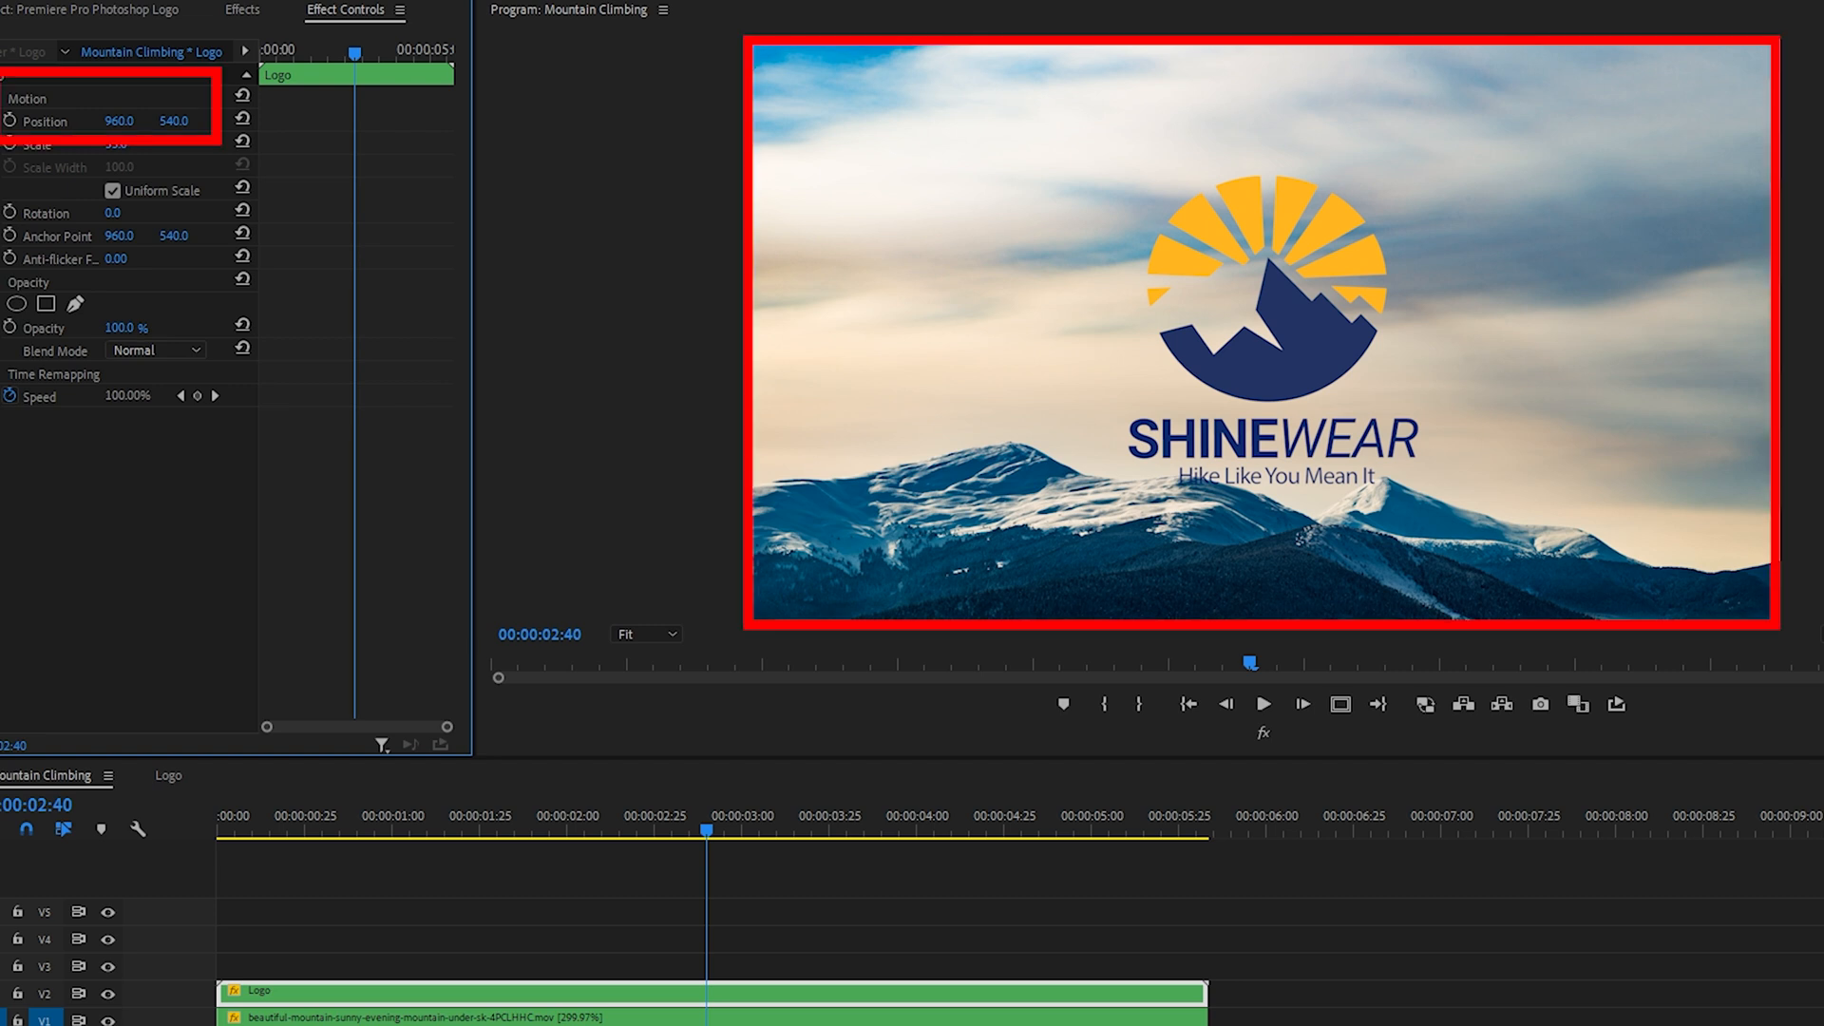
{"action": "type", "text": "475.0"}
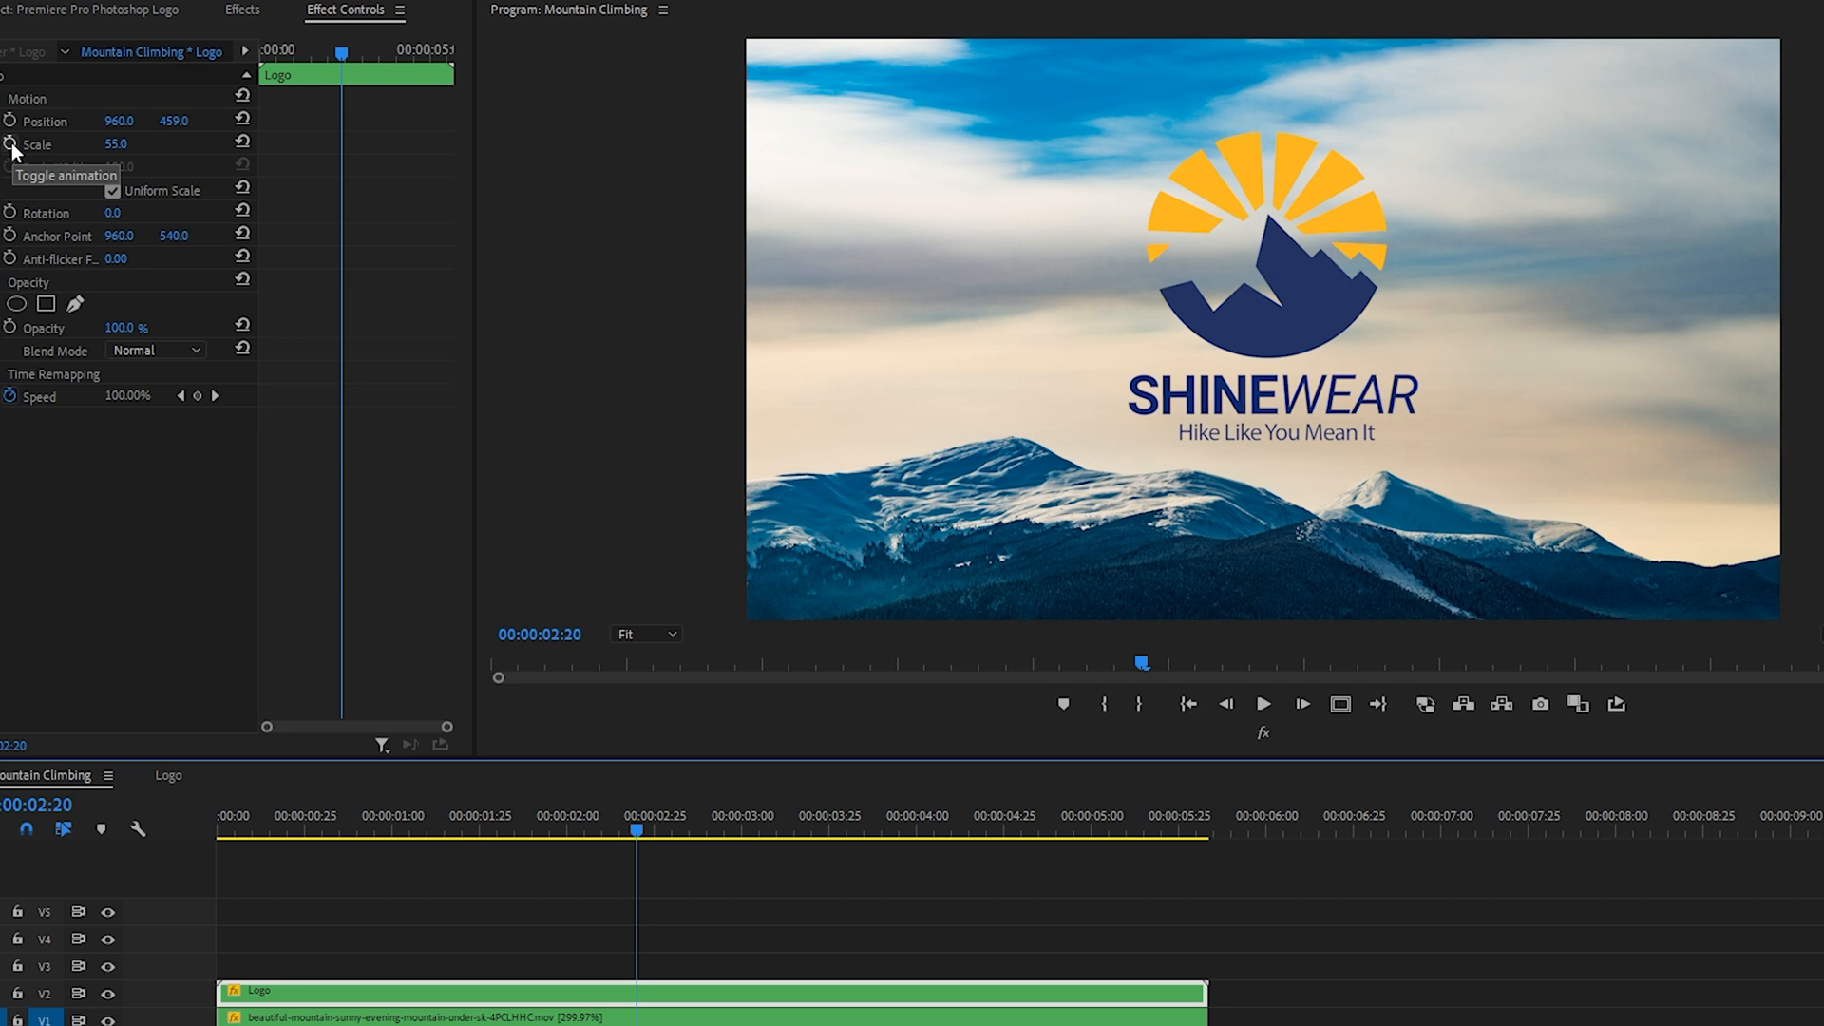
{"action": "left_click", "coordinate": [10, 144]}
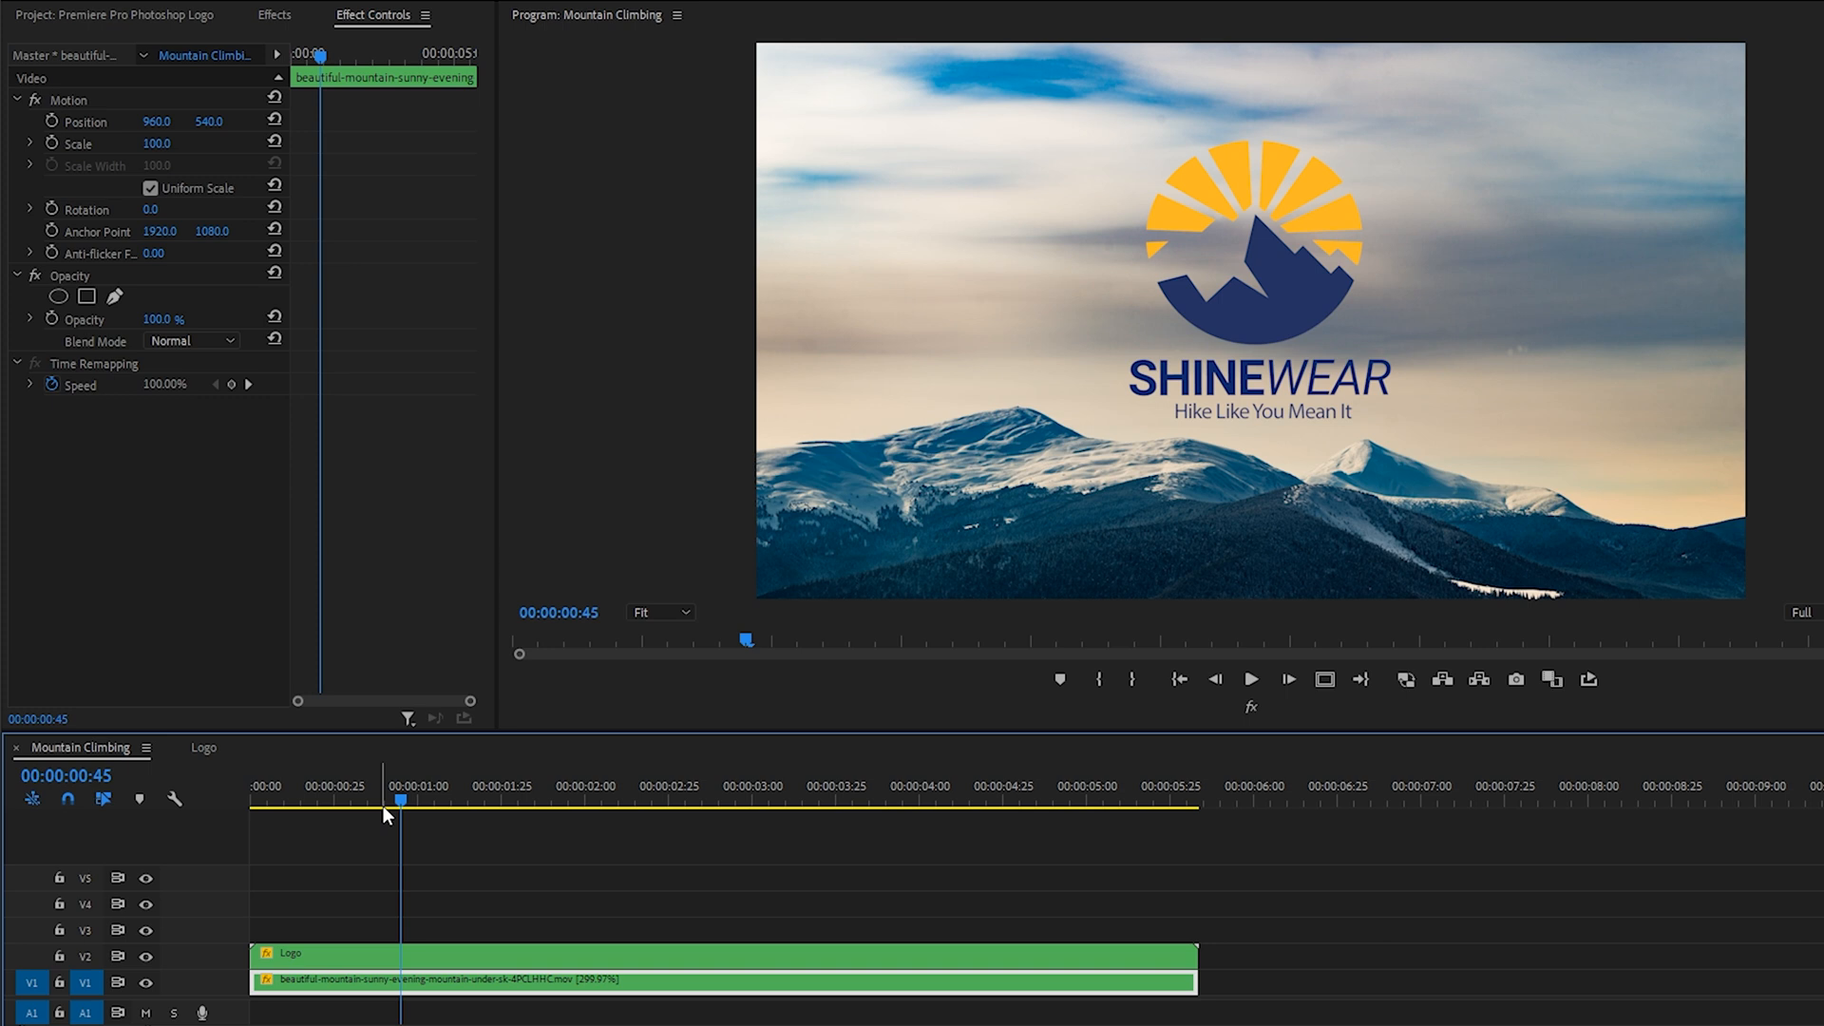
{"action": "mouse_move", "coordinate": [386, 810]}
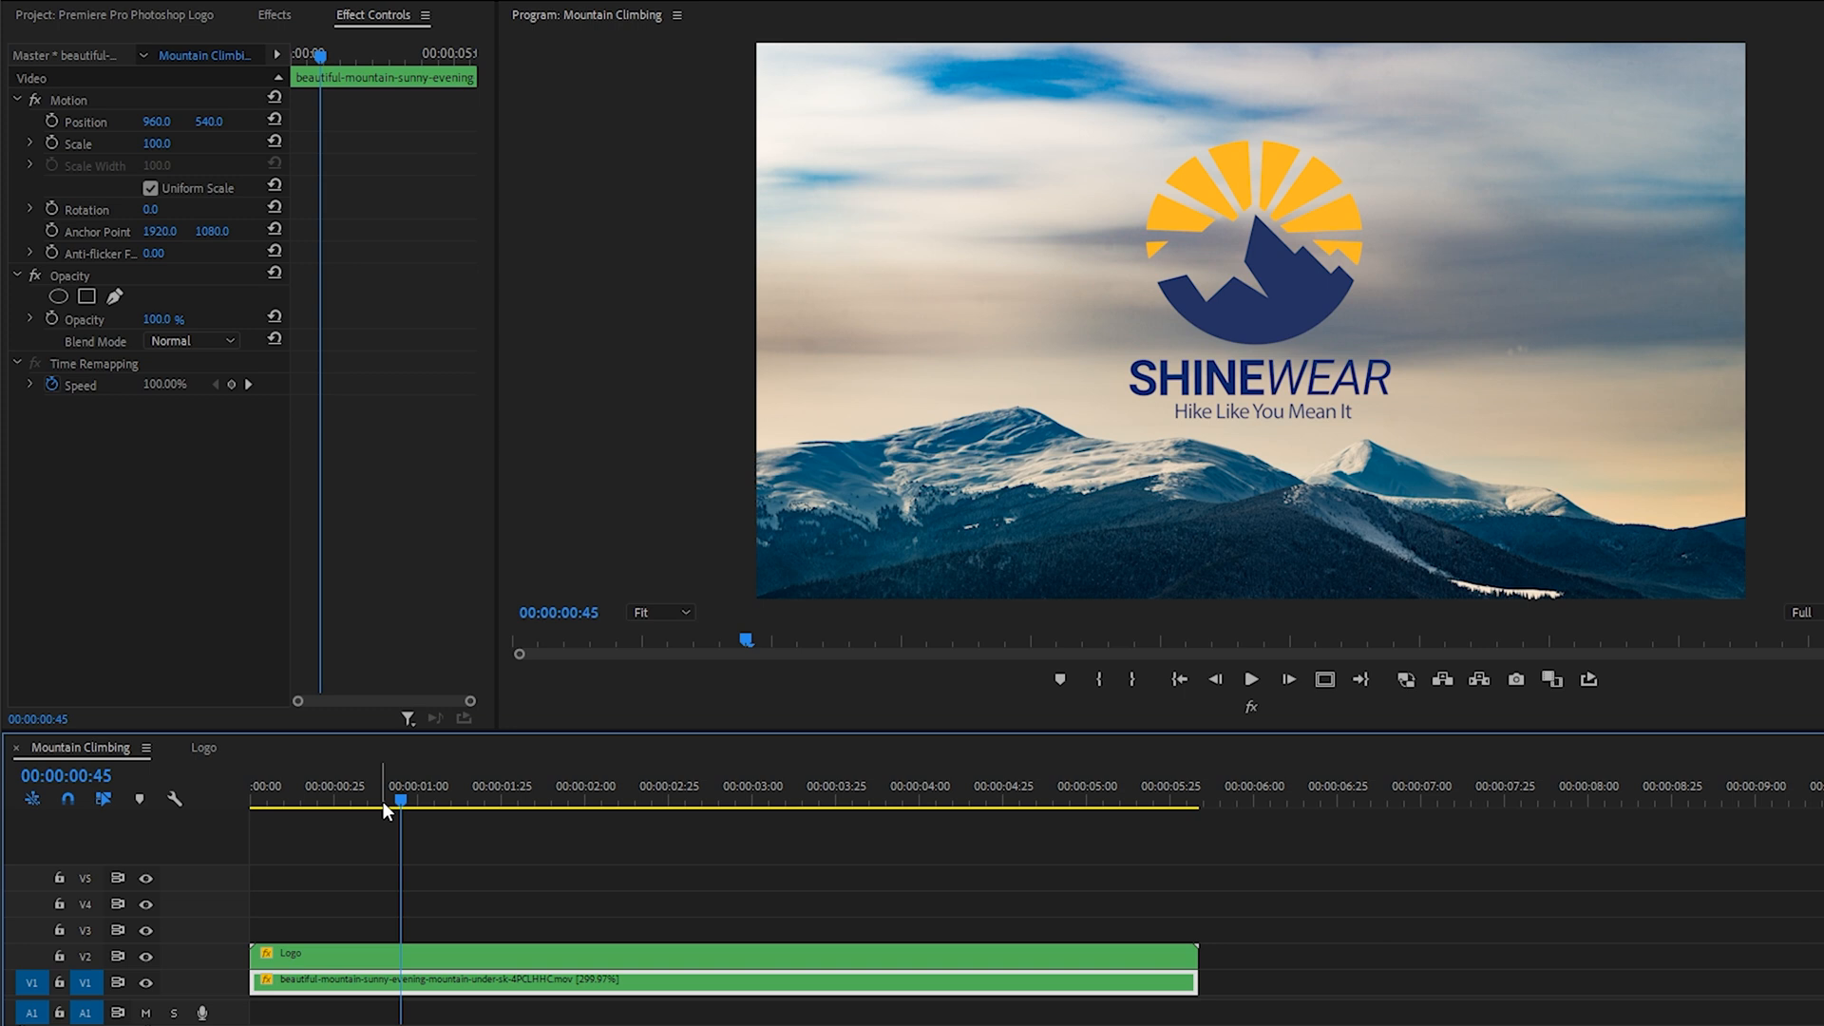
Preview the animation start, then send the tagline clip to Adobe Photoshop
{"action": "left_click", "coordinate": [204, 747]}
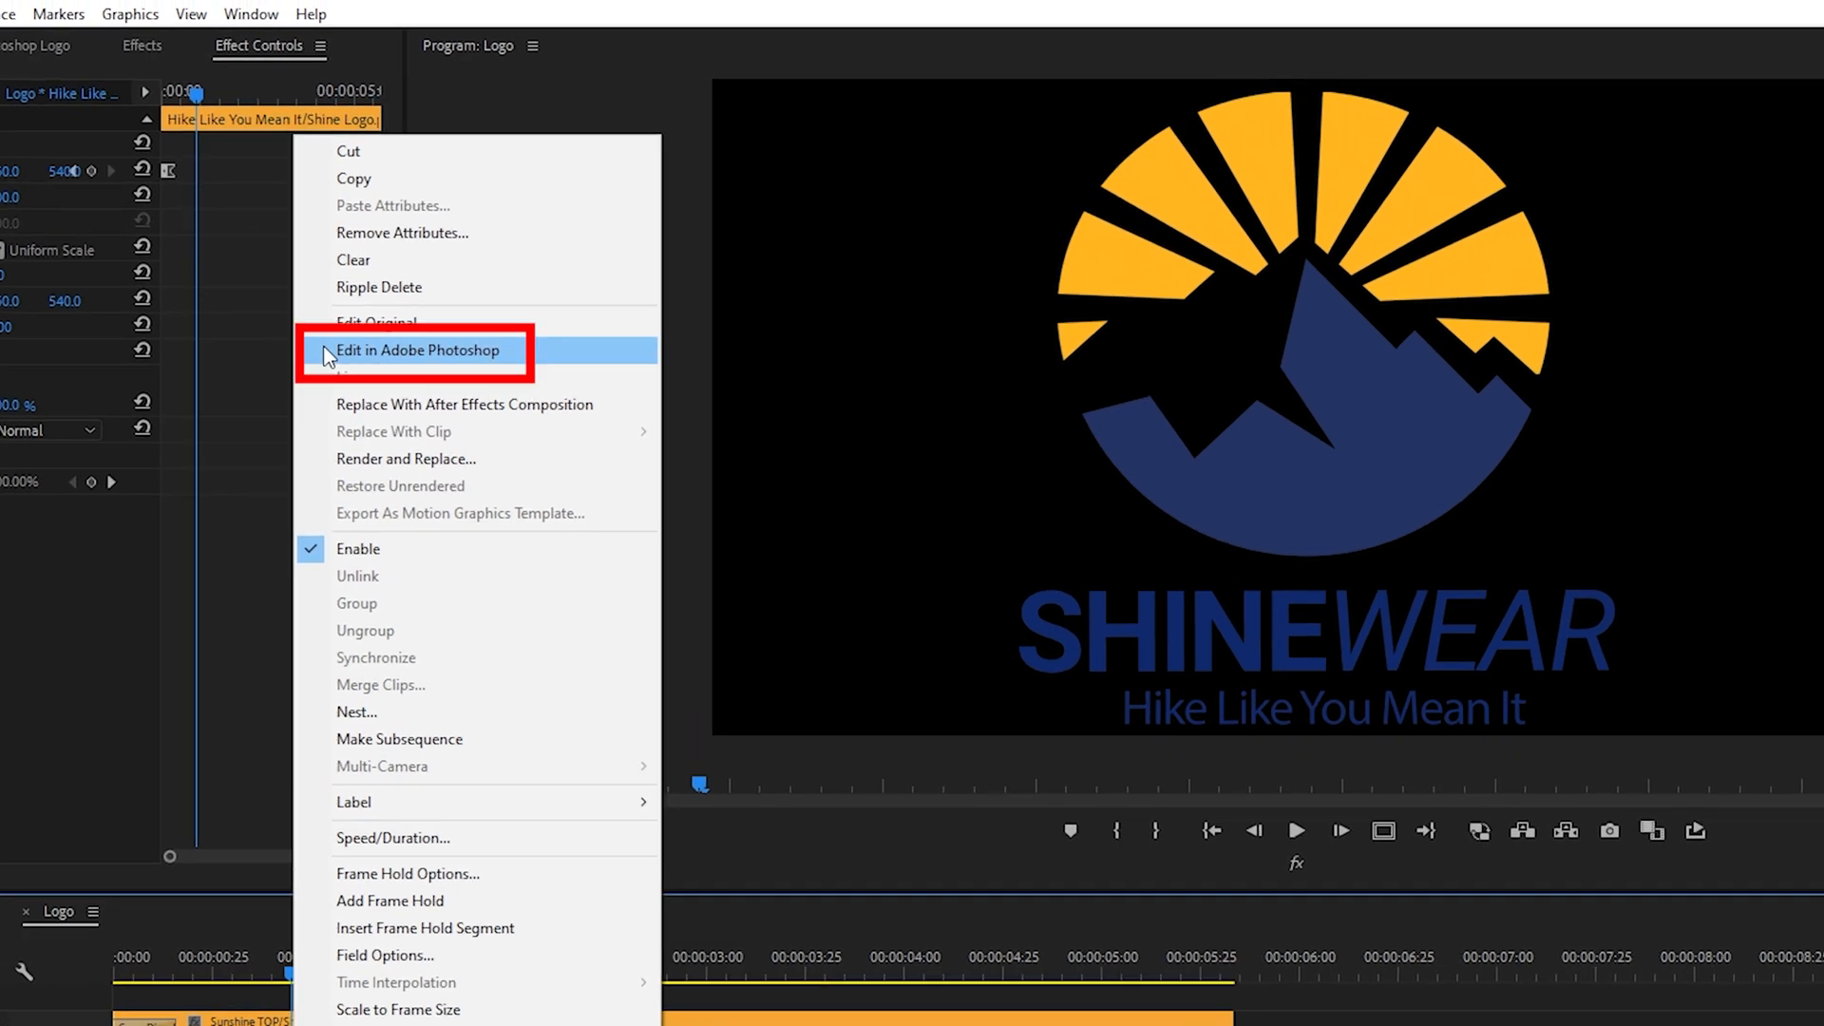
{"action": "left_click", "coordinate": [416, 350]}
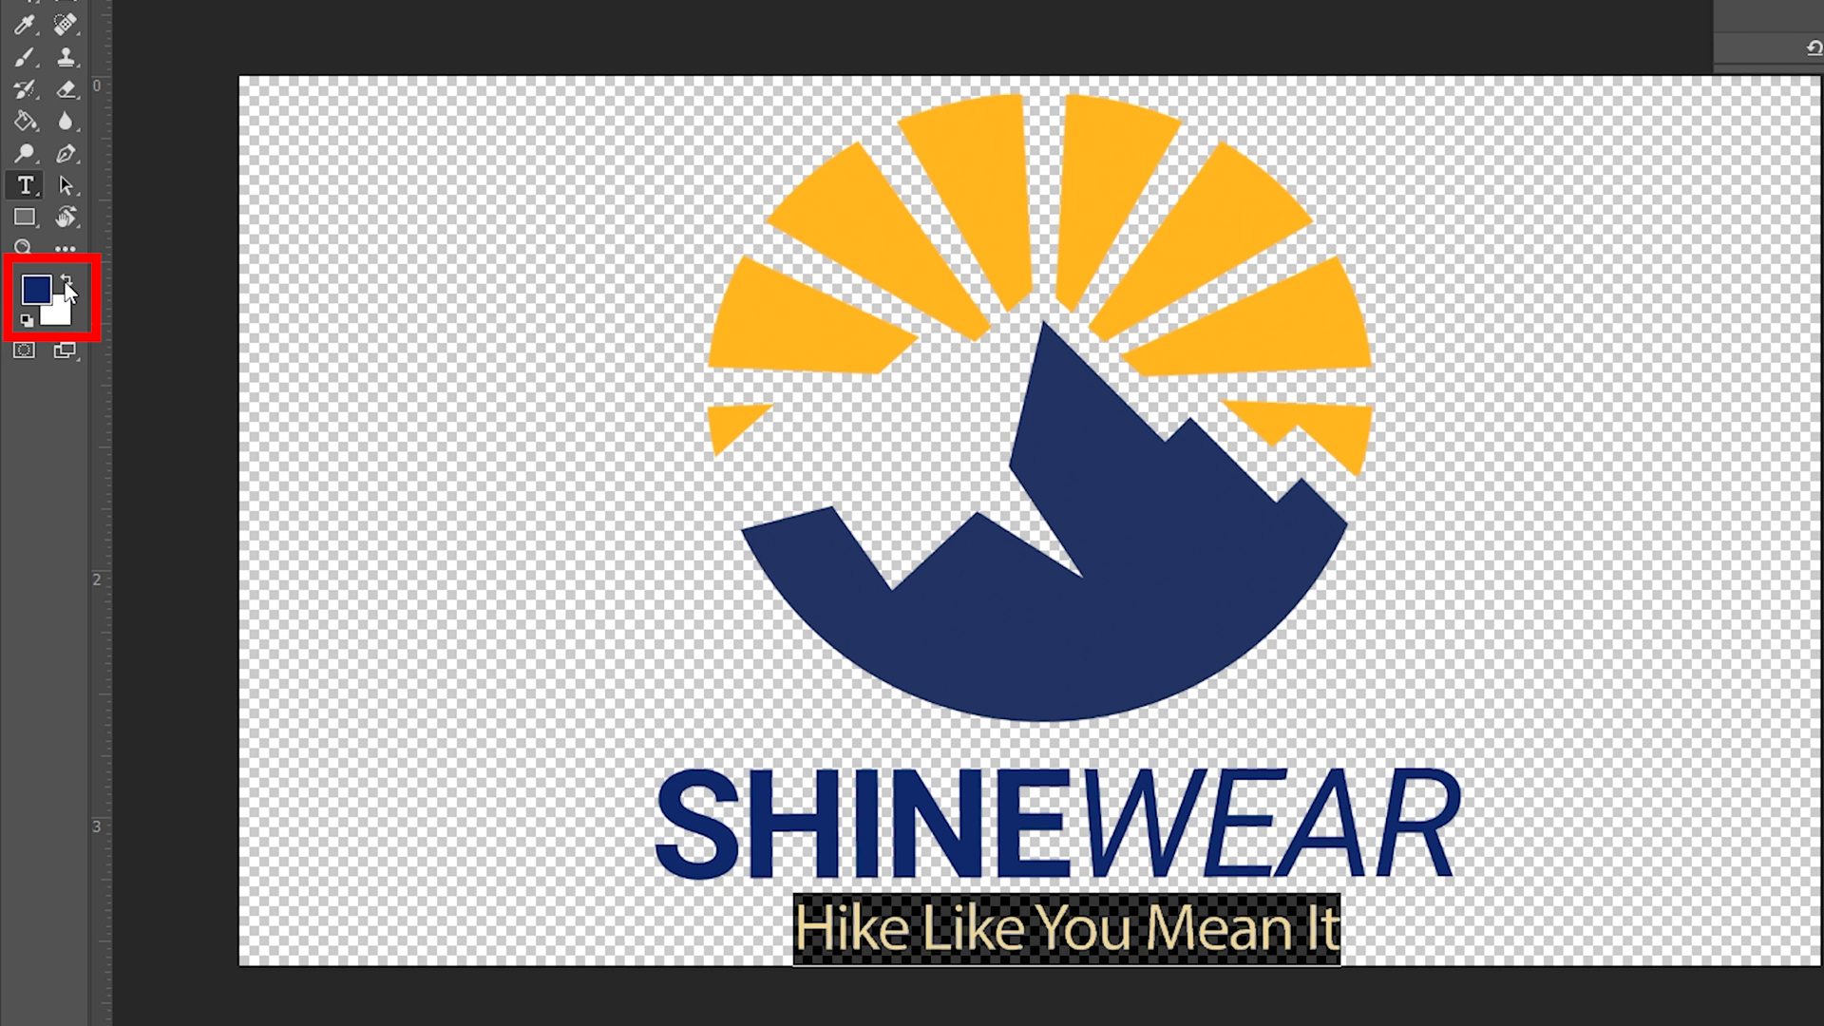
Pick white as the foreground colour for the logo, then select the Move tool
{"action": "left_click", "coordinate": [57, 310]}
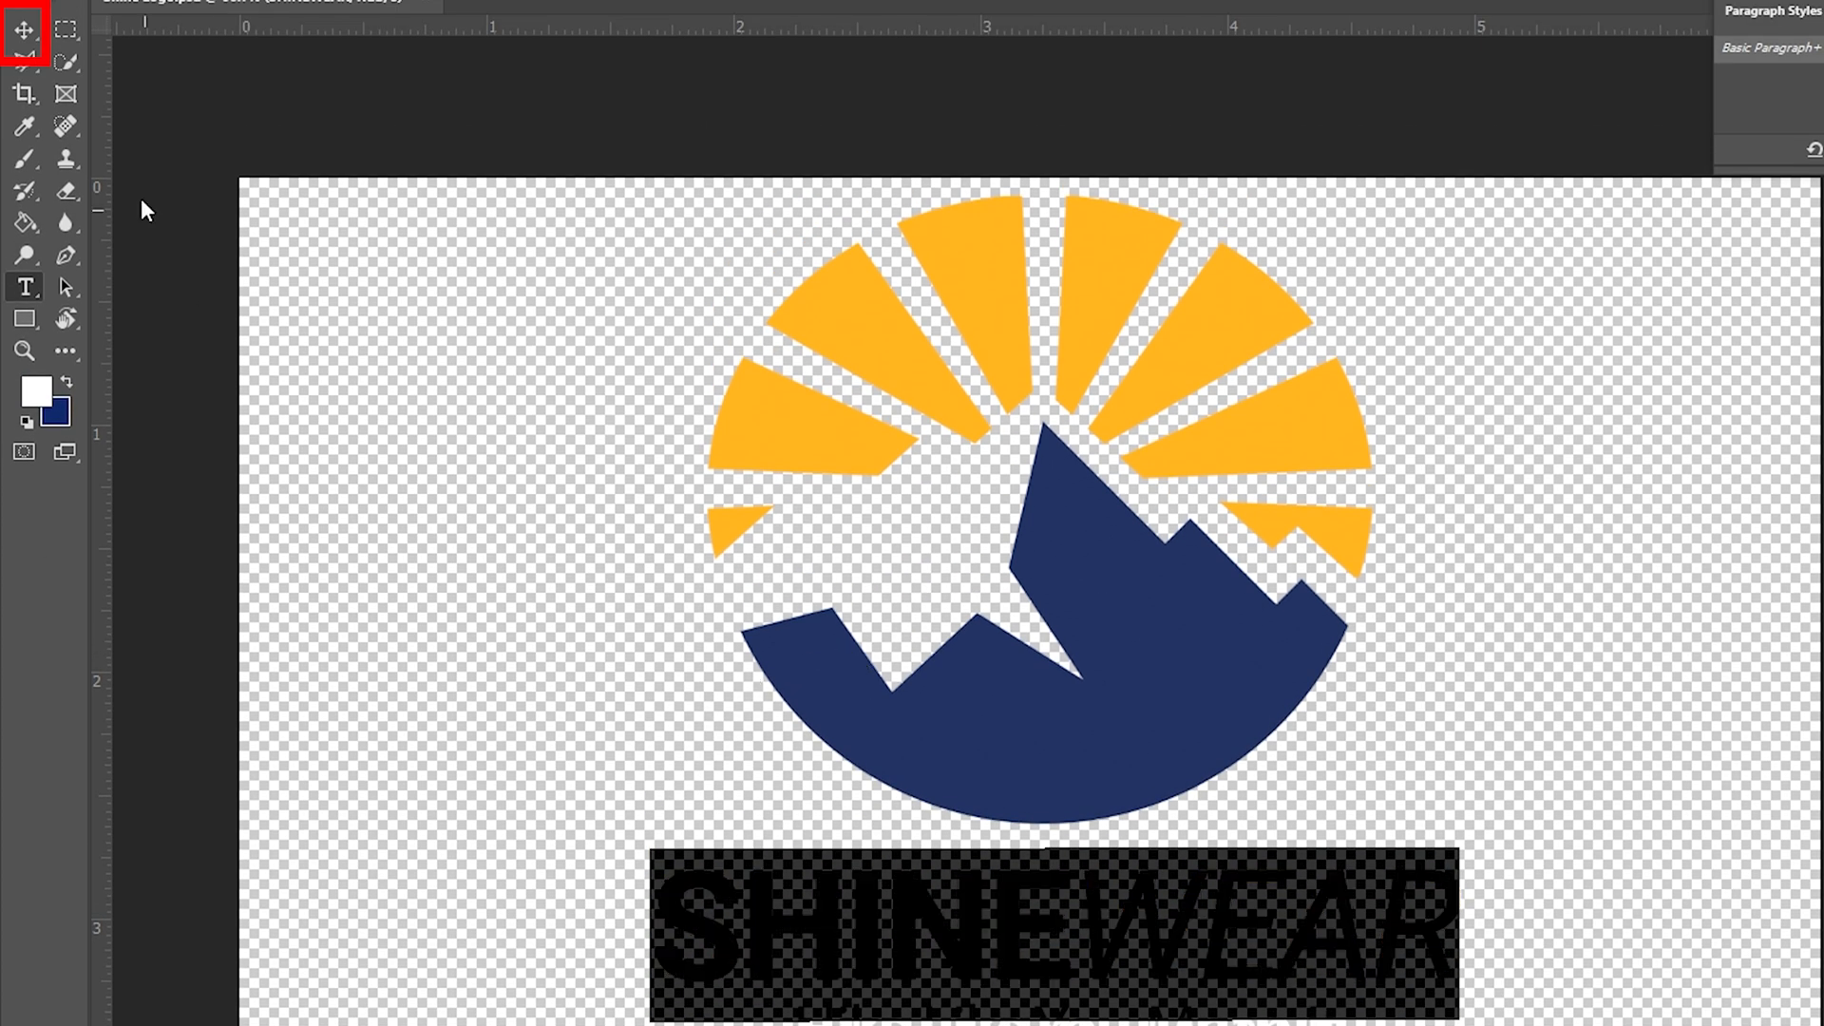
{"action": "left_click", "coordinate": [22, 224]}
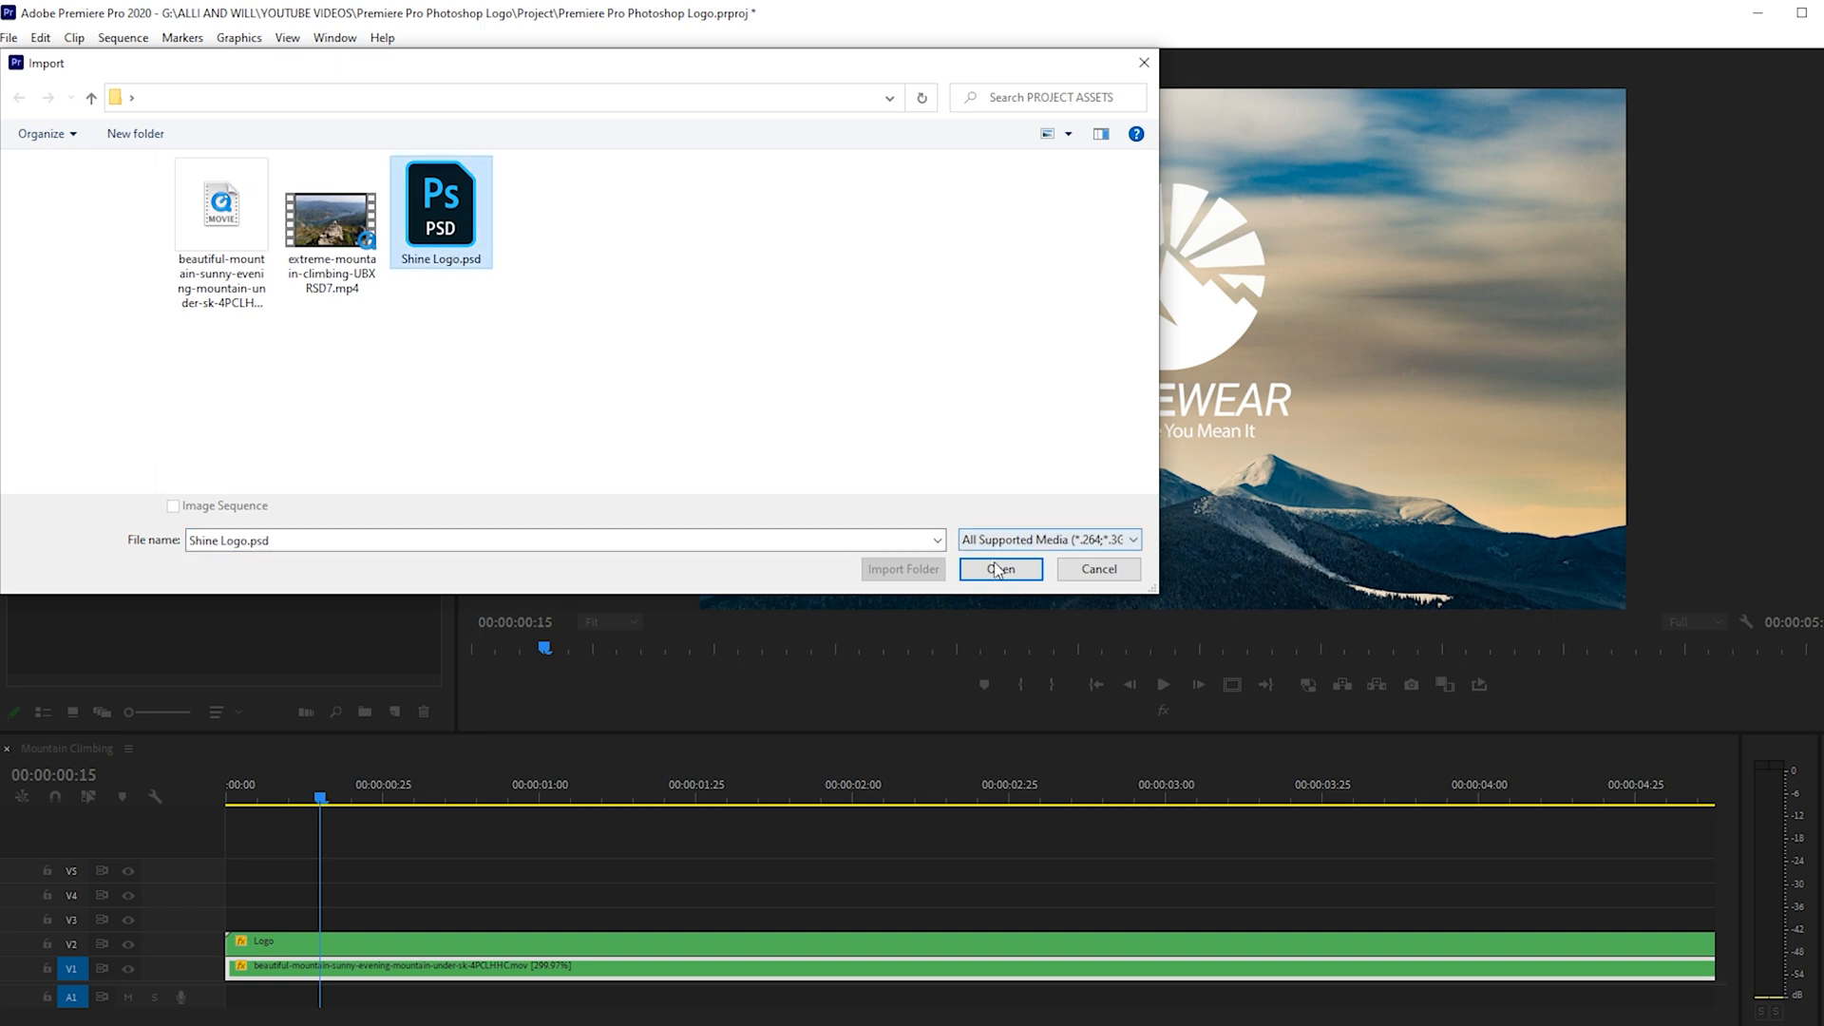
Import Shine Logo.psd with Import As set to Sequence
{"action": "left_click", "coordinate": [999, 569]}
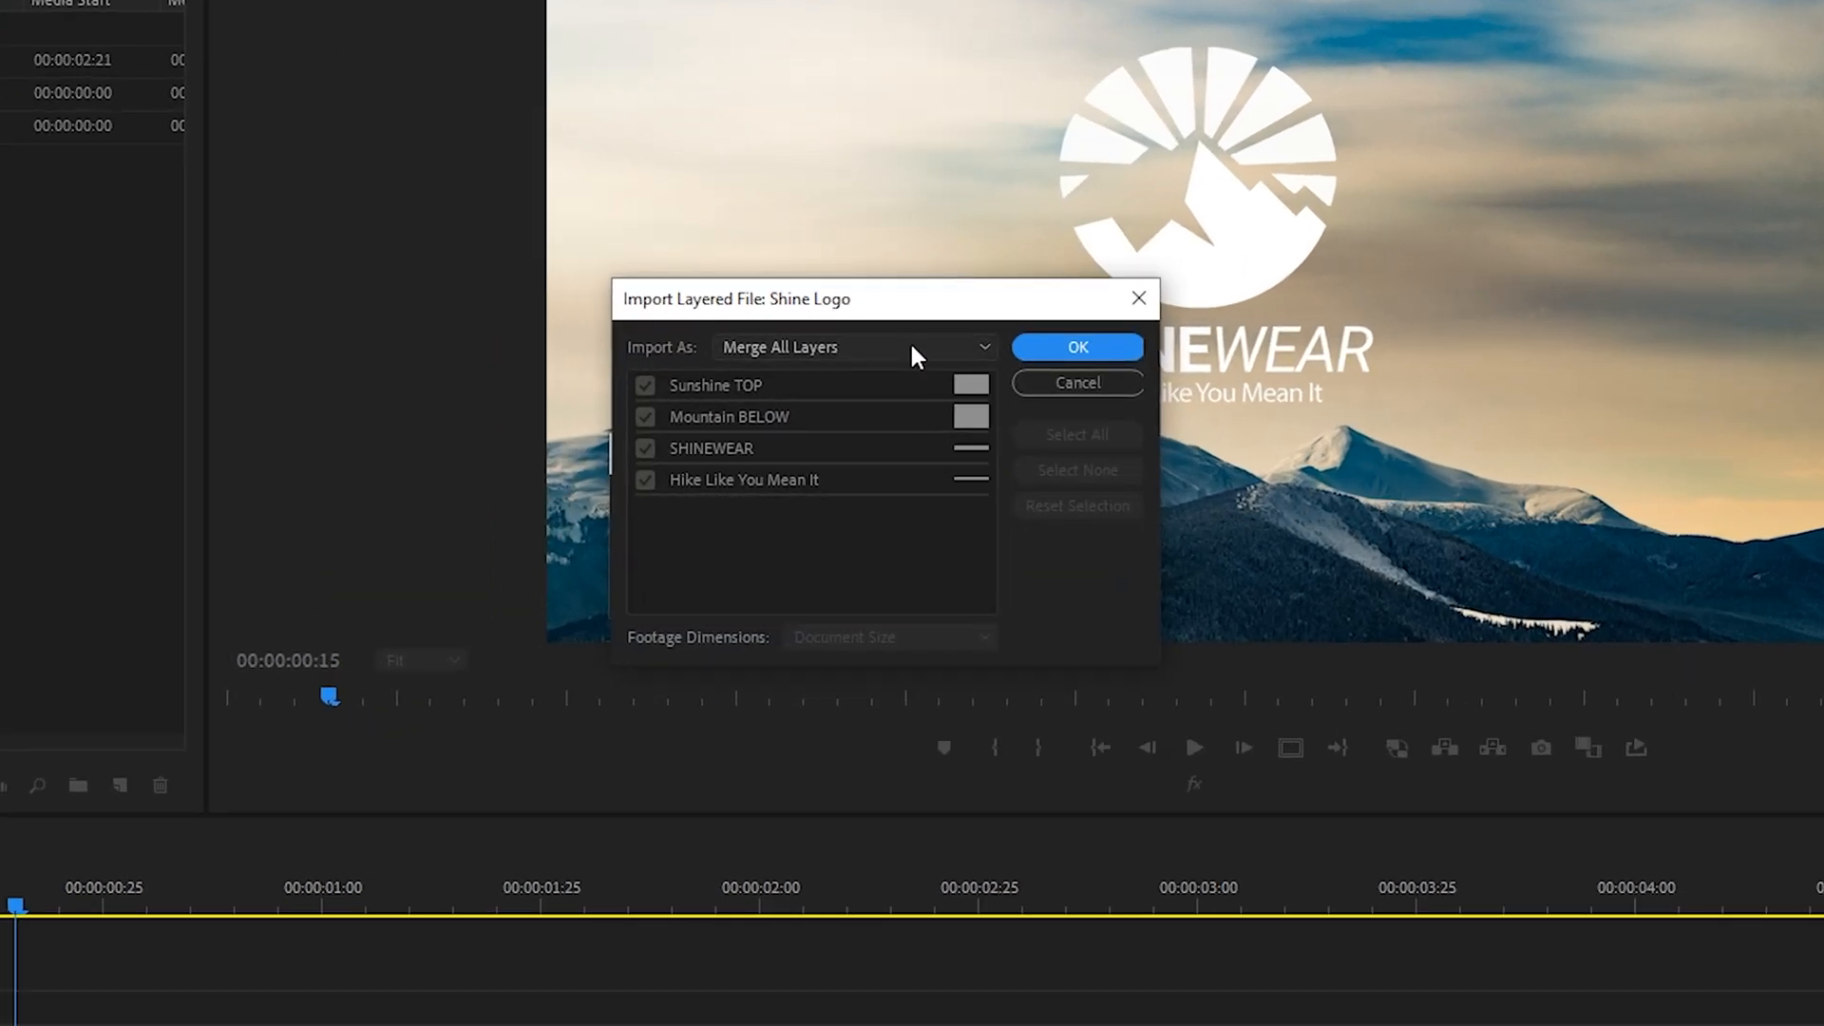
{"action": "left_click", "coordinate": [853, 346]}
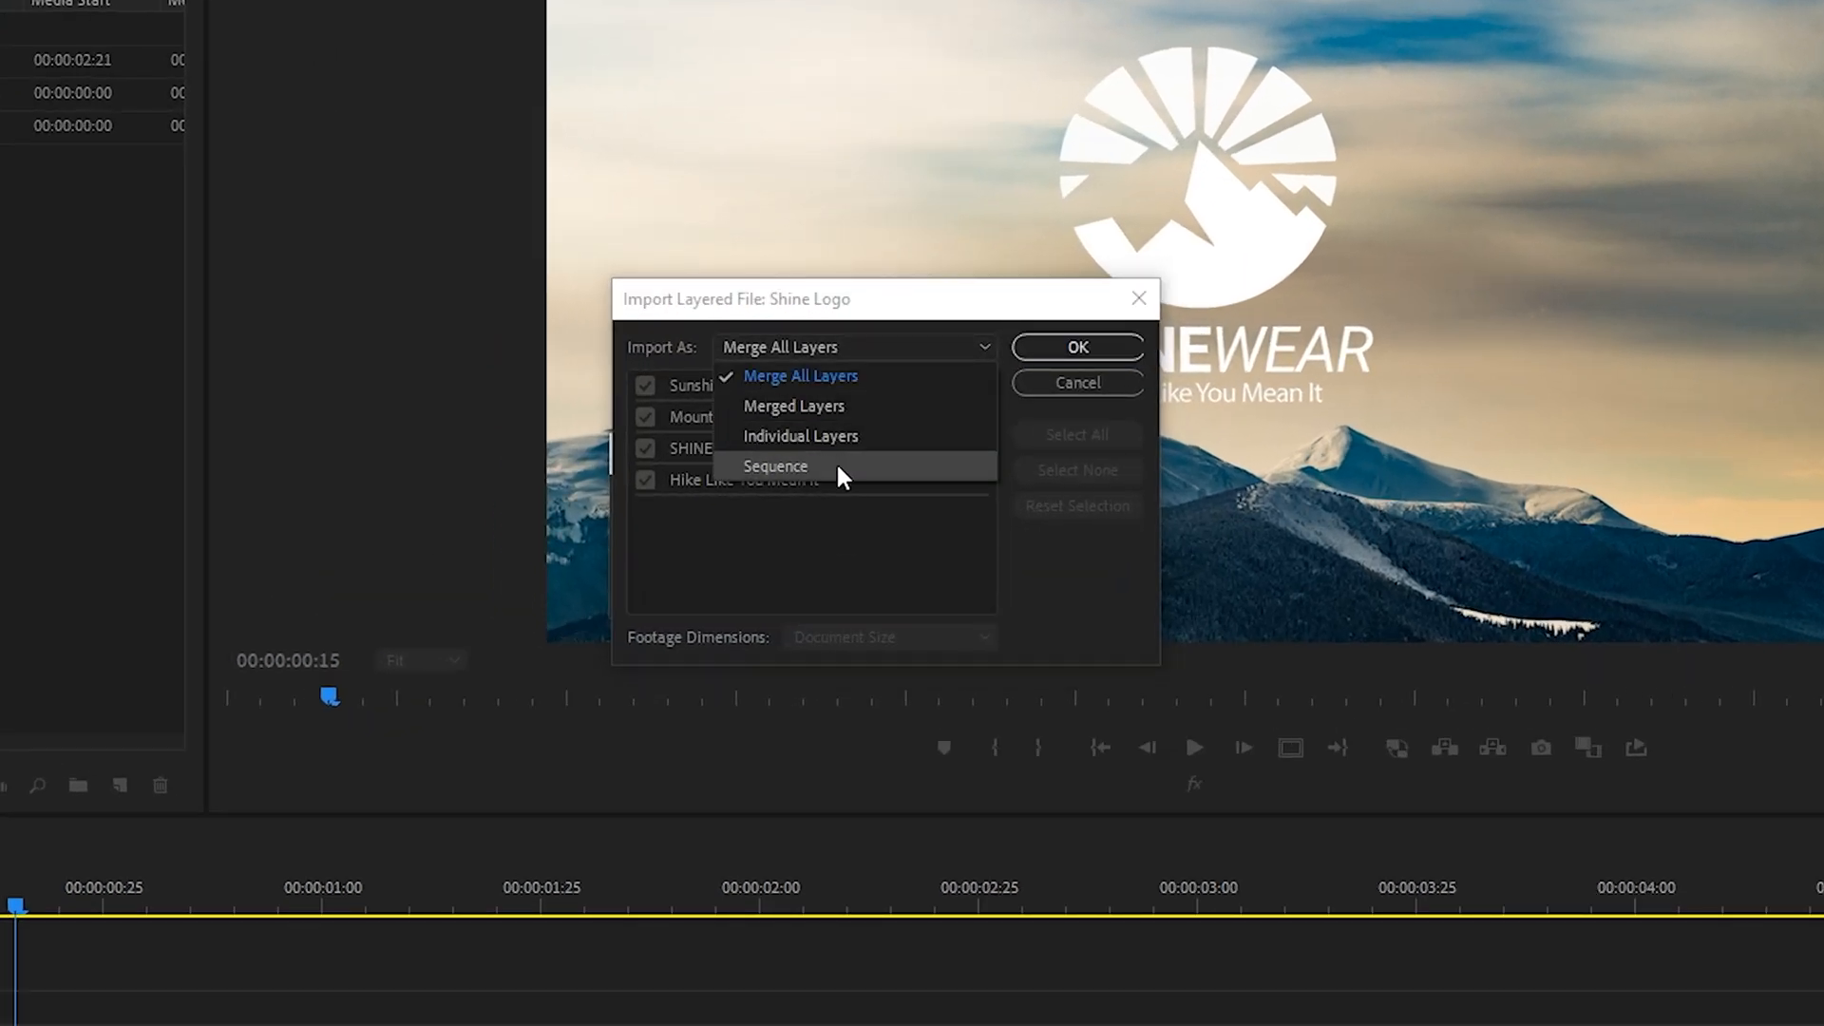
{"action": "left_click", "coordinate": [777, 466]}
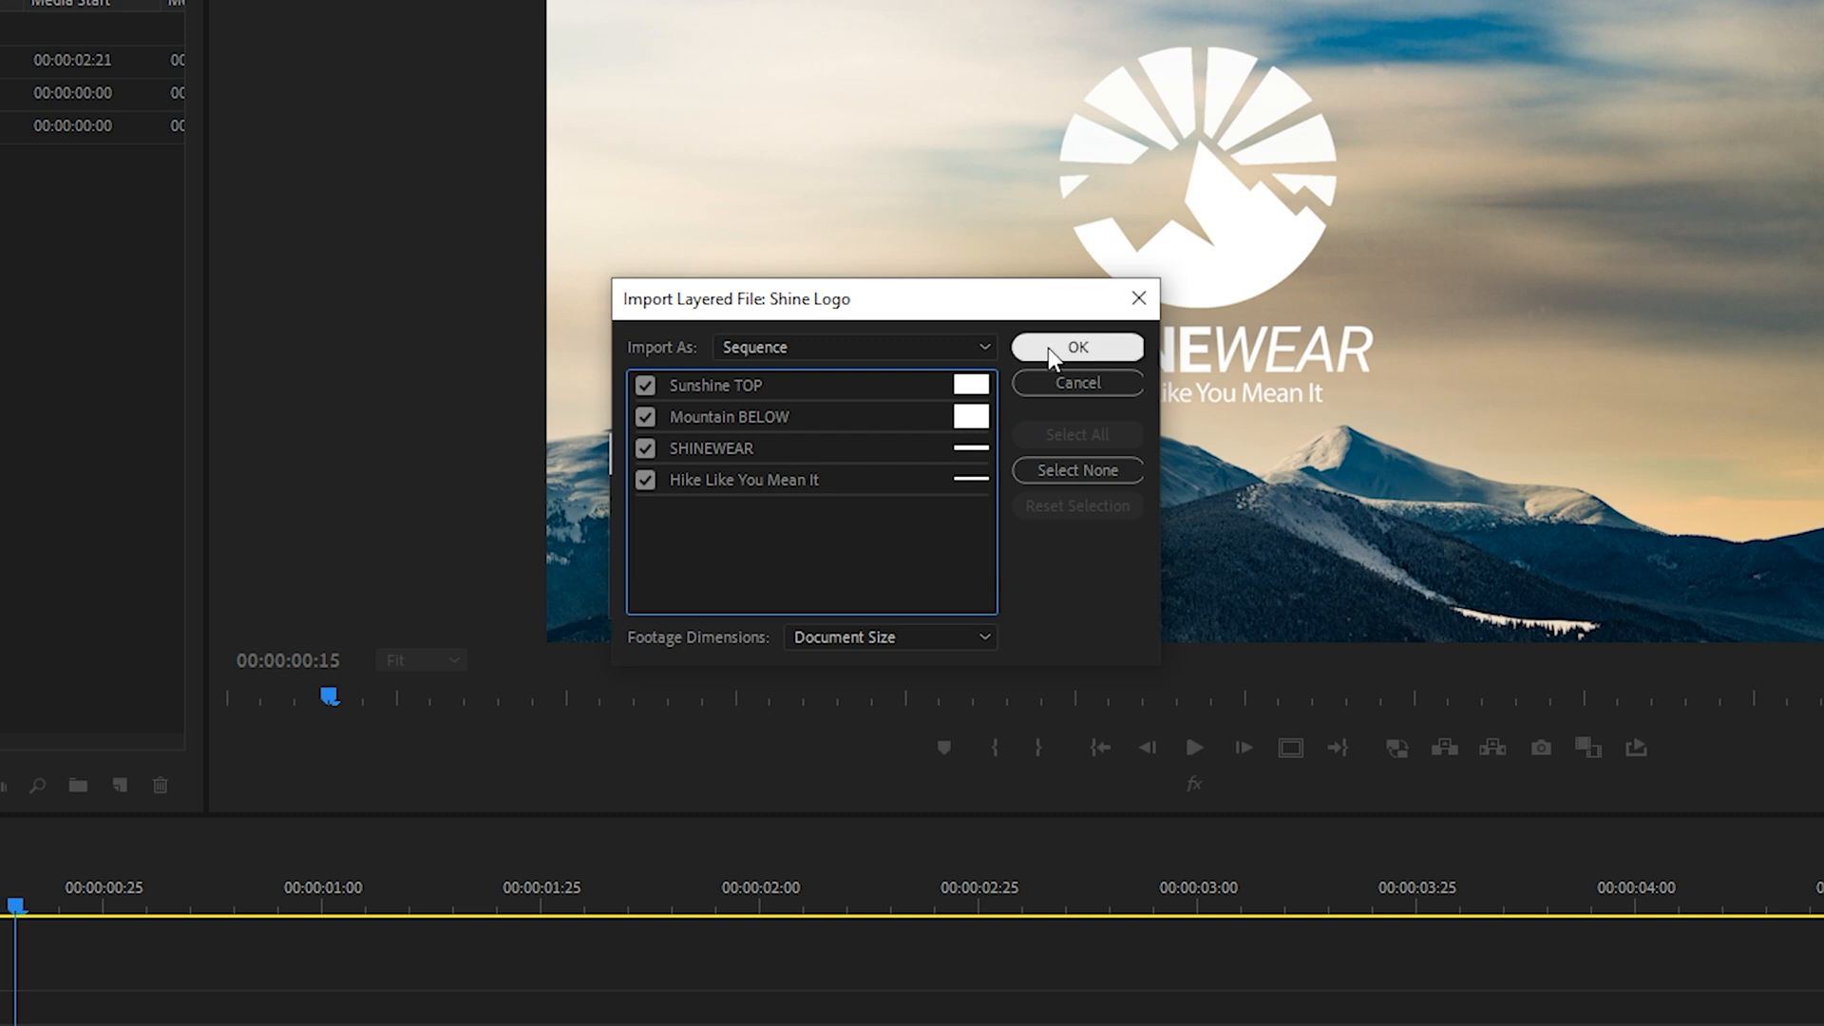
{"action": "left_click", "coordinate": [1074, 347]}
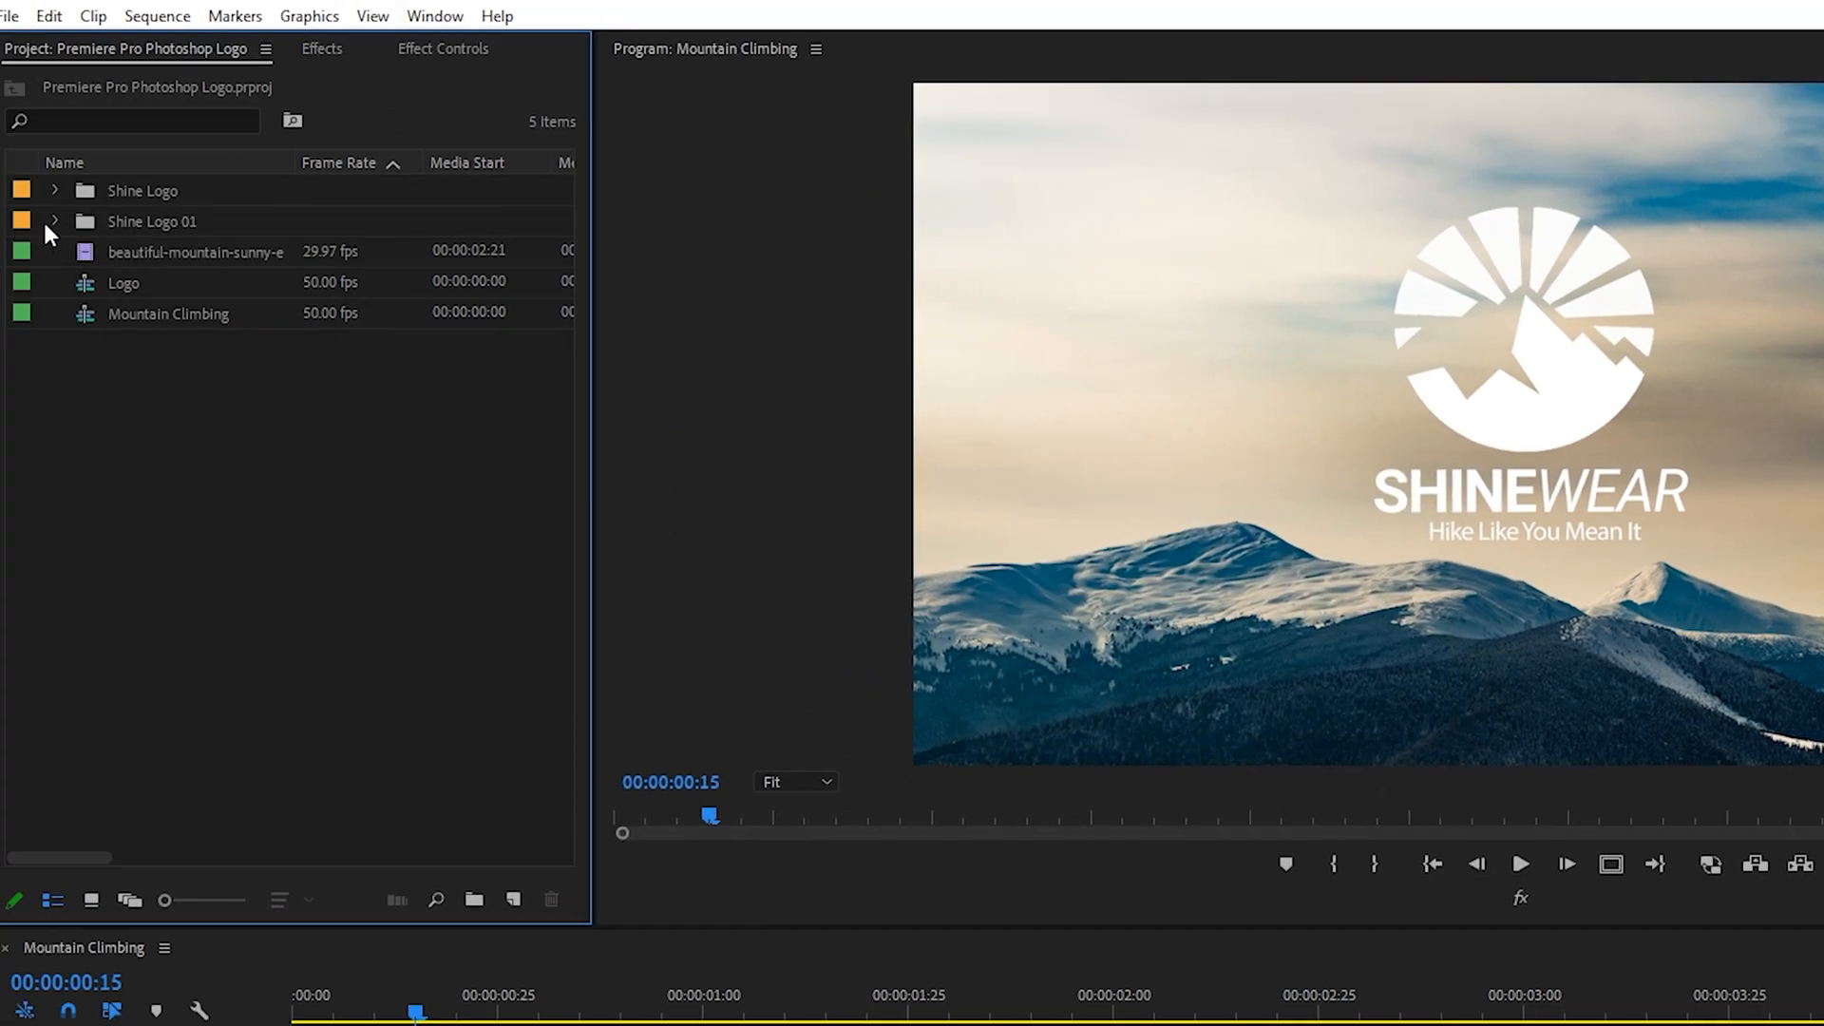
Expand the Shine Logo 01 bin to view its layer tracks, then return to Mountain Climbing
{"action": "left_click", "coordinate": [53, 222]}
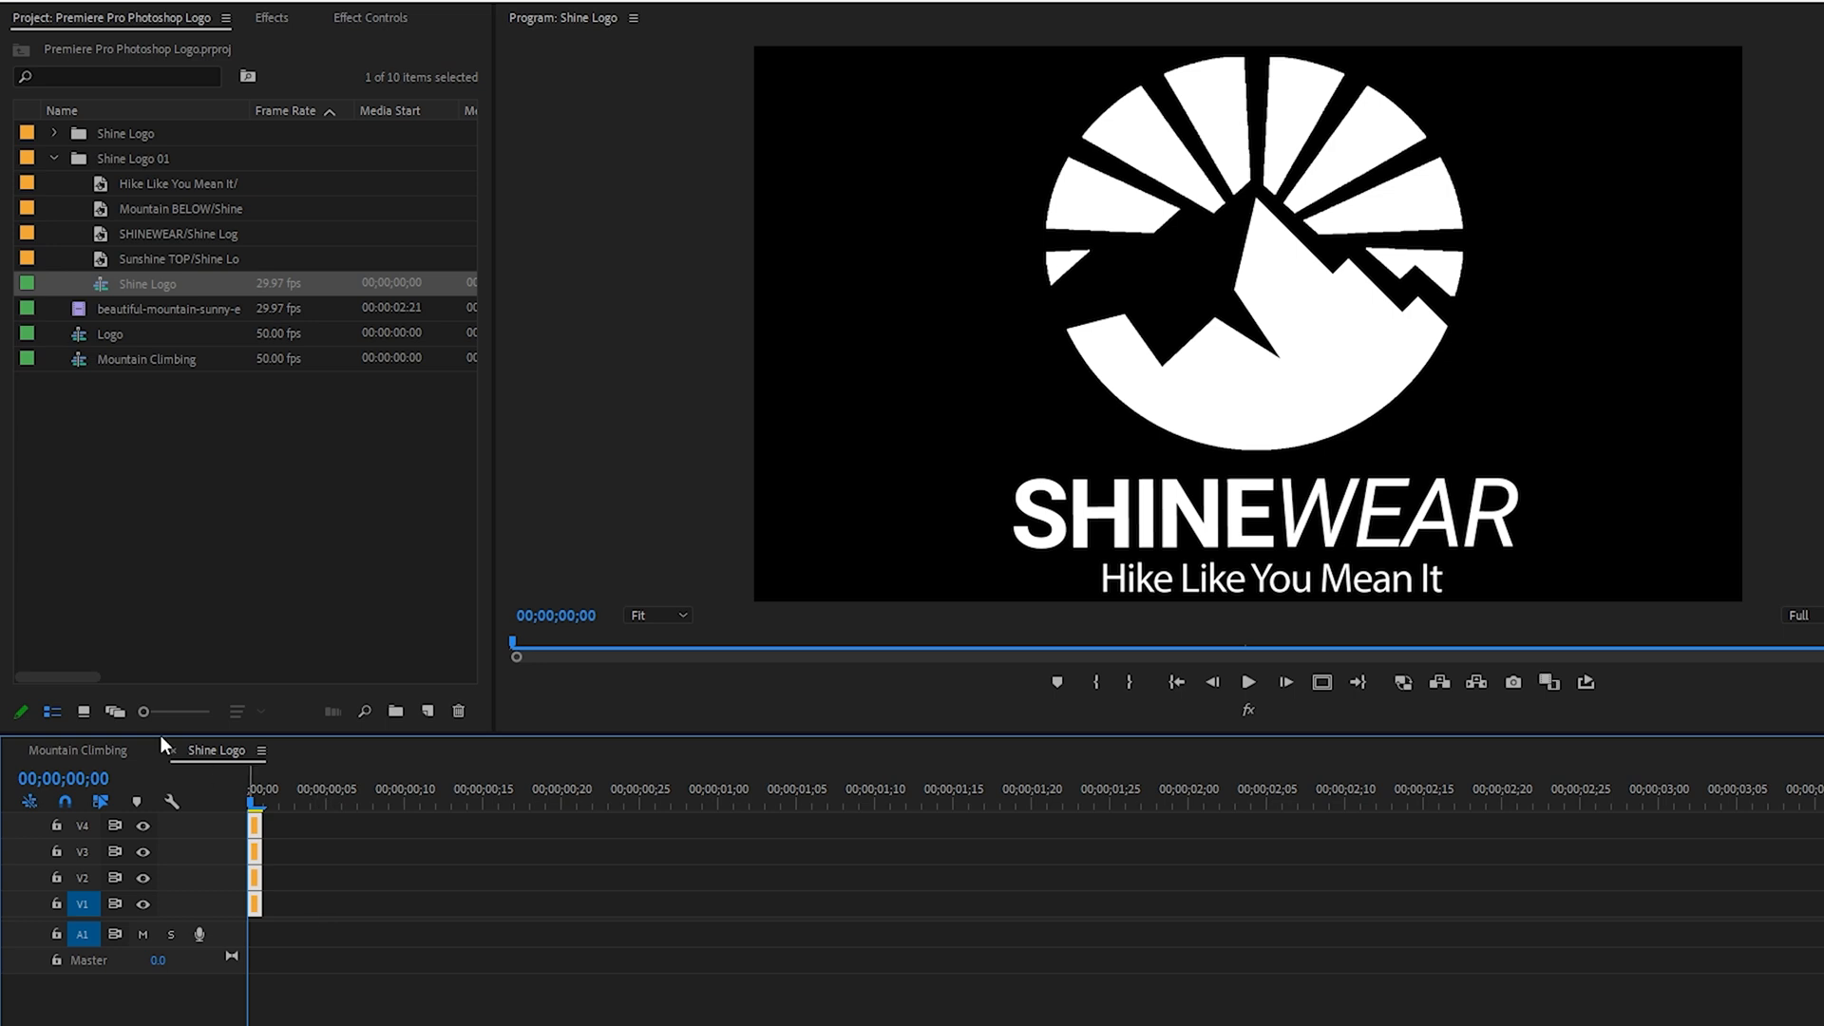
{"action": "left_click", "coordinate": [78, 751]}
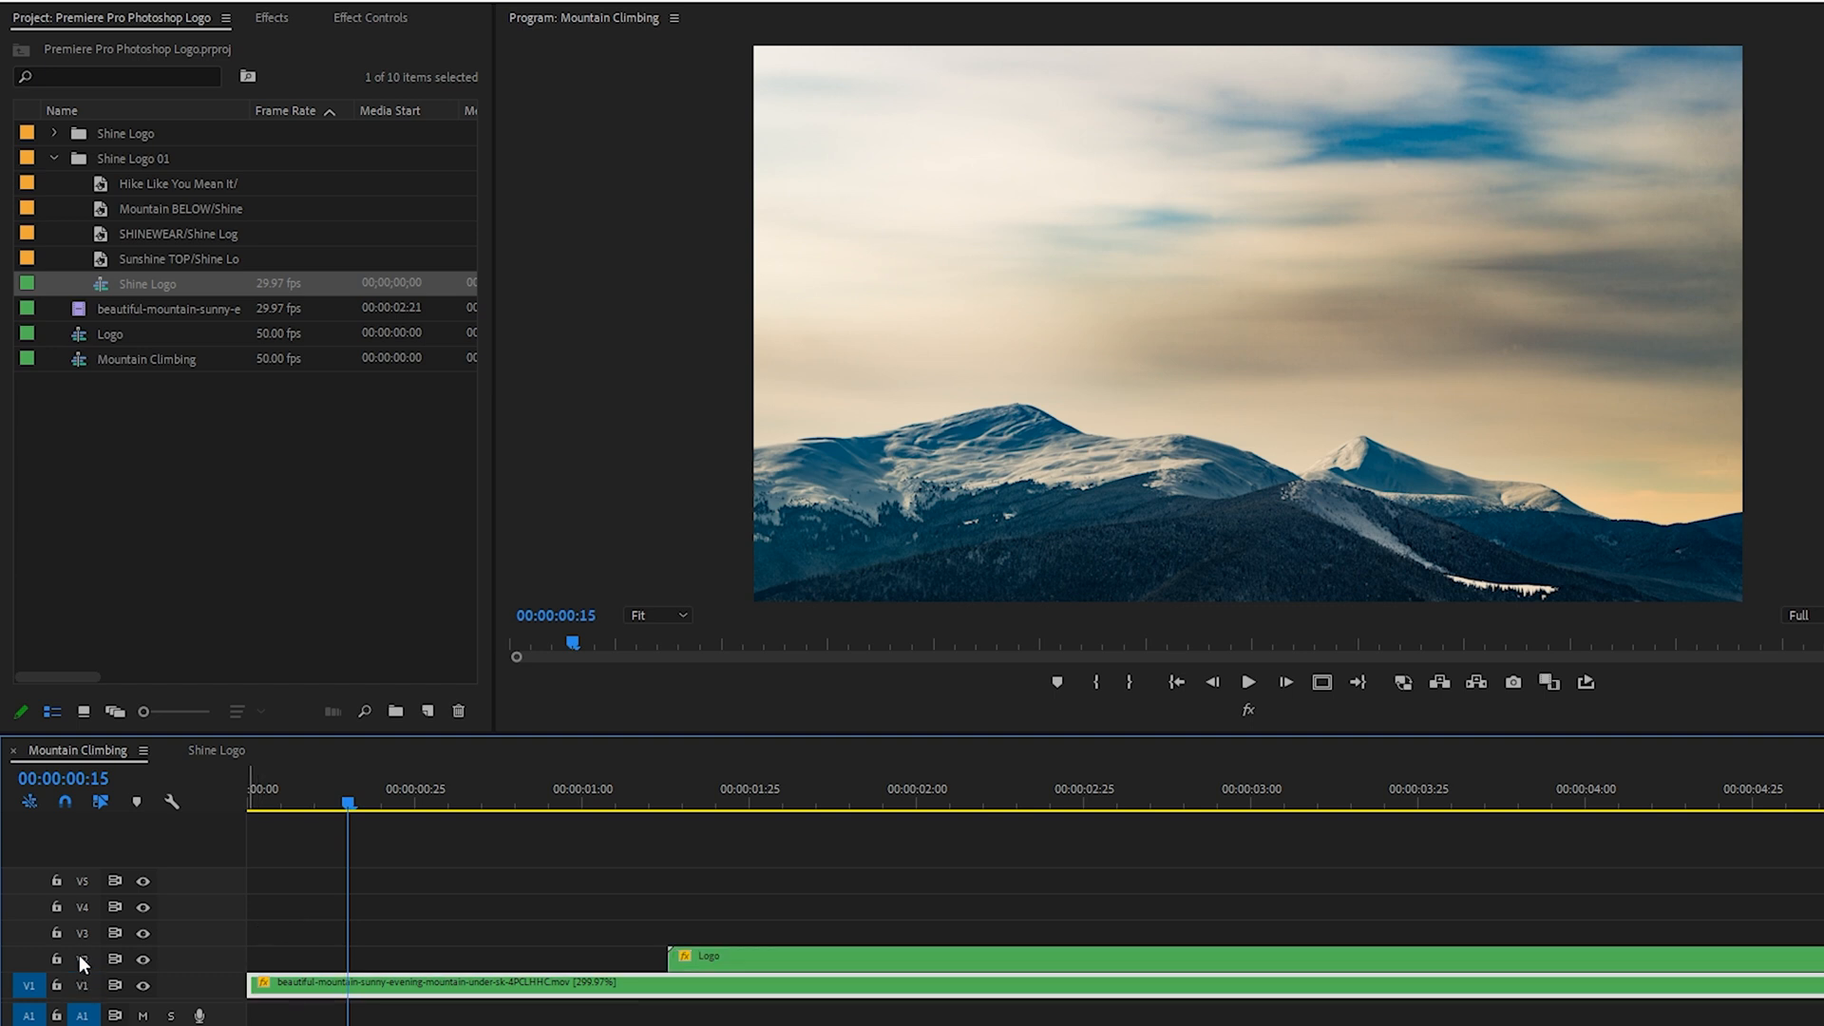
{"action": "left_click", "coordinate": [82, 959]}
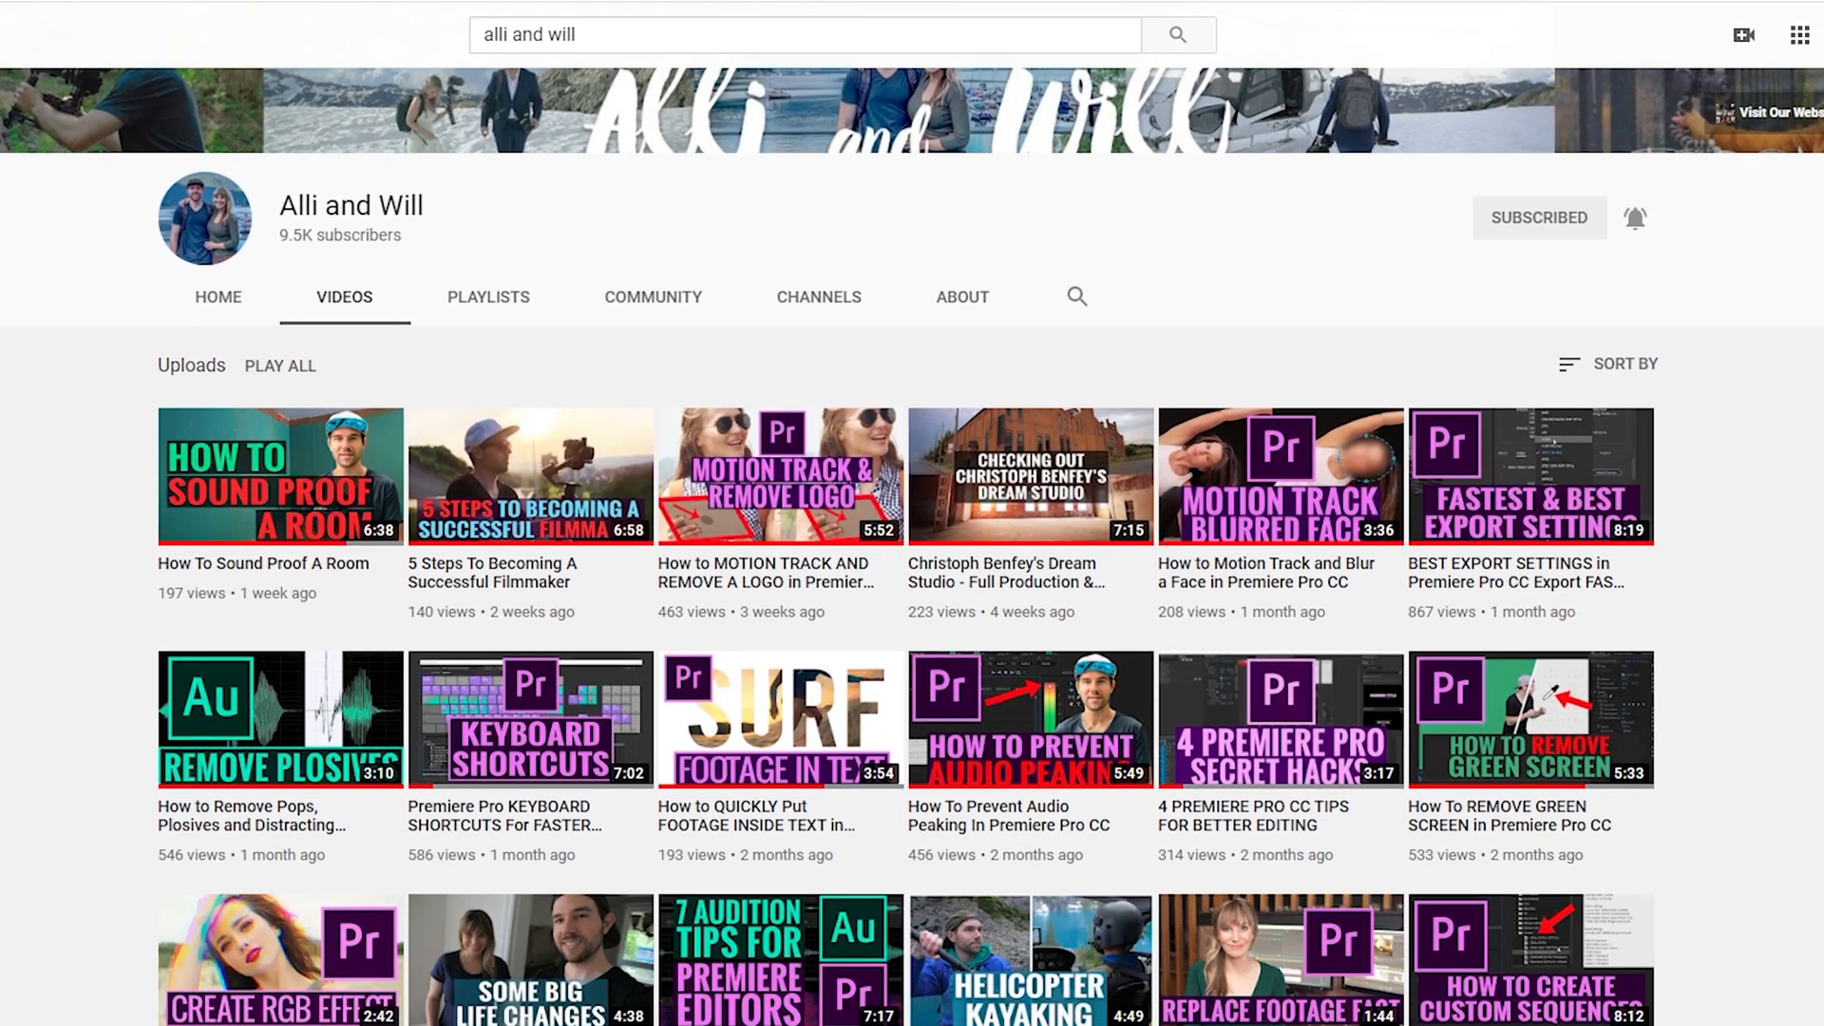
Scroll down Alli and Will's Videos page to see more uploads
{"action": "scroll", "scroll_direction": "down", "scroll_amount": 3}
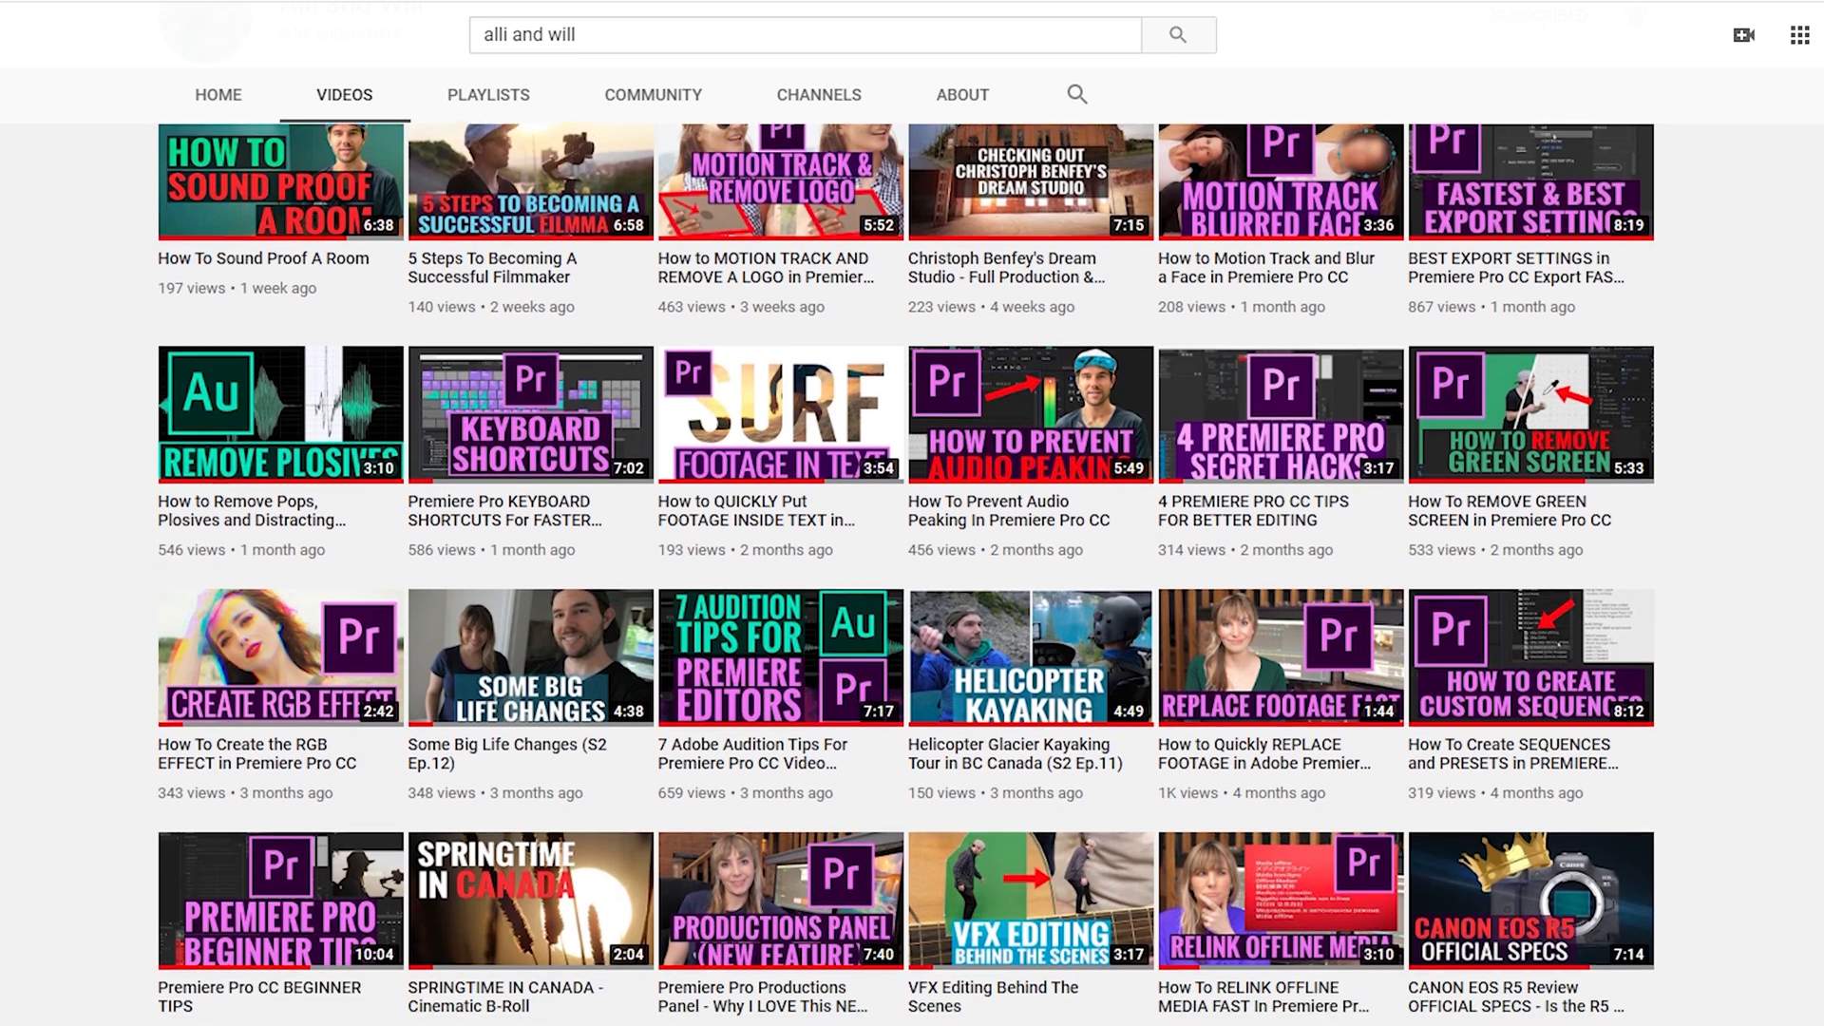